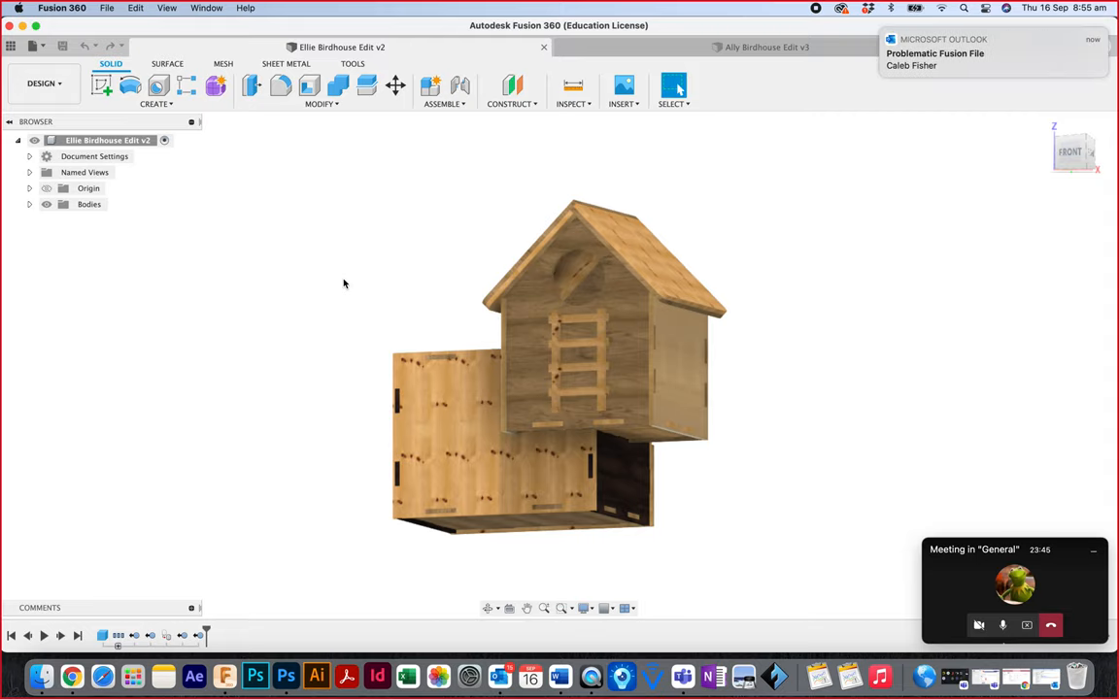
pyautogui.moveTo(652, 218)
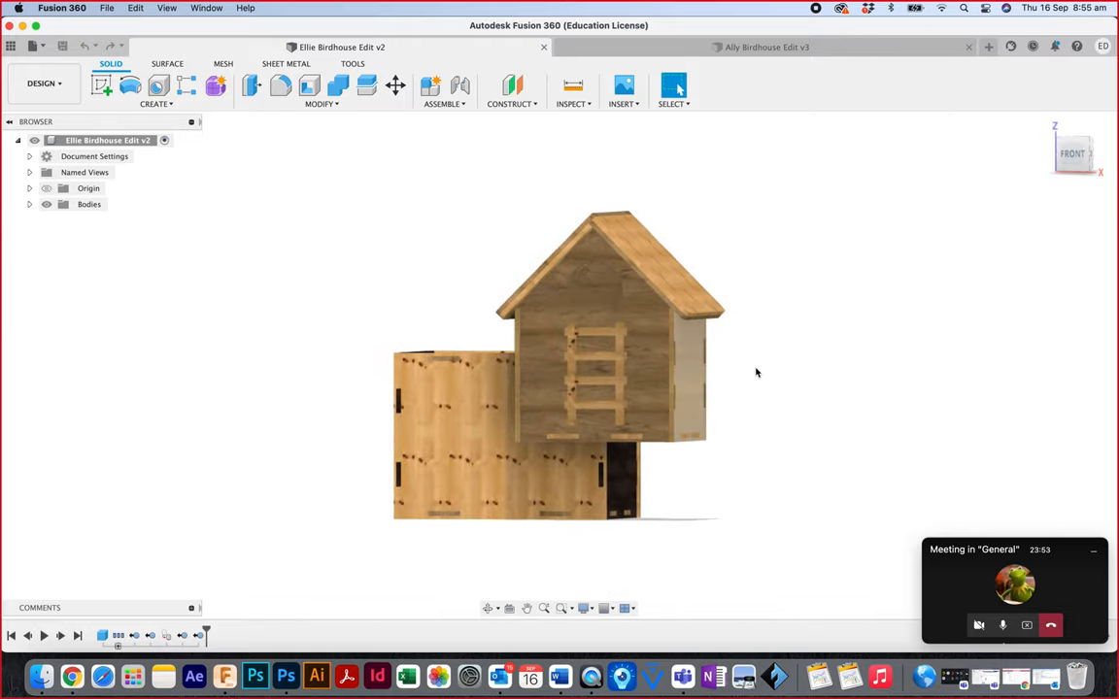
# - Bring up the Appearance panel from the canvas marking menu on the birdhouse
pyautogui.rightClick(758, 373)
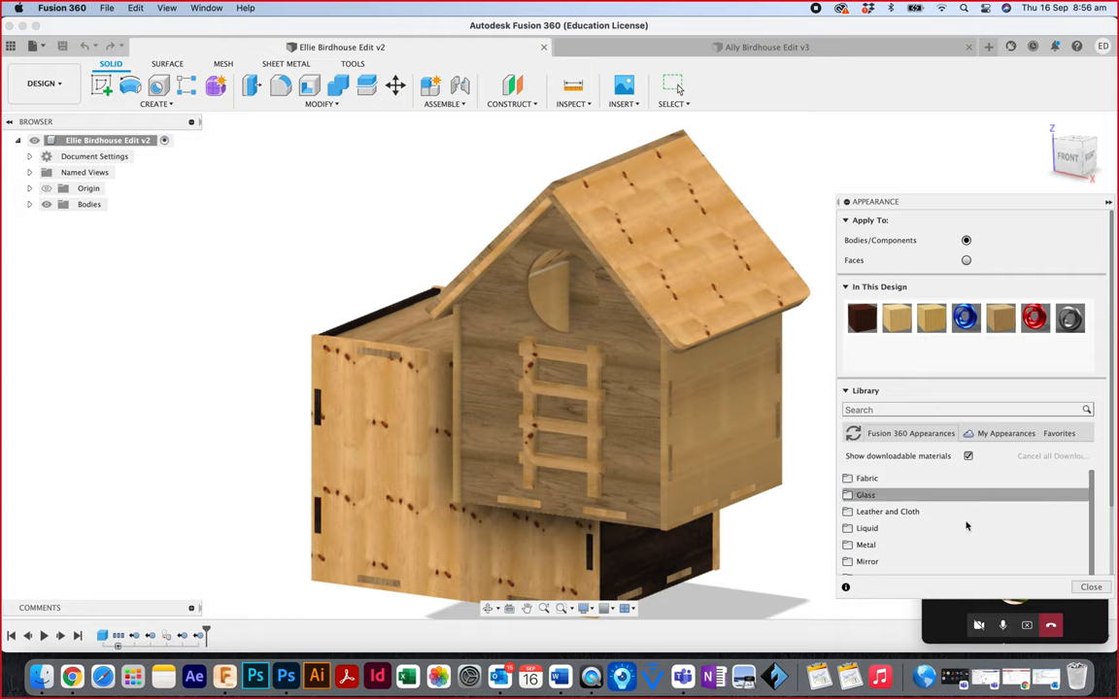
# - Apply the Mahogany finished-wood appearance to the birdhouse roof
pyautogui.scroll(-3)
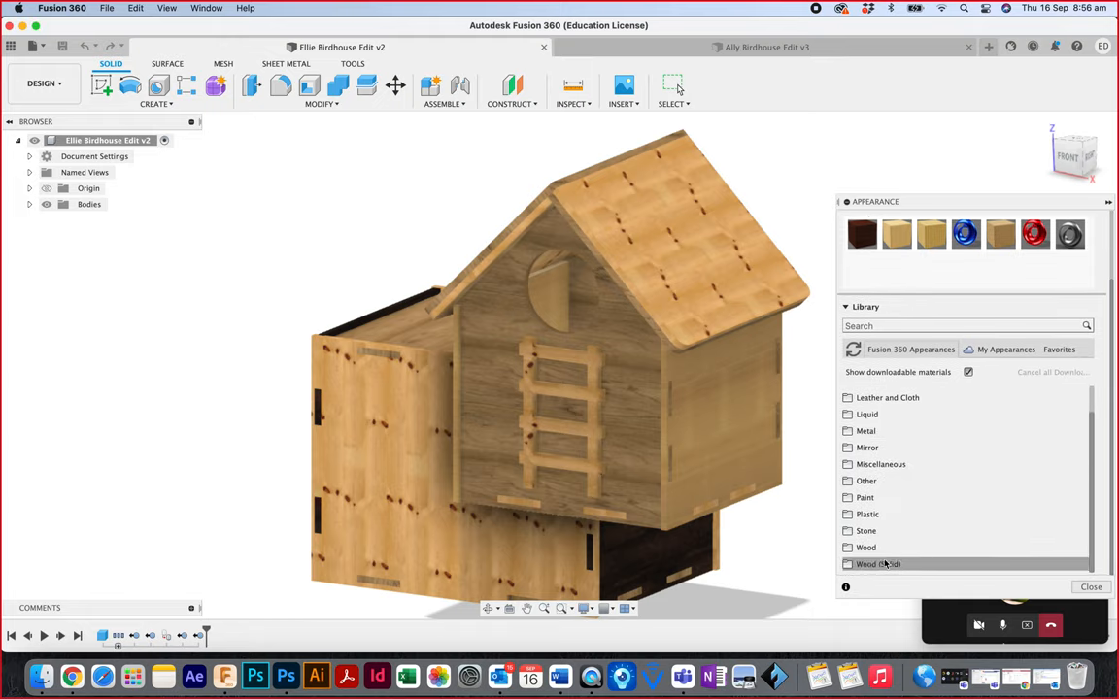
pyautogui.click(866, 548)
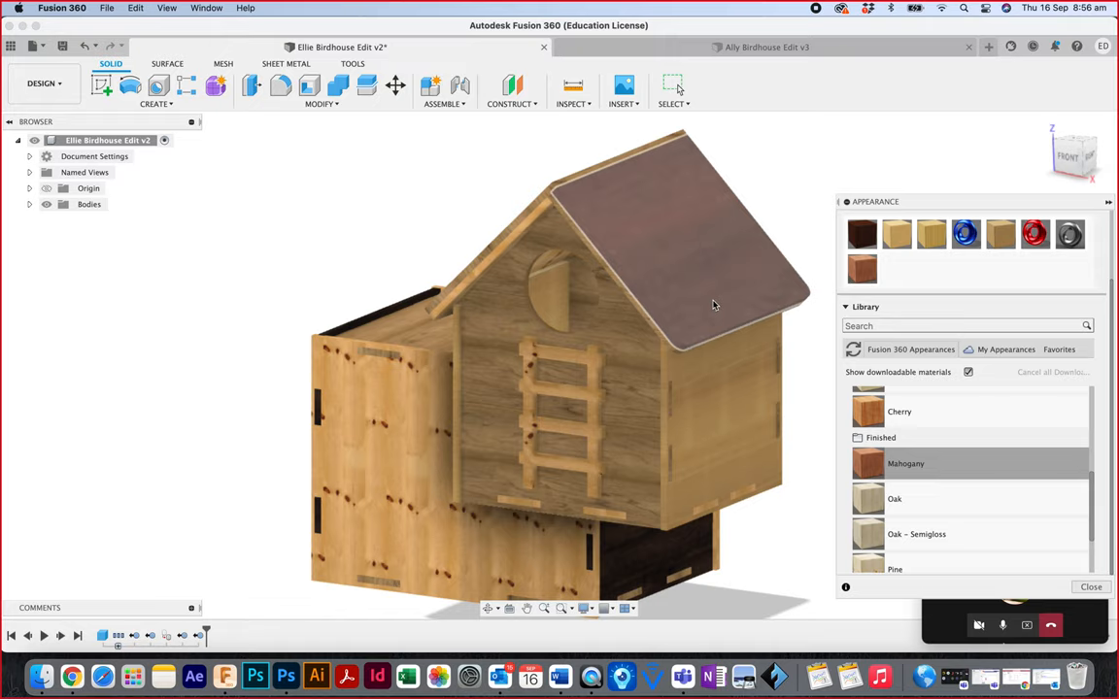
pyautogui.click(1092, 588)
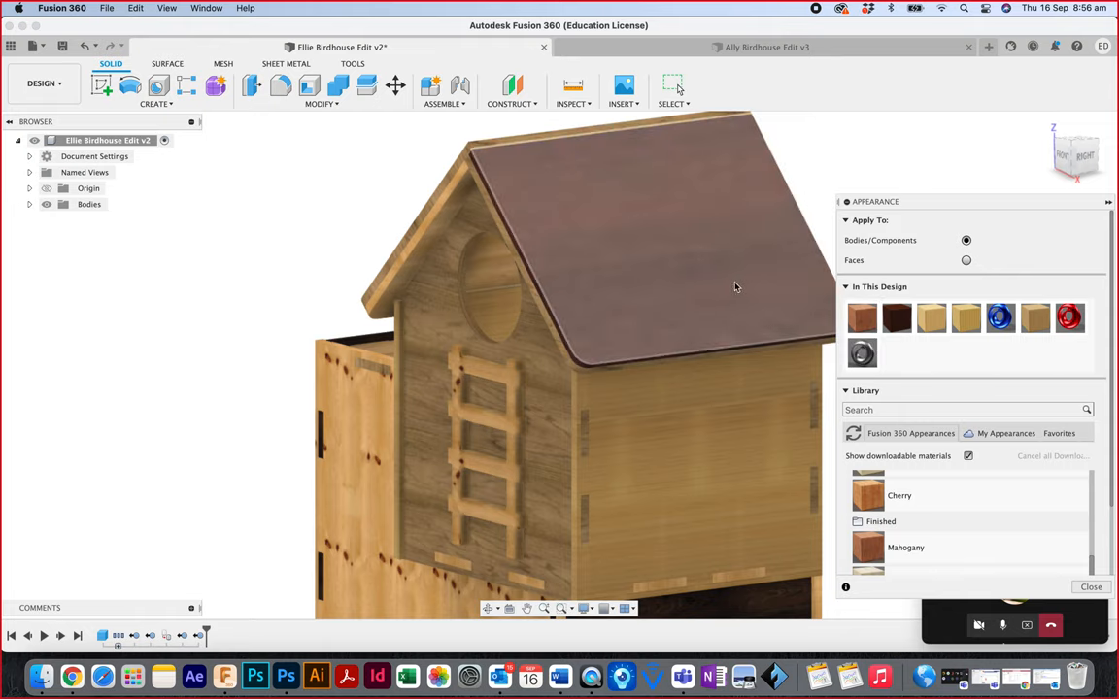
# - Set the Mahogany appearance texture scale to 30
pyautogui.click(863, 319)
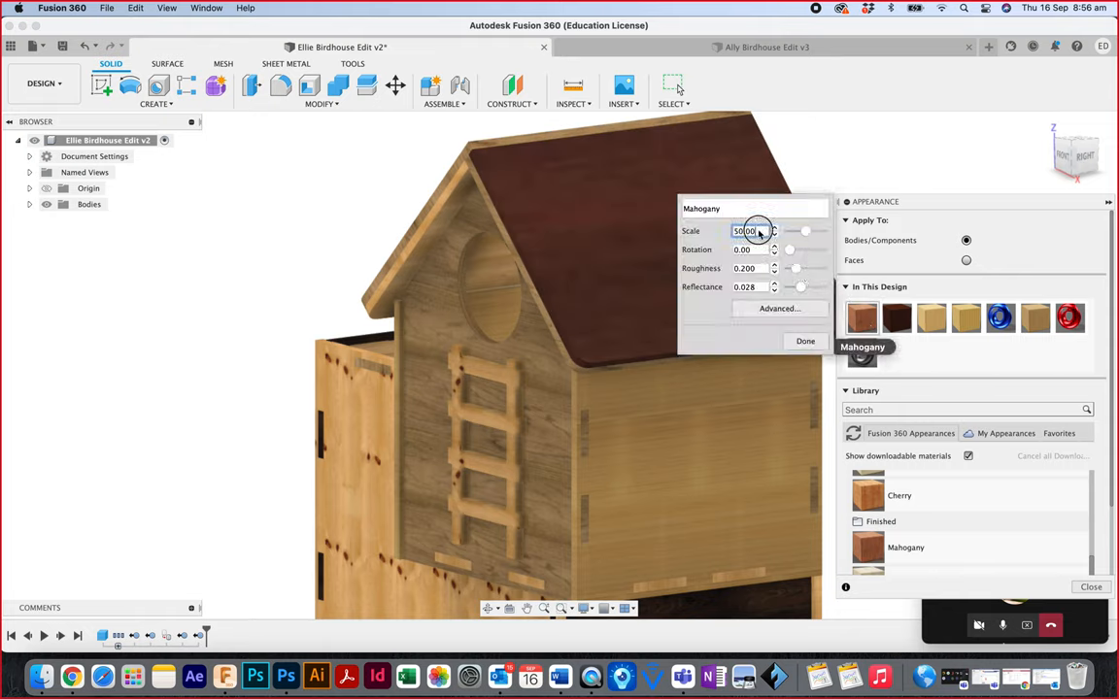
pyautogui.write('30')
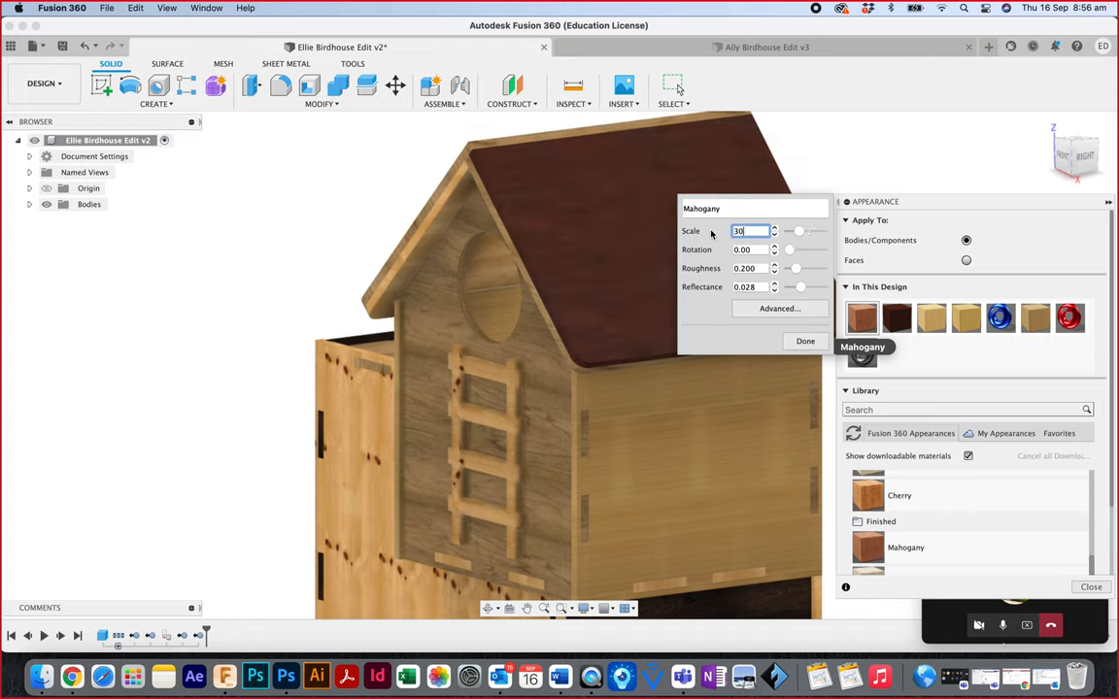
pyautogui.moveTo(805, 342)
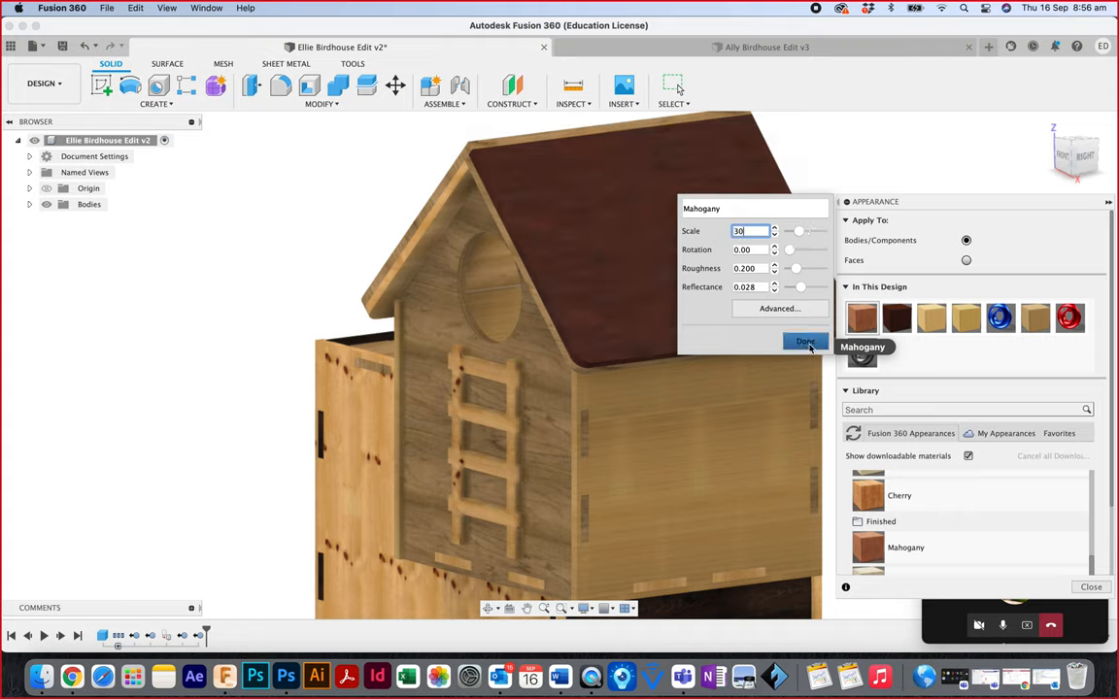
pyautogui.click(805, 342)
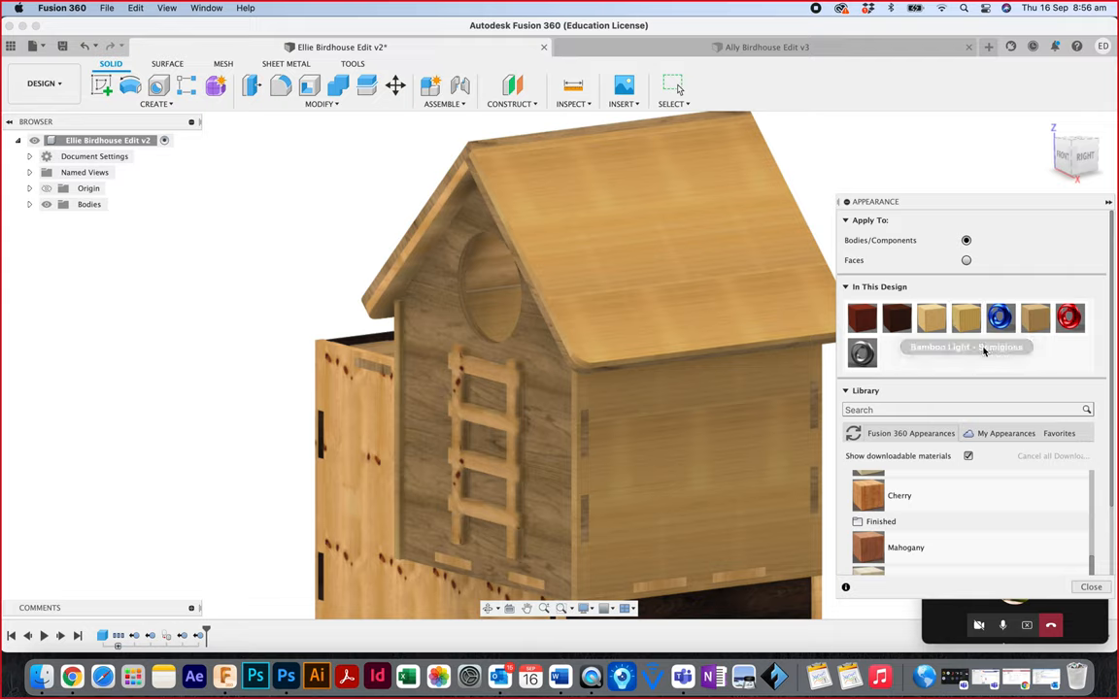
pyautogui.moveTo(895, 166)
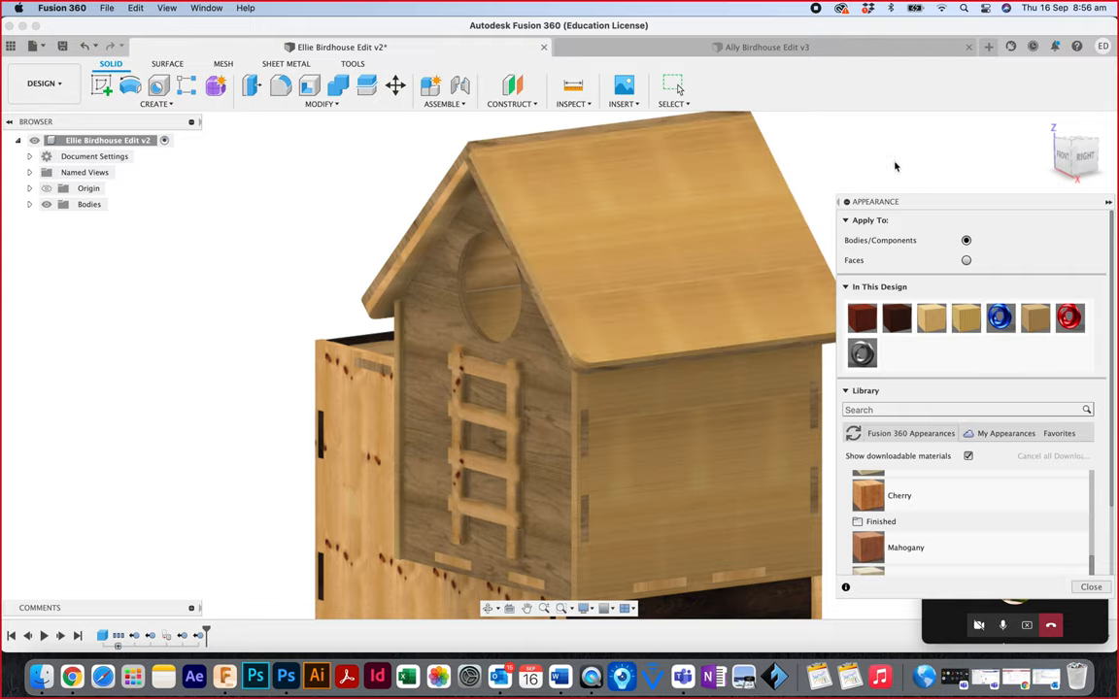
# - Apply Bamboo Light - Semigloss to the roof with scale 25 and close the Appearance panel
pyautogui.doubleClick(967, 318)
pyautogui.write('50')
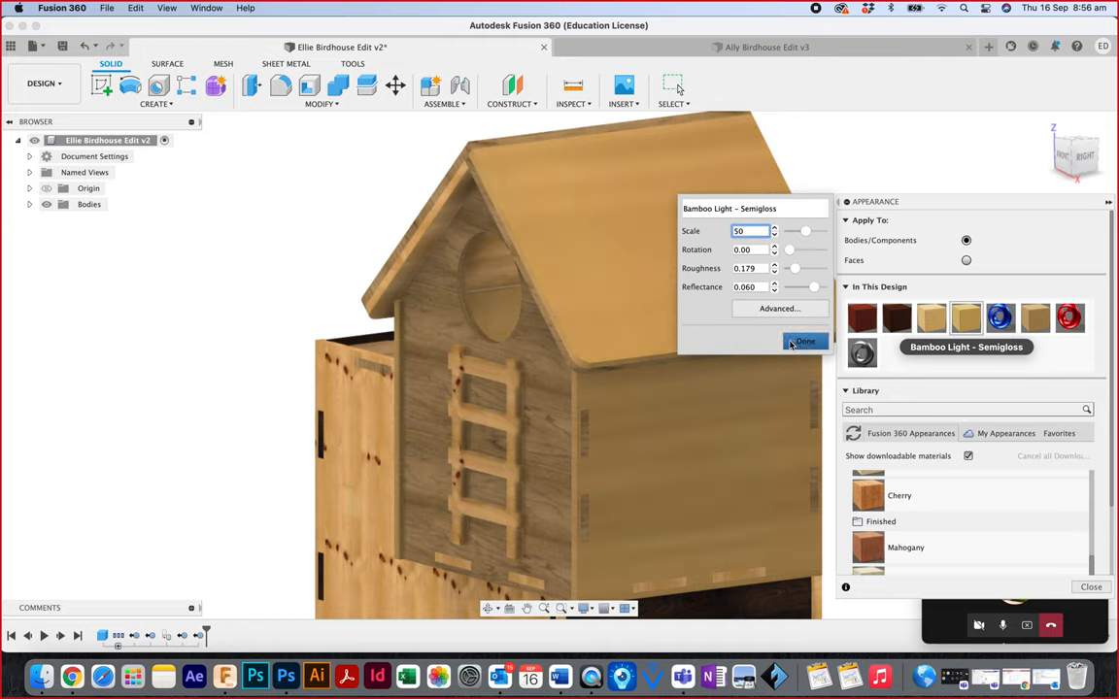
pyautogui.click(804, 342)
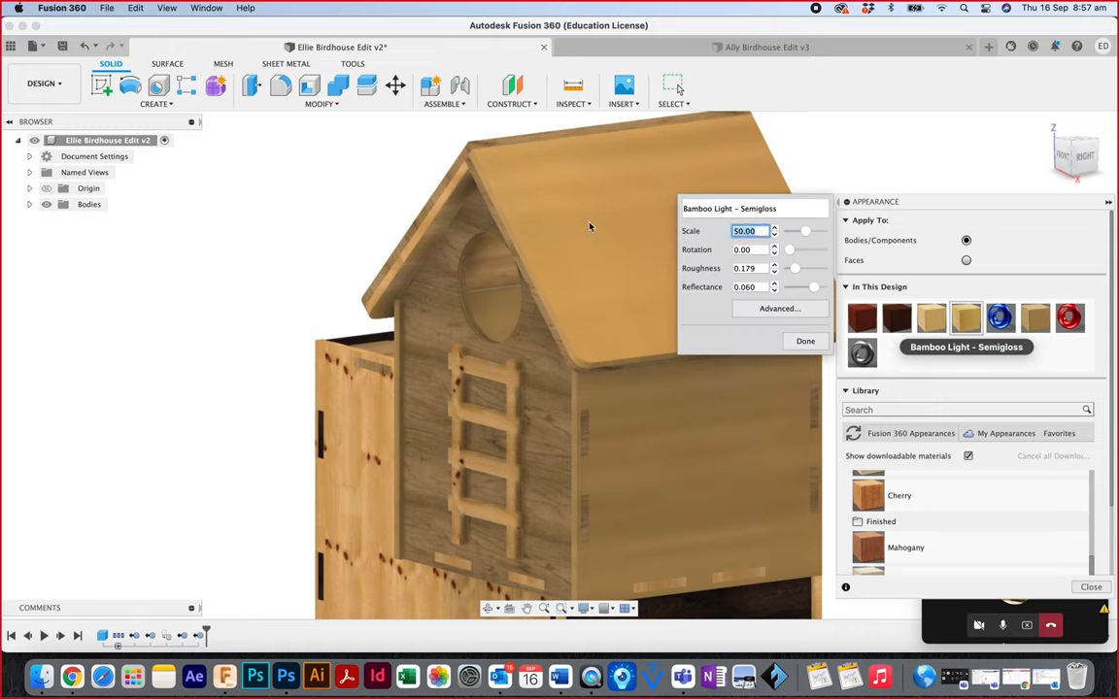
pyautogui.write('25')
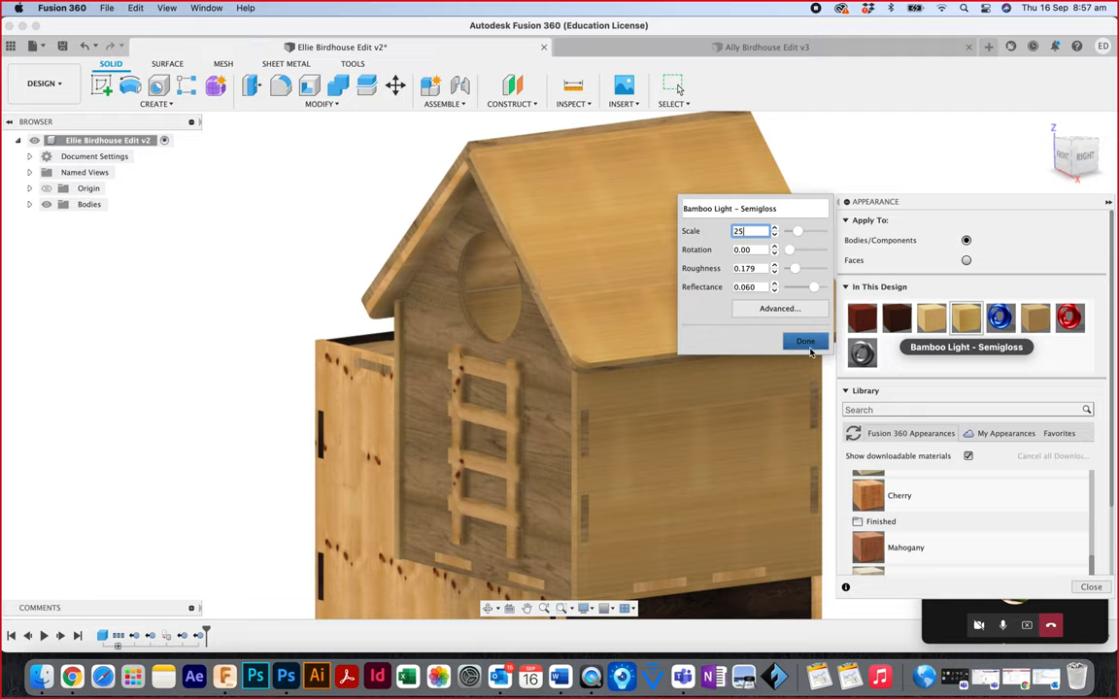
pyautogui.click(804, 342)
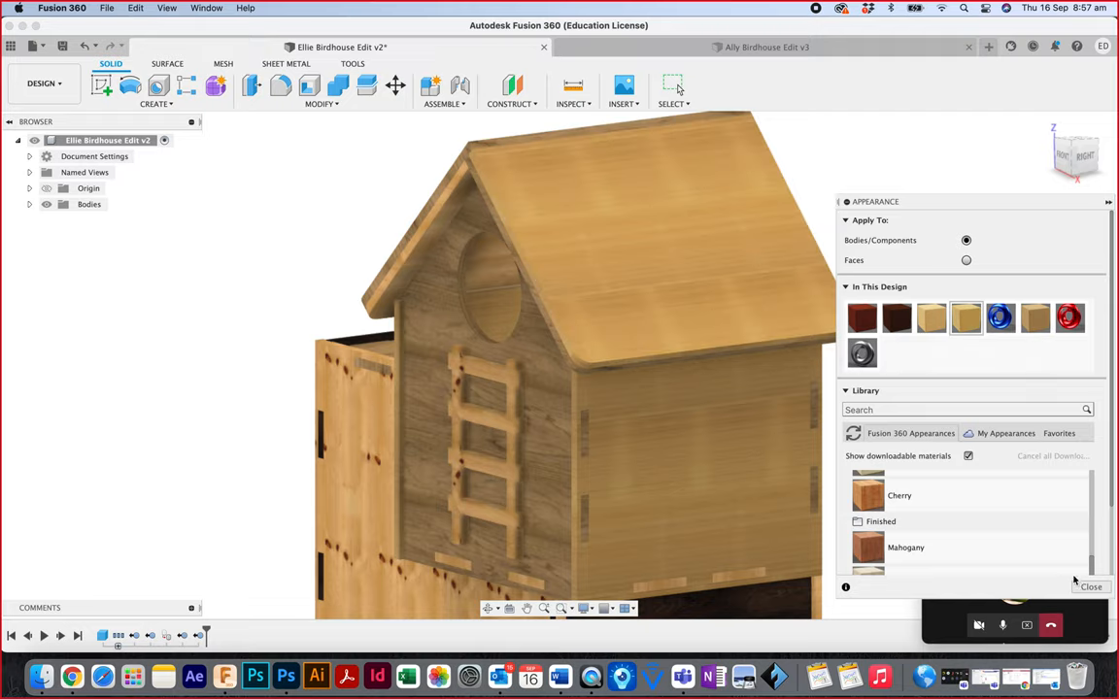
pyautogui.click(1092, 587)
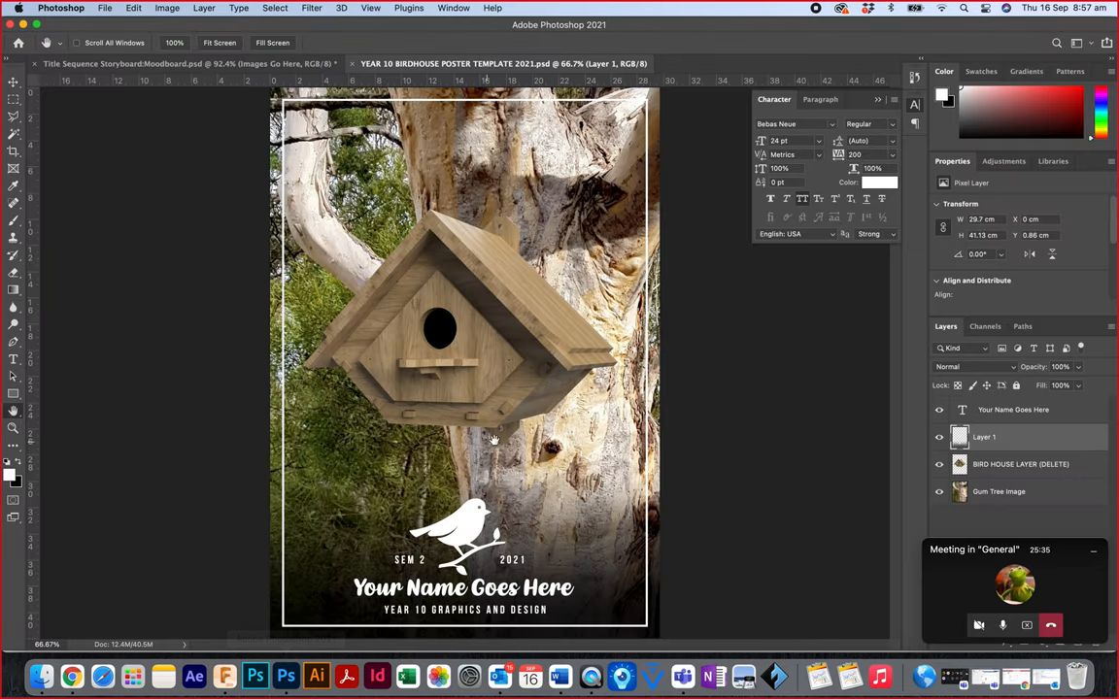
pyautogui.moveTo(550, 299)
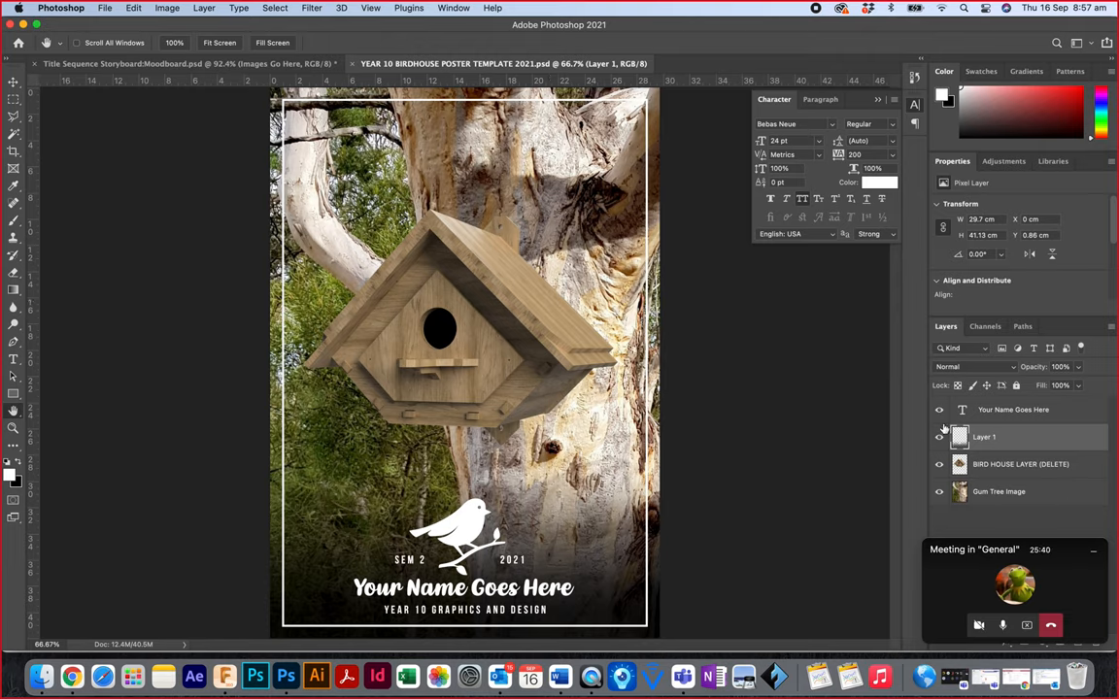
pyautogui.click(938, 437)
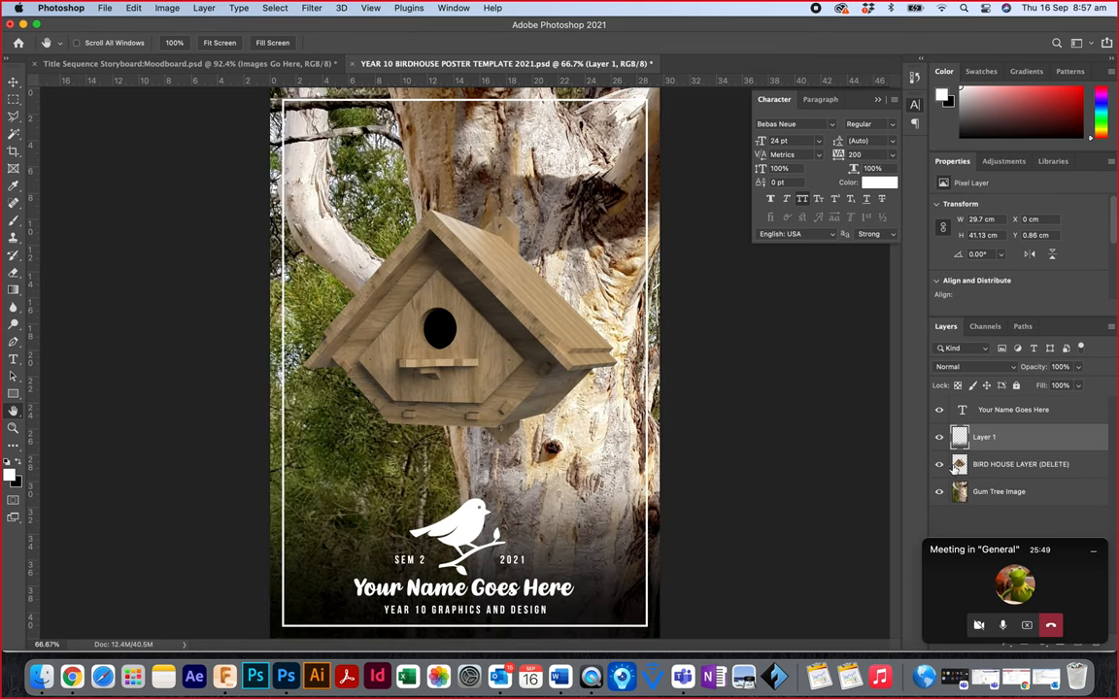
pyautogui.click(937, 464)
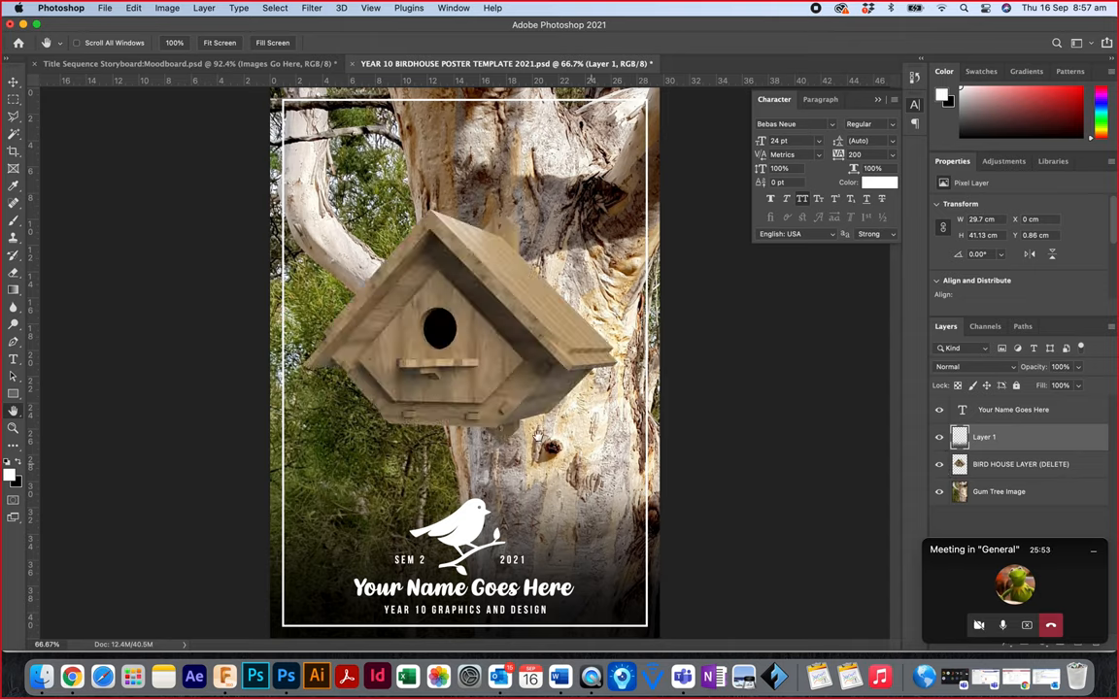
pyautogui.moveTo(548, 319)
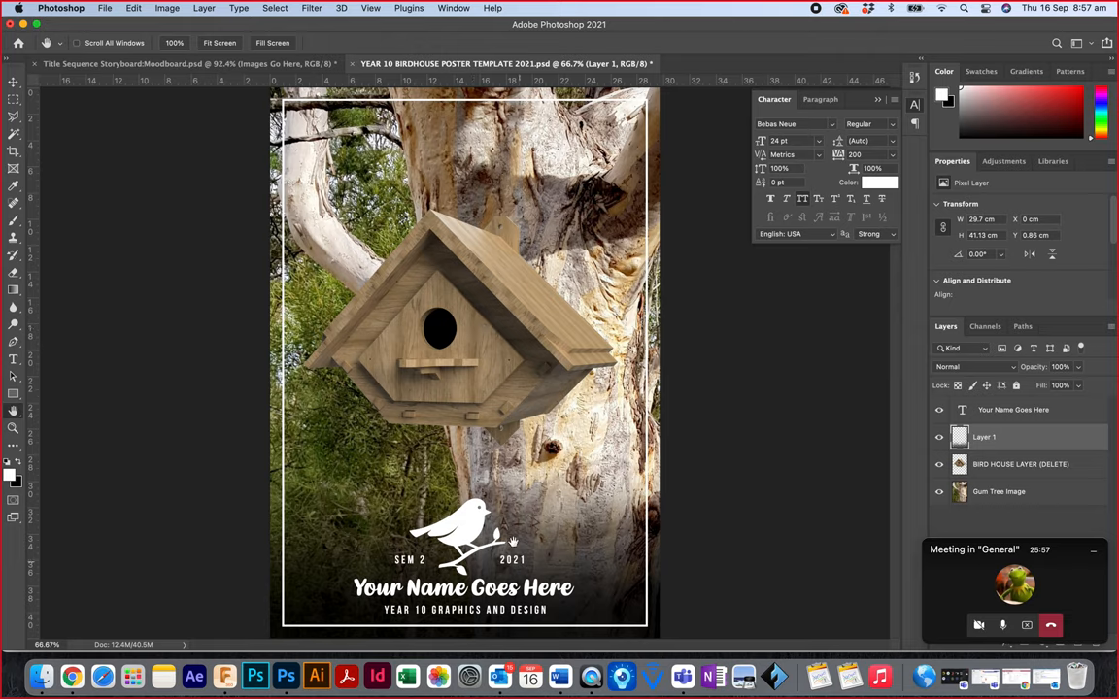
pyautogui.moveTo(433, 121)
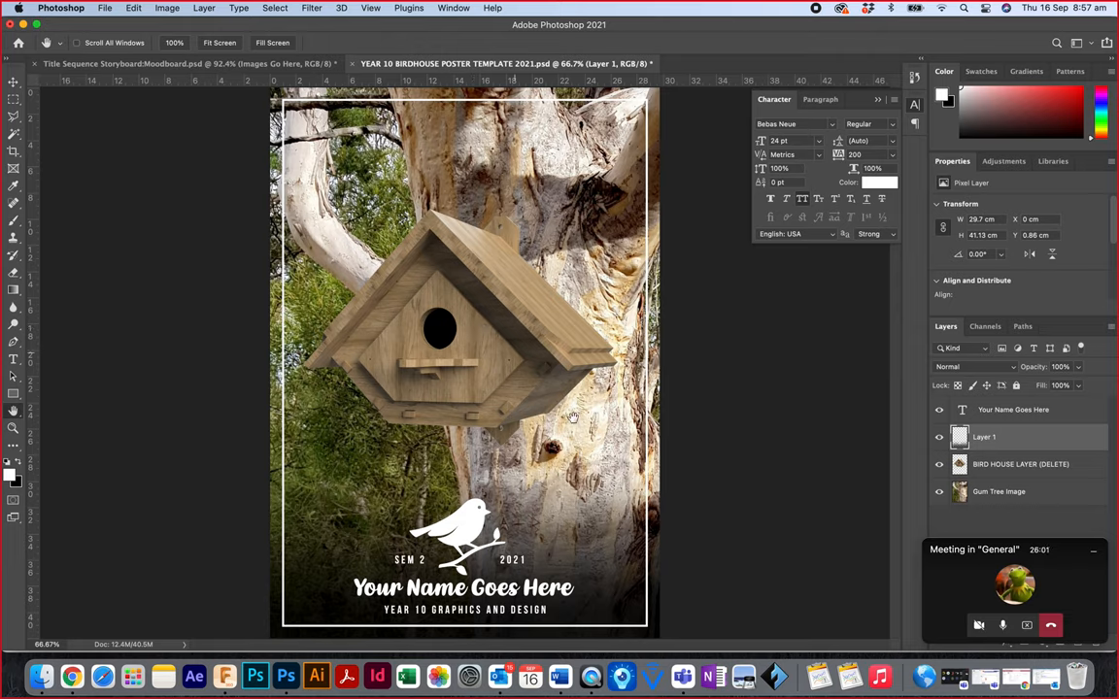
pyautogui.moveTo(569, 439)
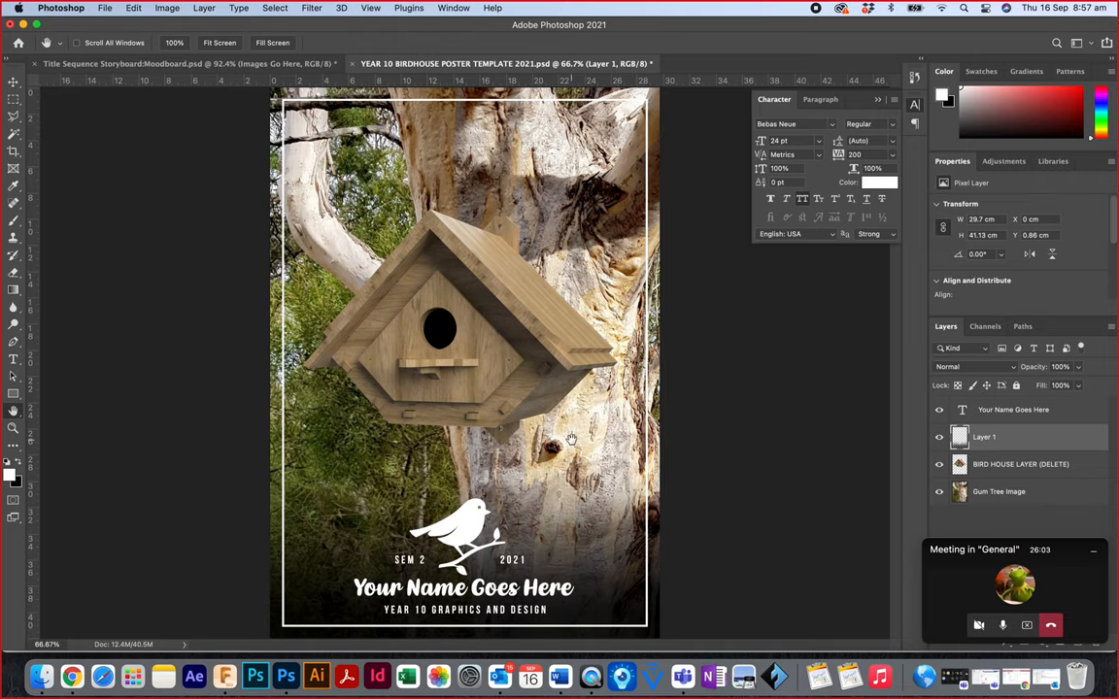
pyautogui.moveTo(224, 676)
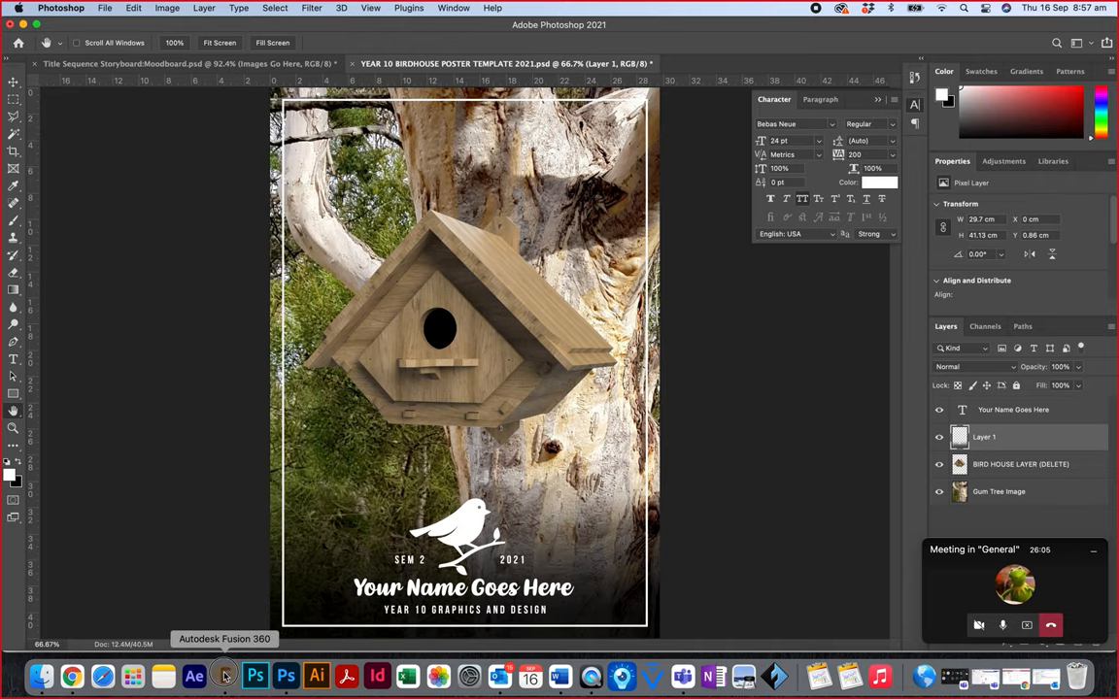
pyautogui.click(225, 672)
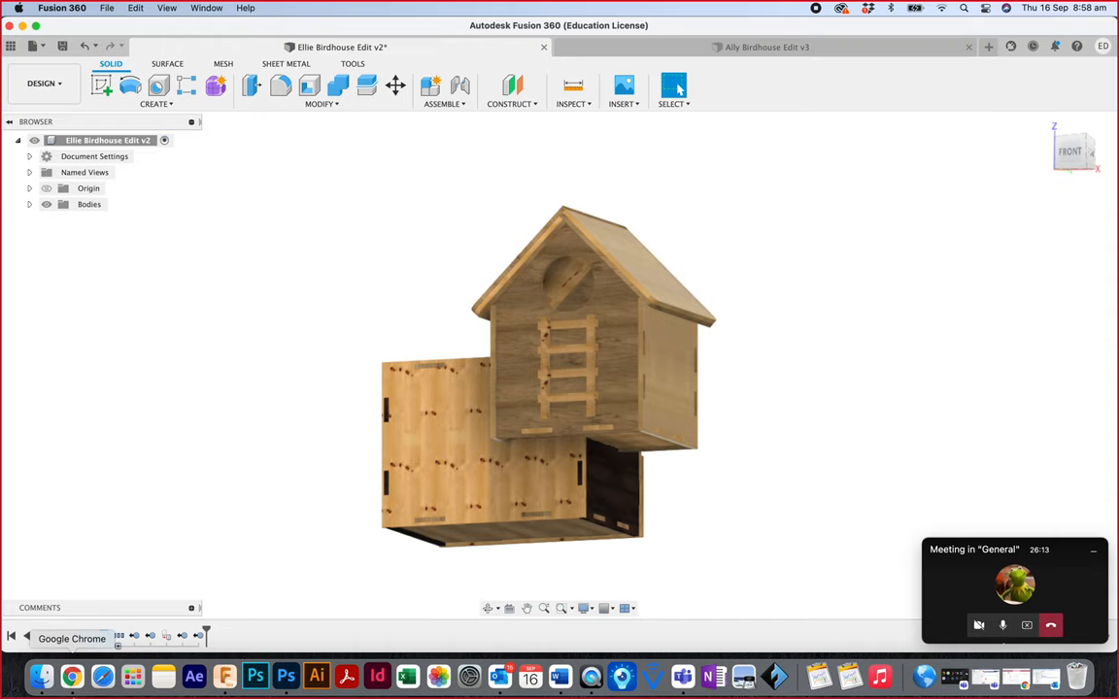
# - Return to the Ellie Birdhouse Edit v2 design in Fusion 360 after glancing at Photoshop
pyautogui.click(286, 676)
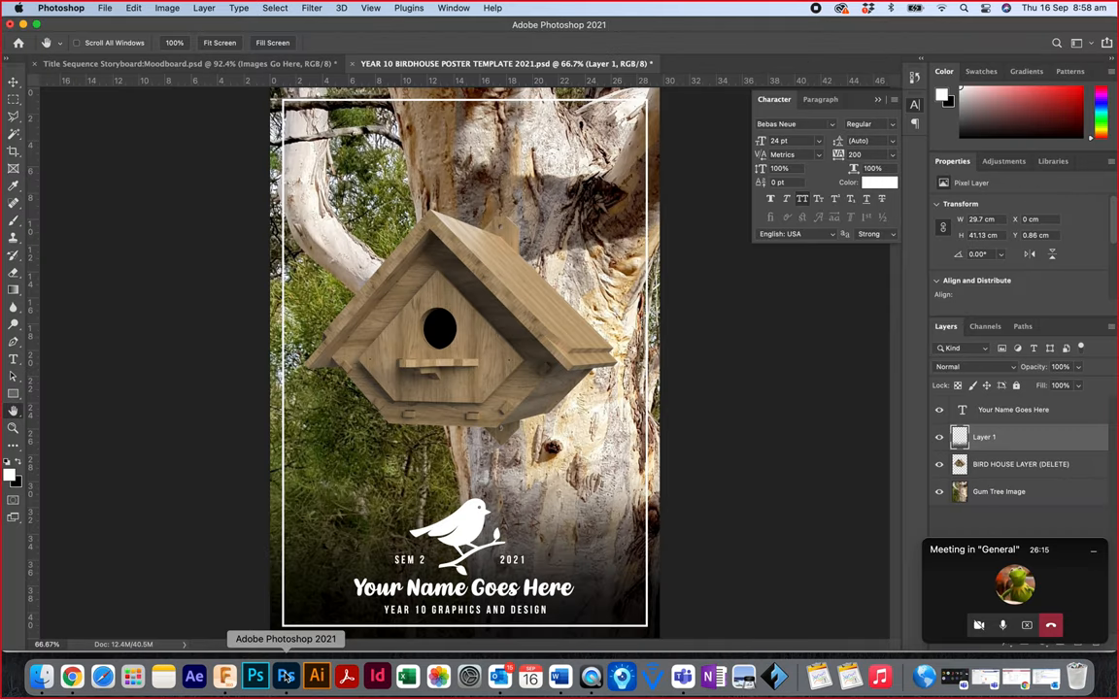
pyautogui.click(225, 674)
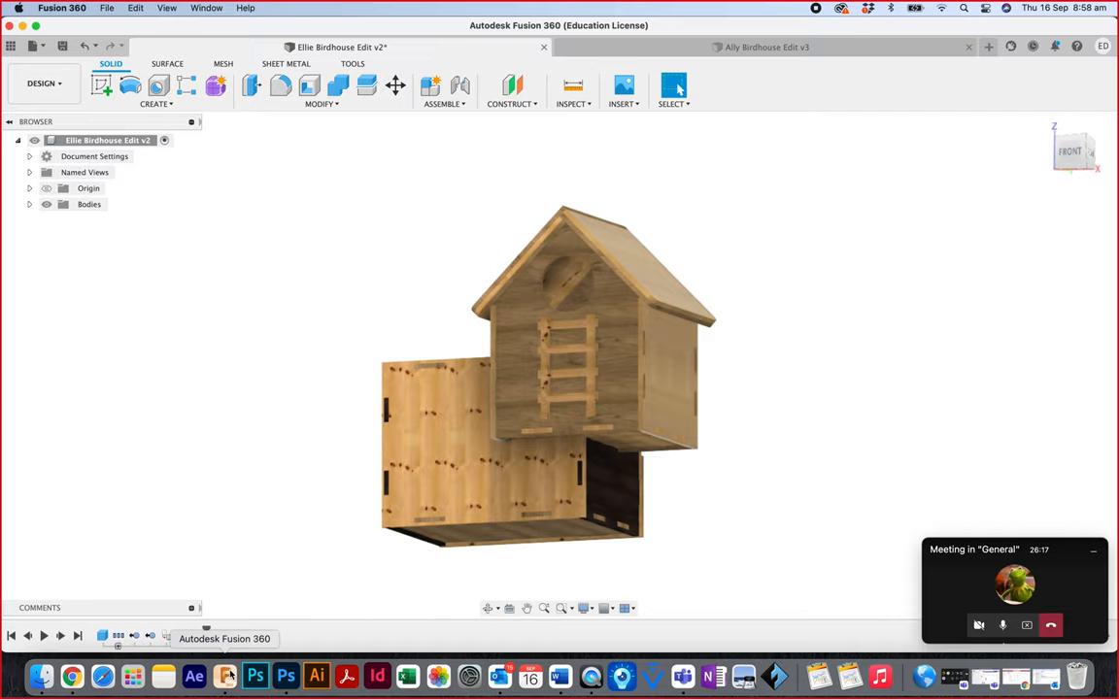
pyautogui.moveTo(1060, 205)
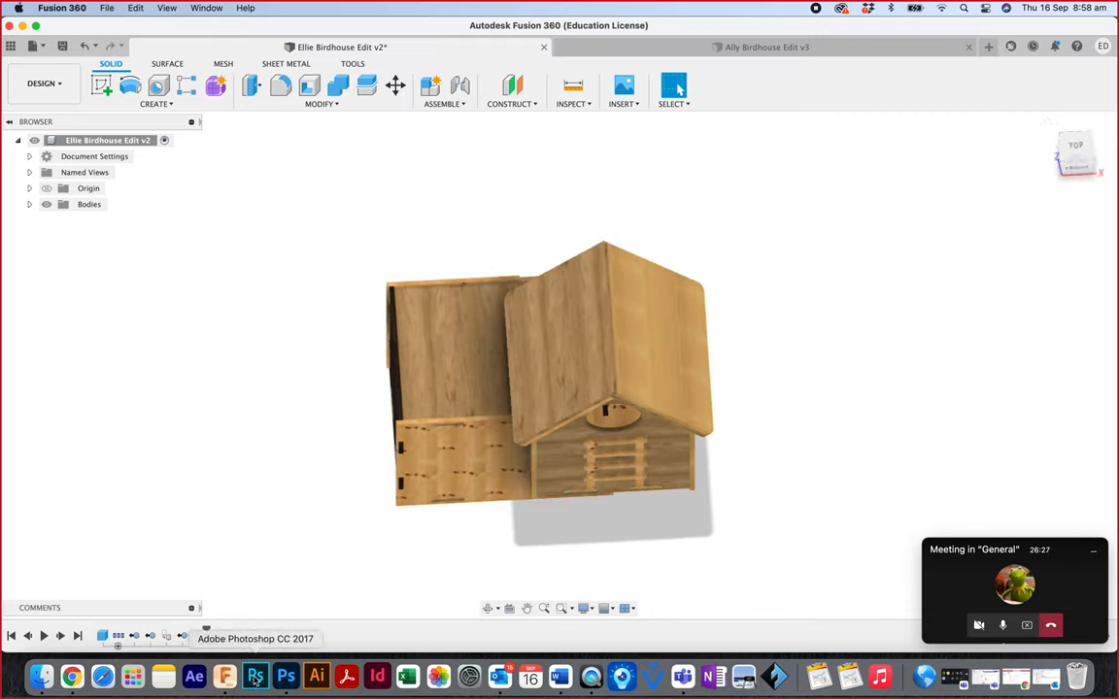
pyautogui.click(239, 674)
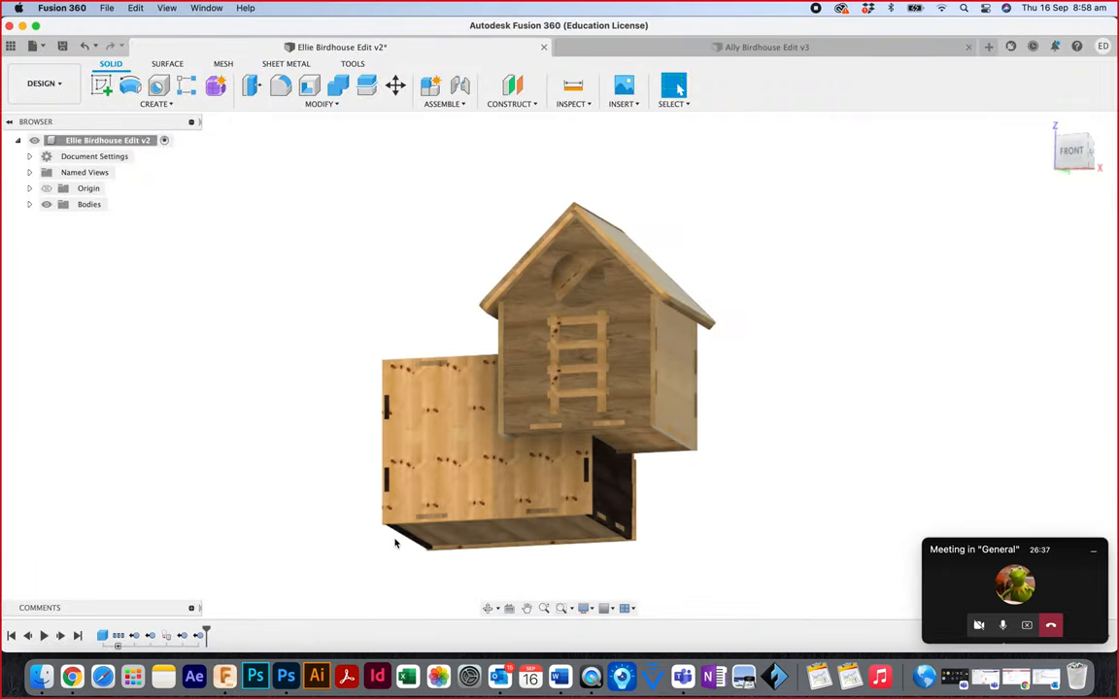
pyautogui.click(42, 82)
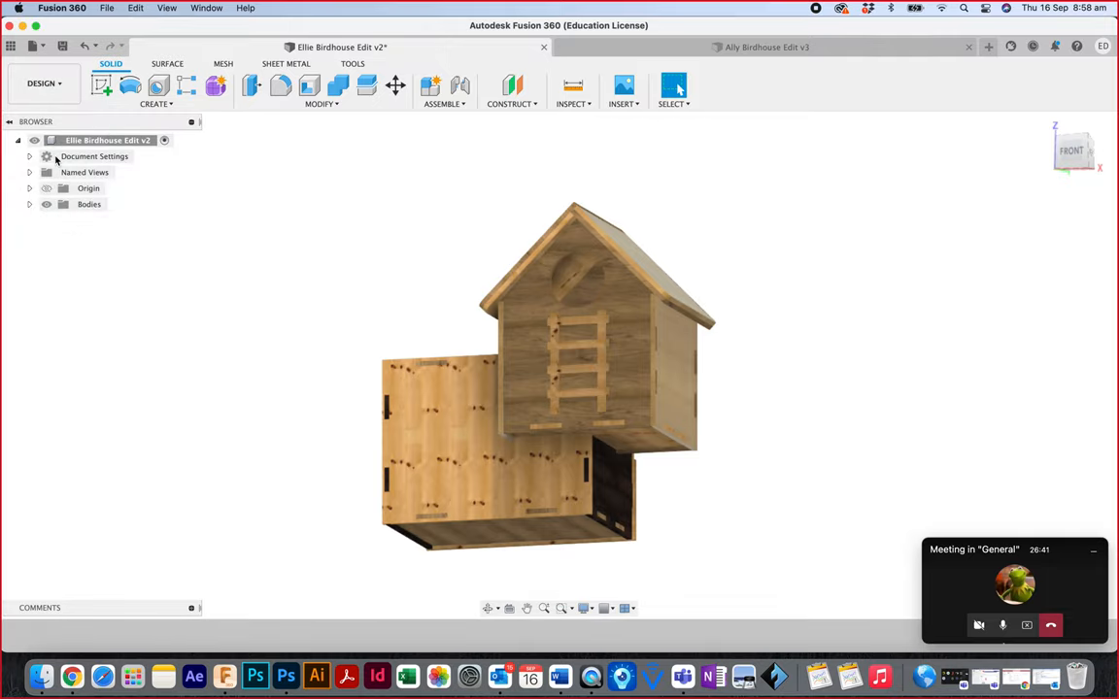
# - Switch to the Render workspace and bring up Scene Settings from Setup
pyautogui.click(48, 81)
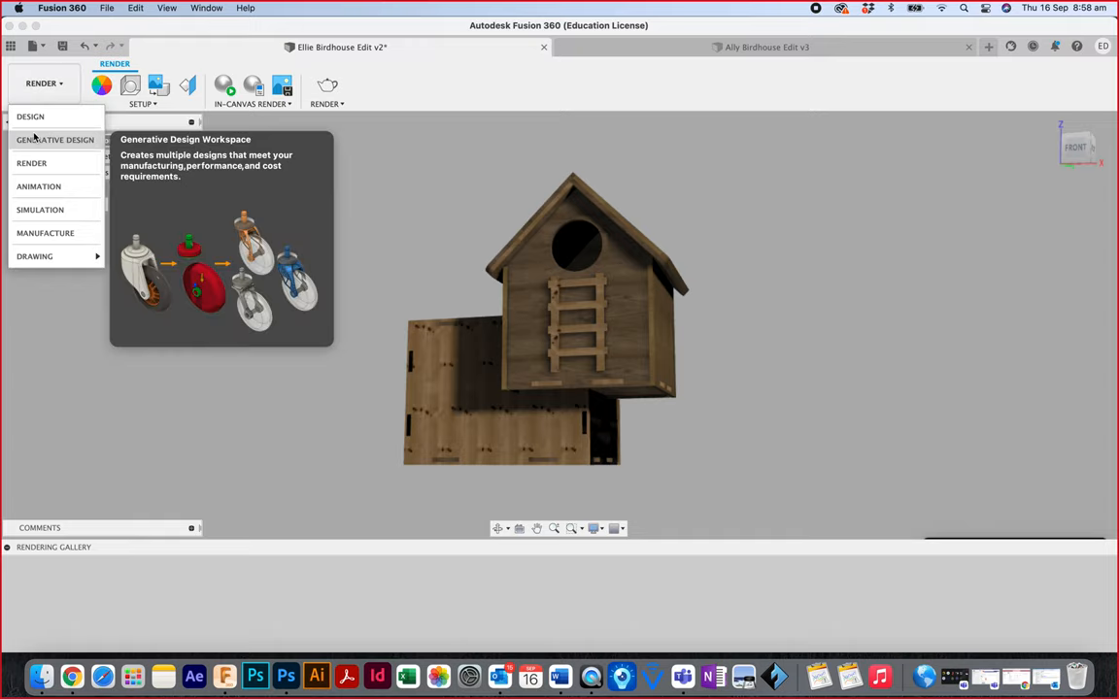
pyautogui.click(31, 116)
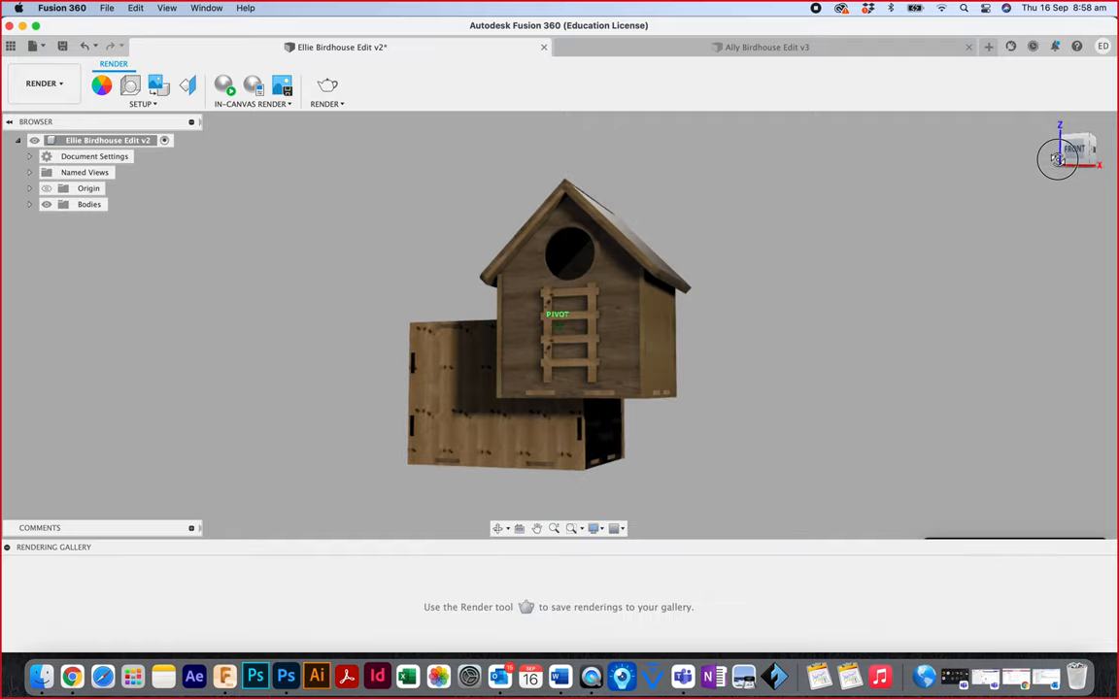
pyautogui.click(144, 101)
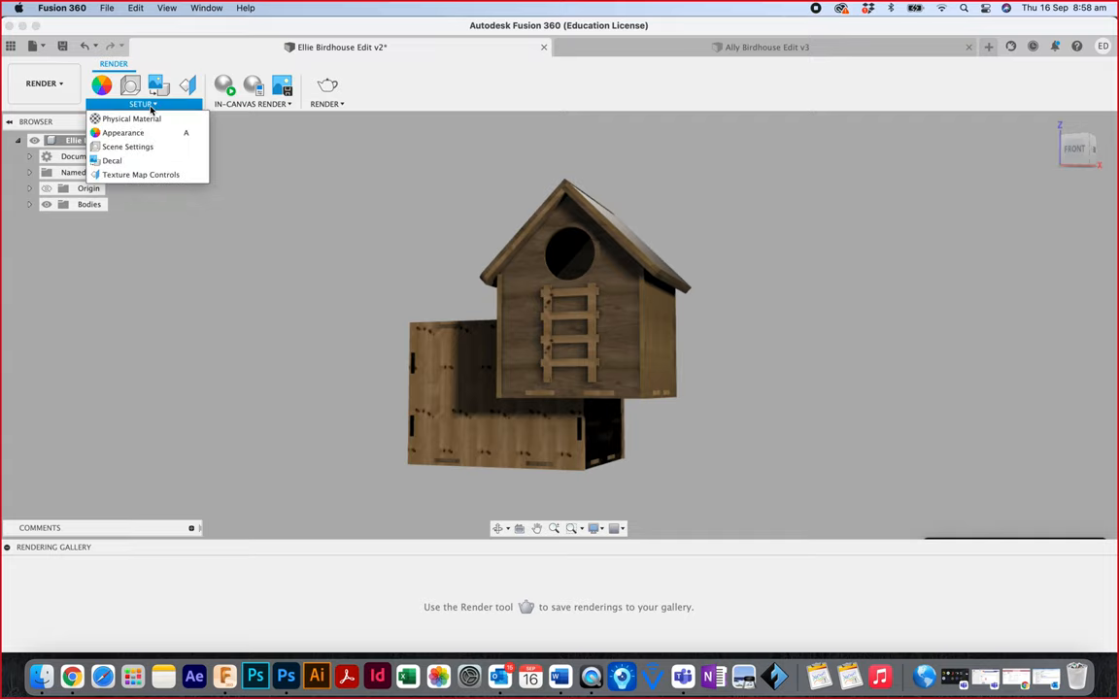
pyautogui.moveTo(125, 132)
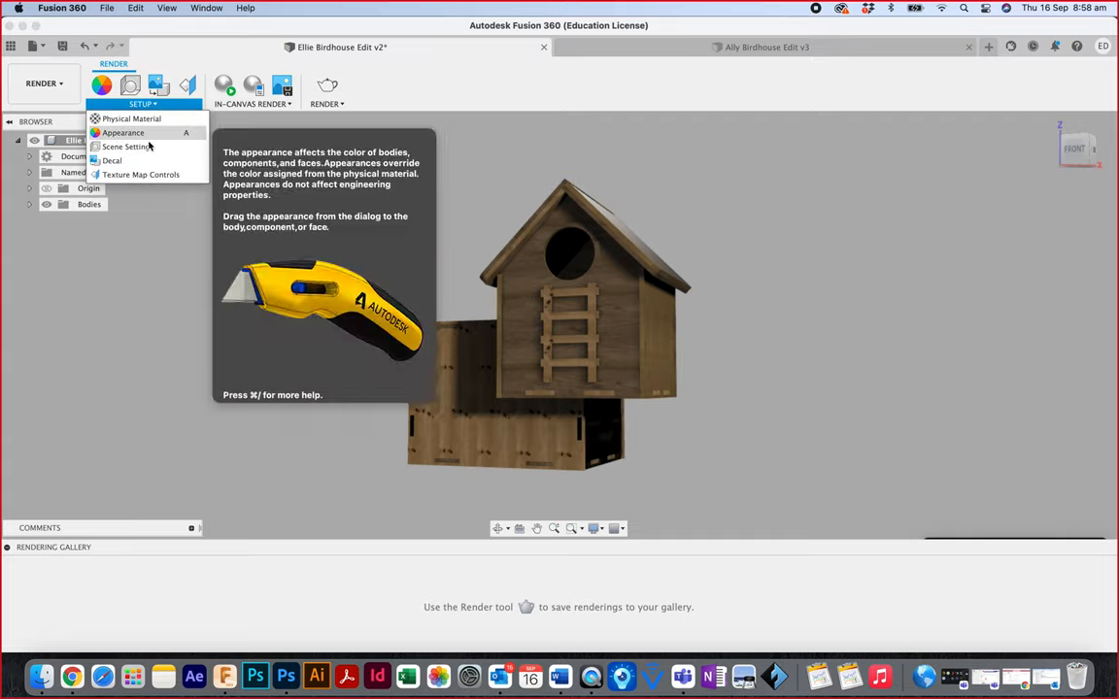
pyautogui.click(125, 146)
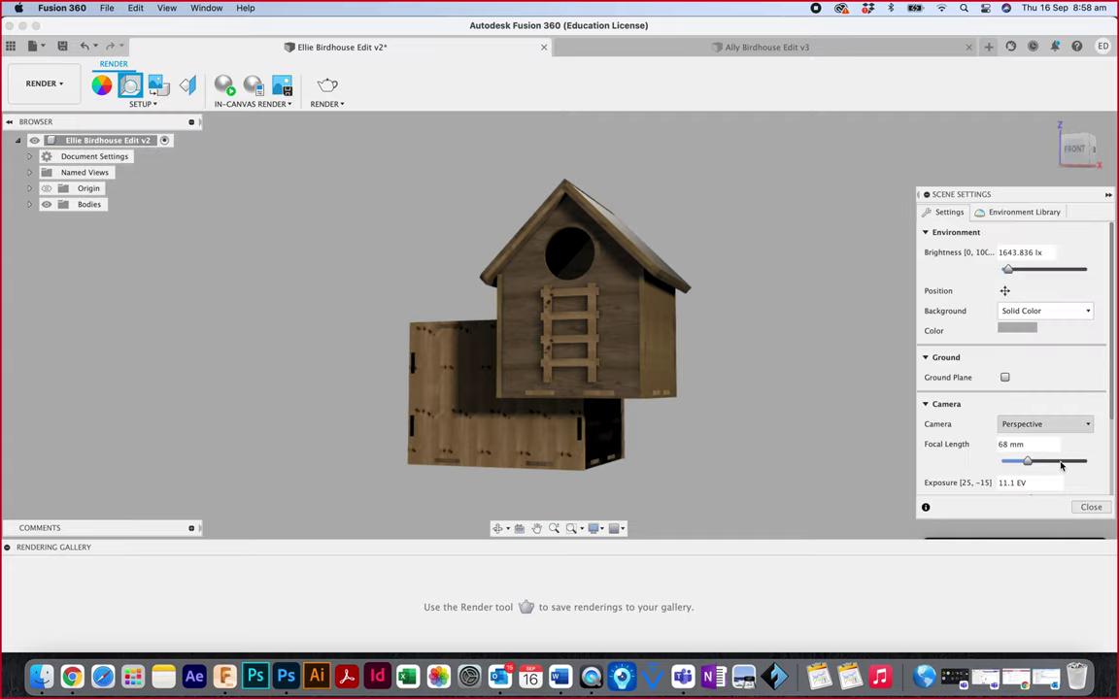
# - Set the camera to 200 mm focal length and 10.5 EV exposure, then close Scene Settings
pyautogui.moveTo(1026, 461); pyautogui.dragTo(1080, 458)
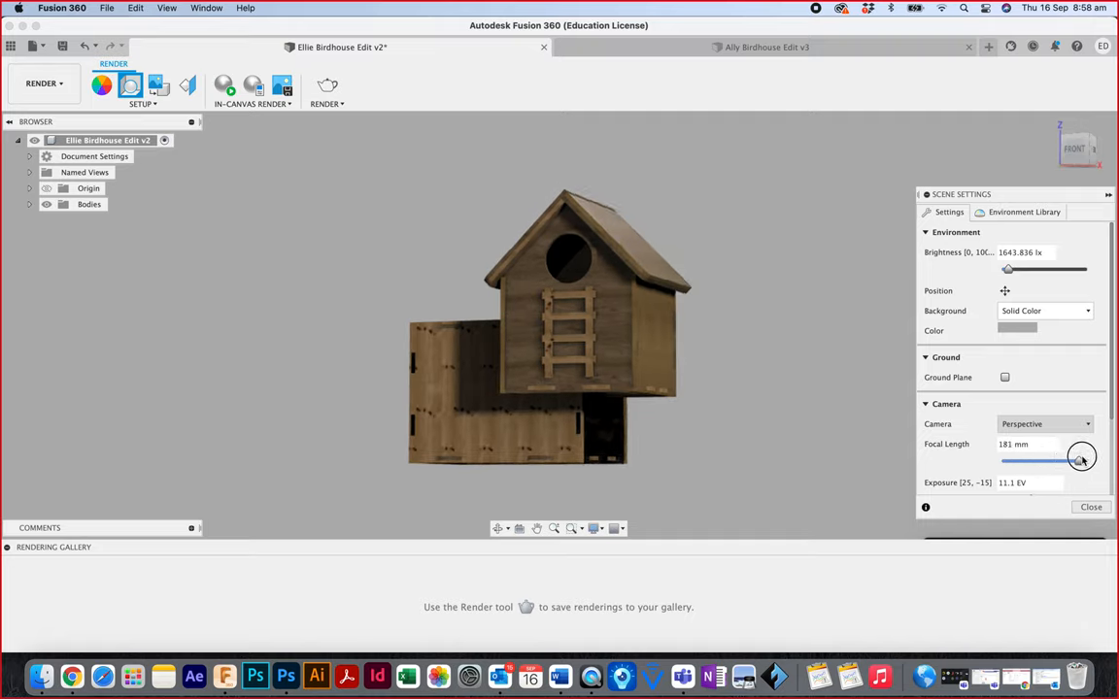
pyautogui.moveTo(1080, 457); pyautogui.dragTo(1088, 462)
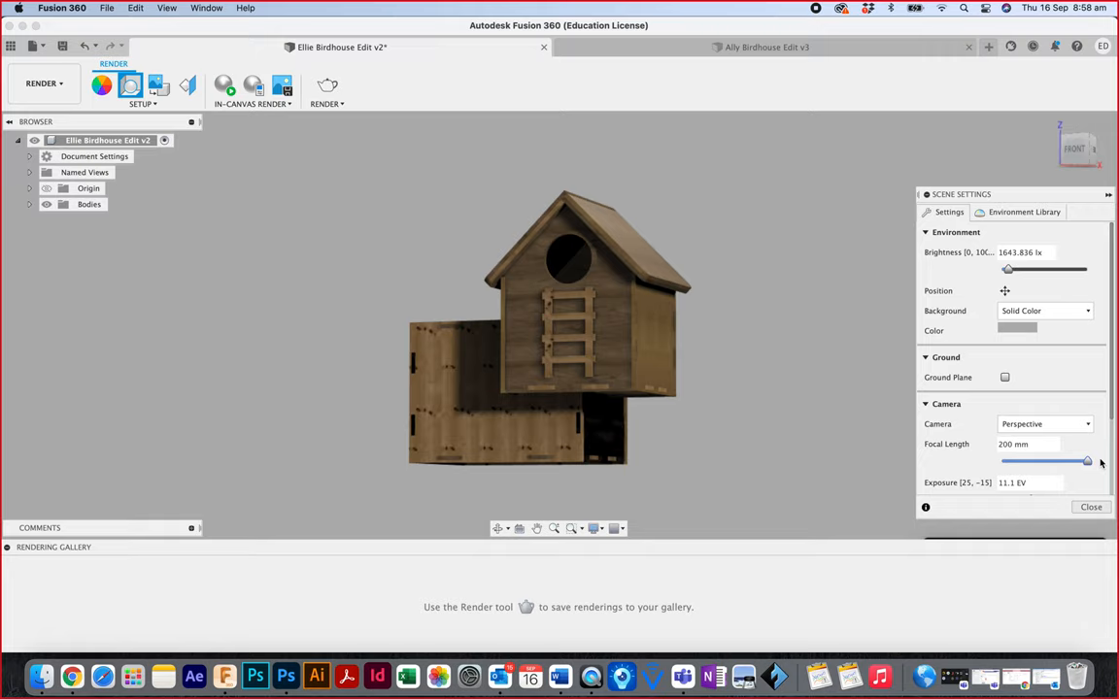
pyautogui.click(1032, 486)
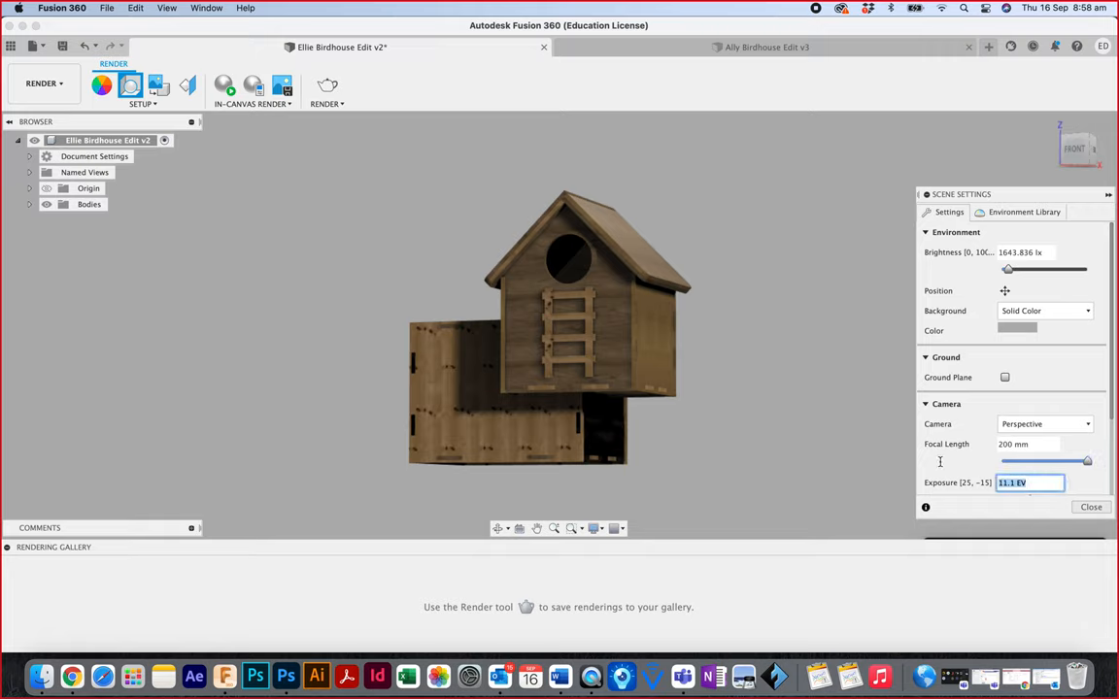
pyautogui.moveTo(537, 393)
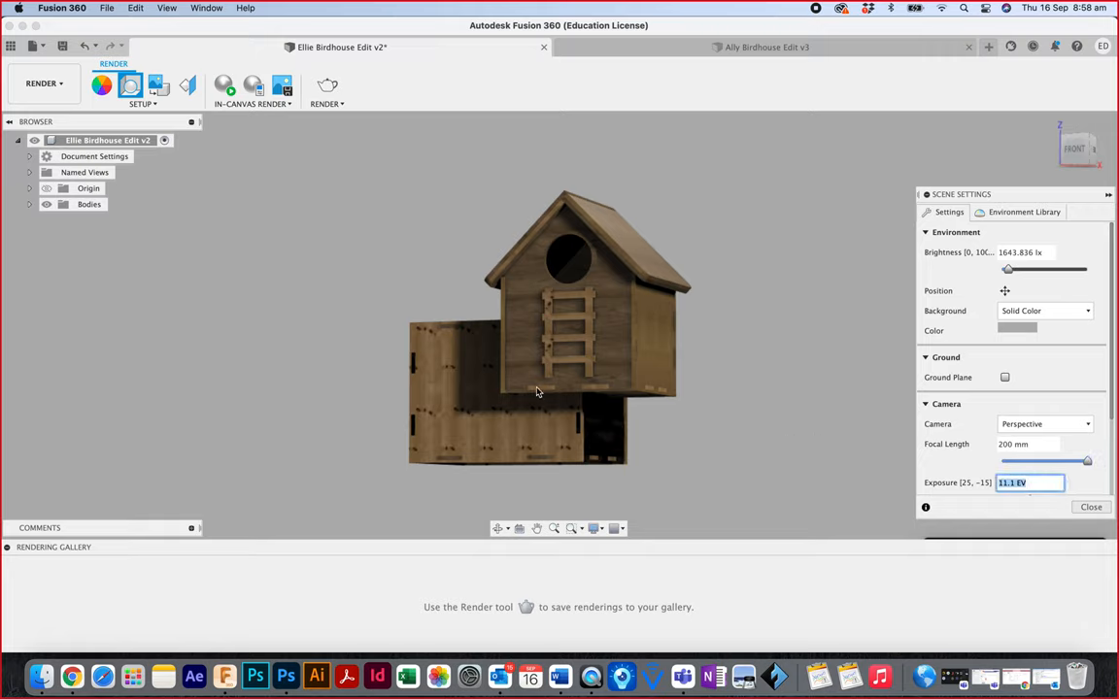
pyautogui.moveTo(792, 433)
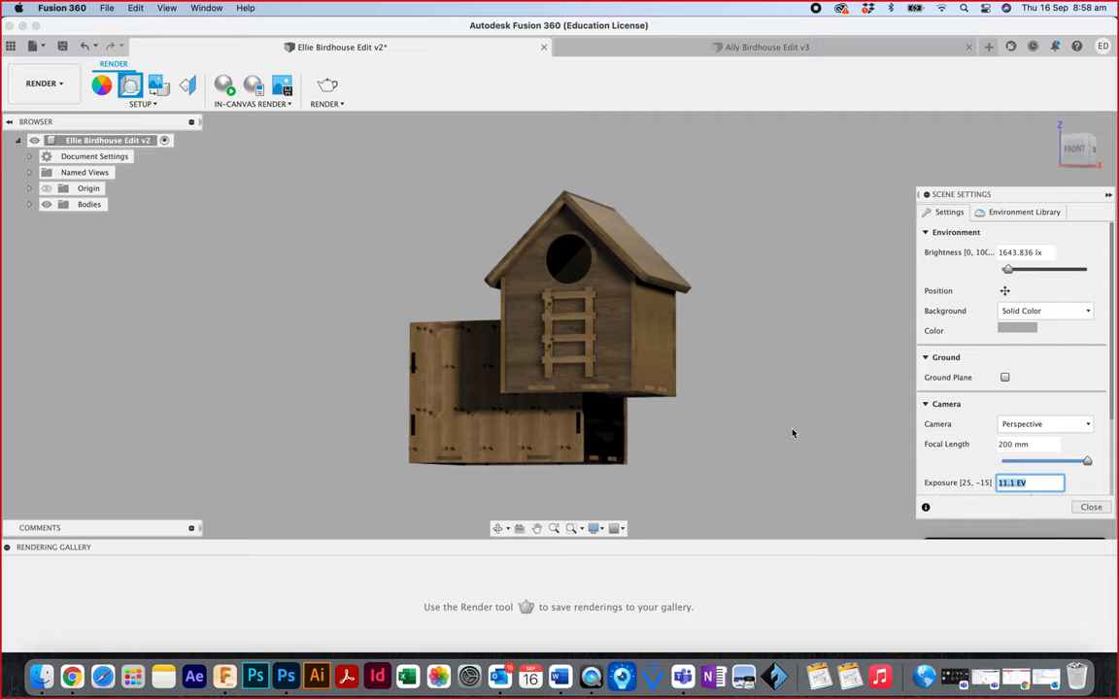
pyautogui.moveTo(878, 435)
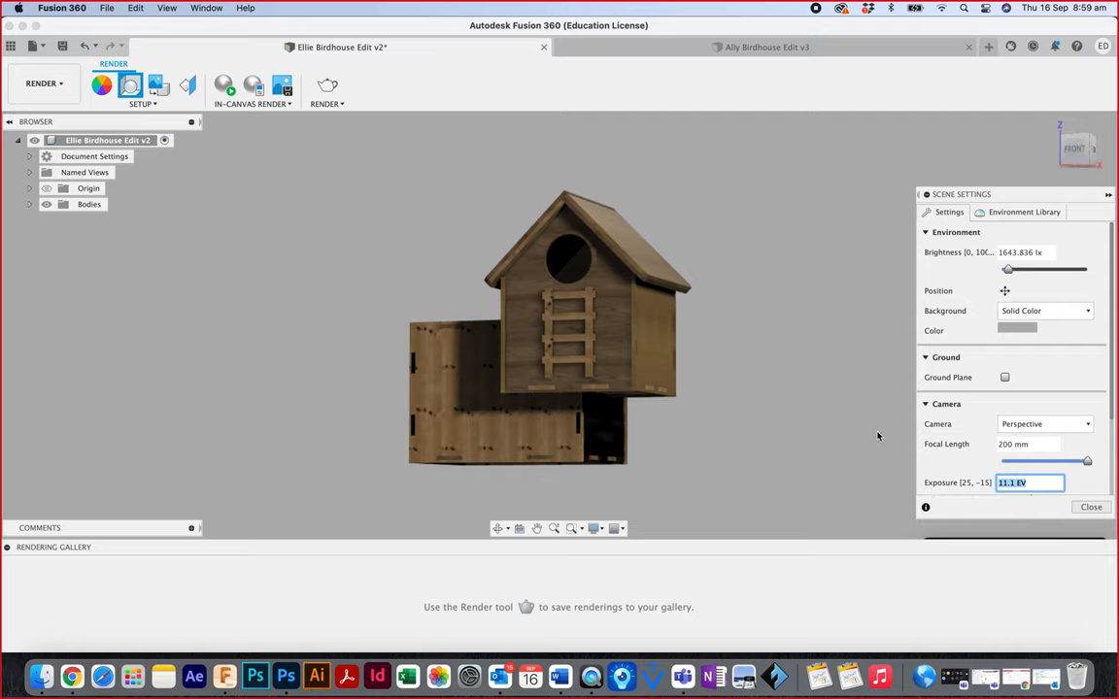
pyautogui.write('10.5')
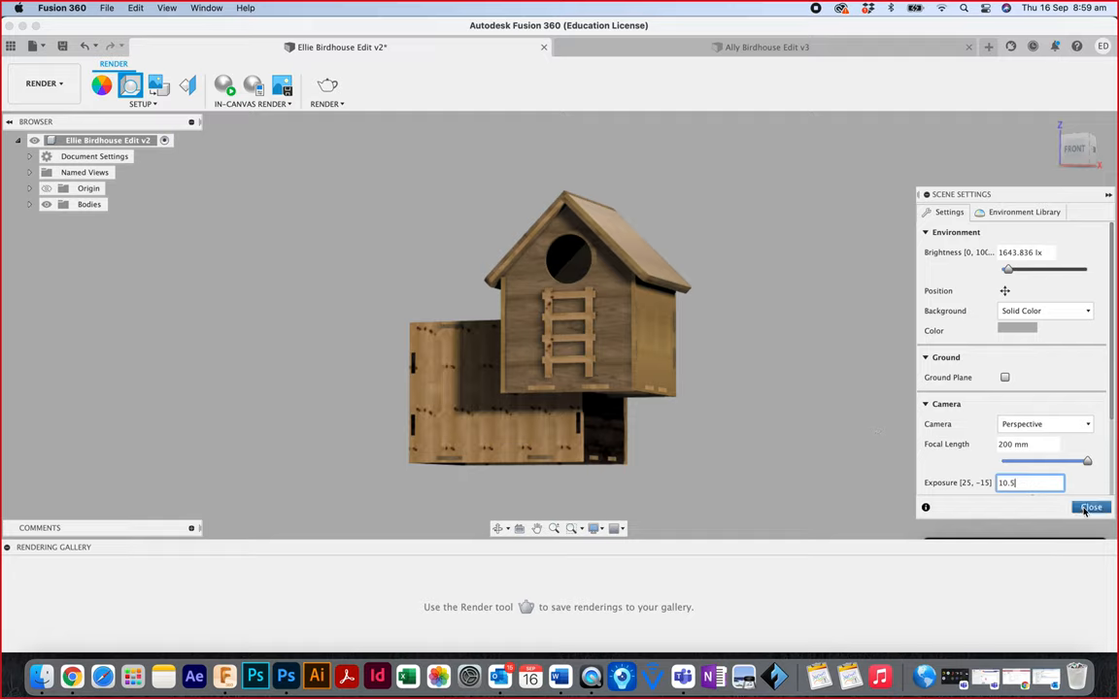
pyautogui.click(1092, 507)
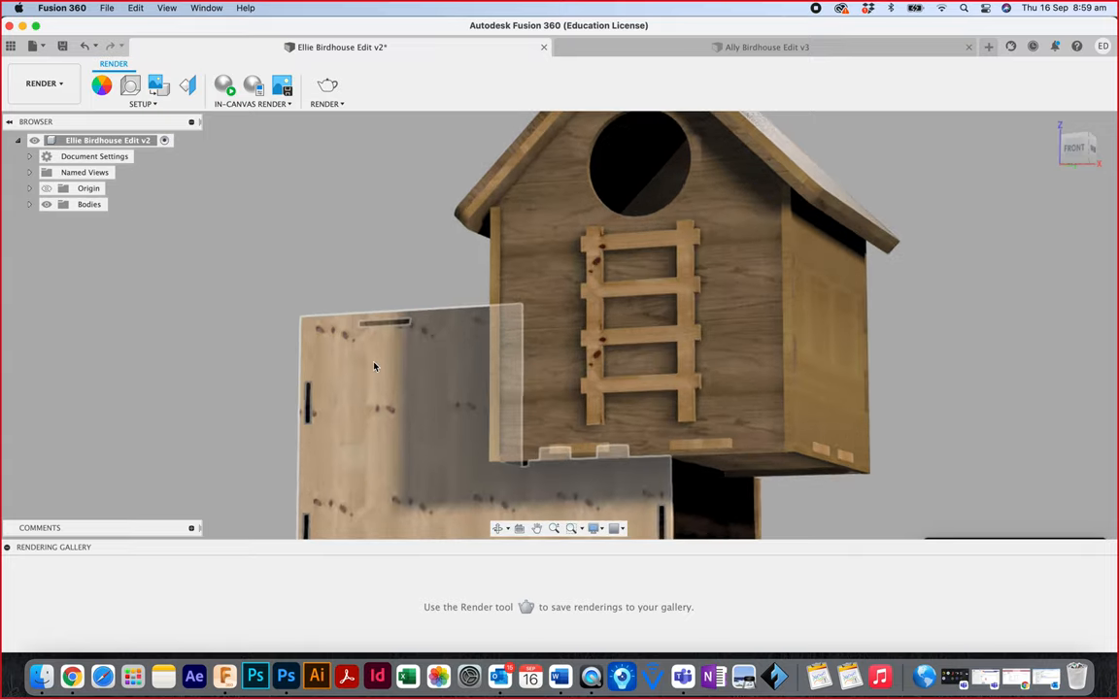
# - Render the birdhouse at 1000 × 1000 px with a transparent background
pyautogui.click(327, 85)
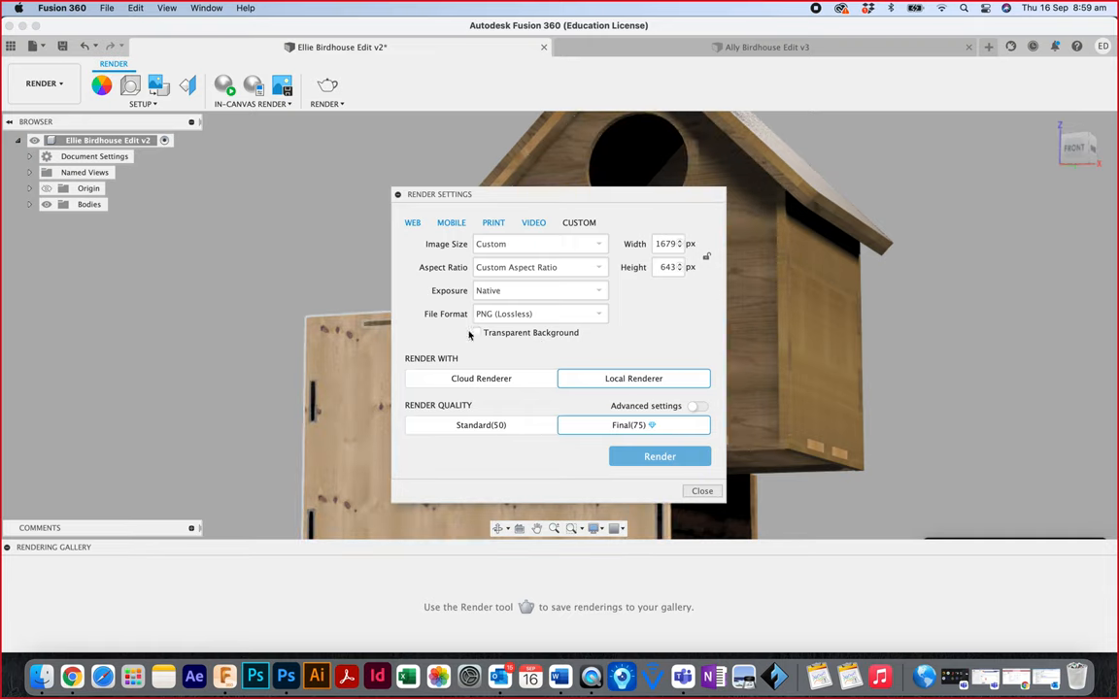
pyautogui.click(478, 332)
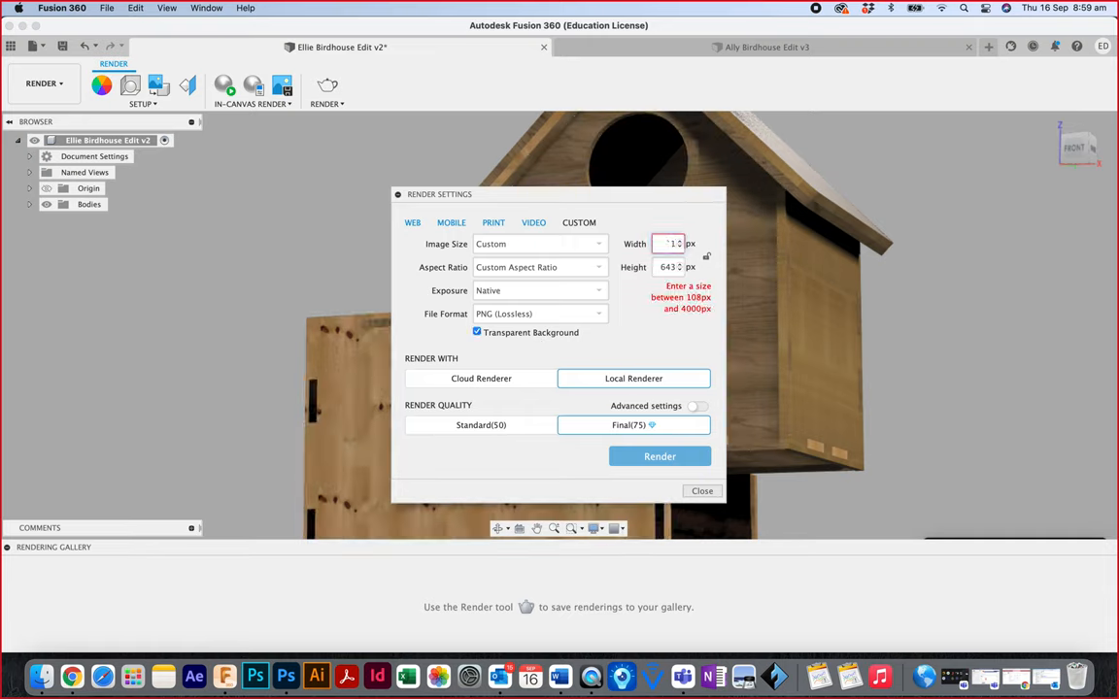
pyautogui.write('1000')
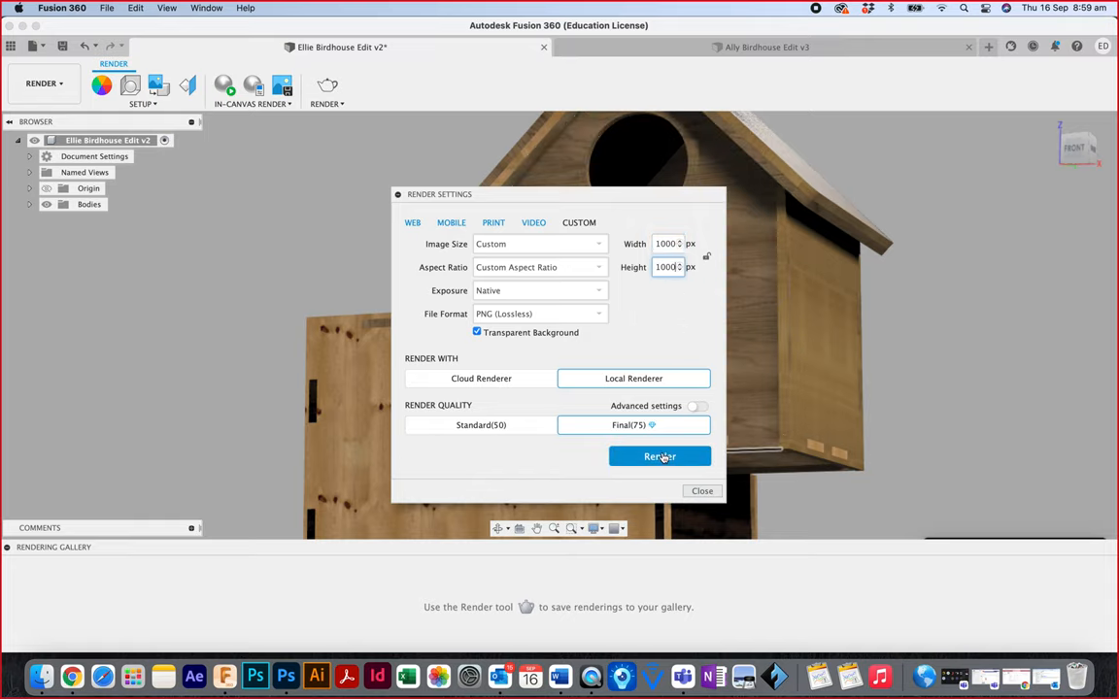
pyautogui.click(660, 454)
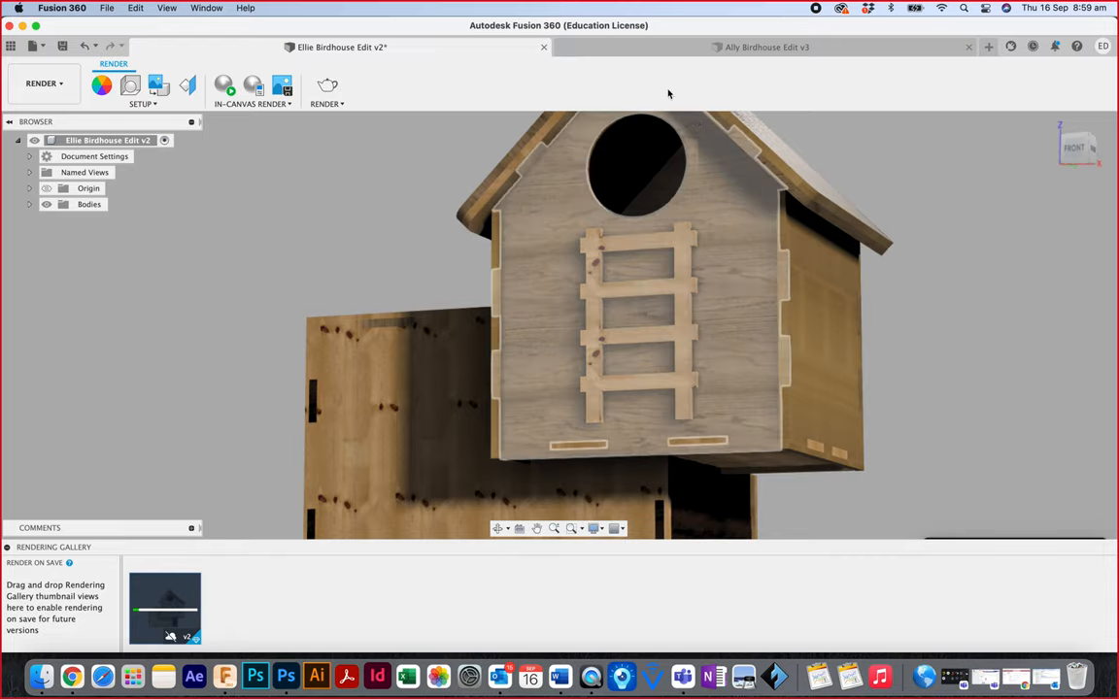
pyautogui.click(39, 84)
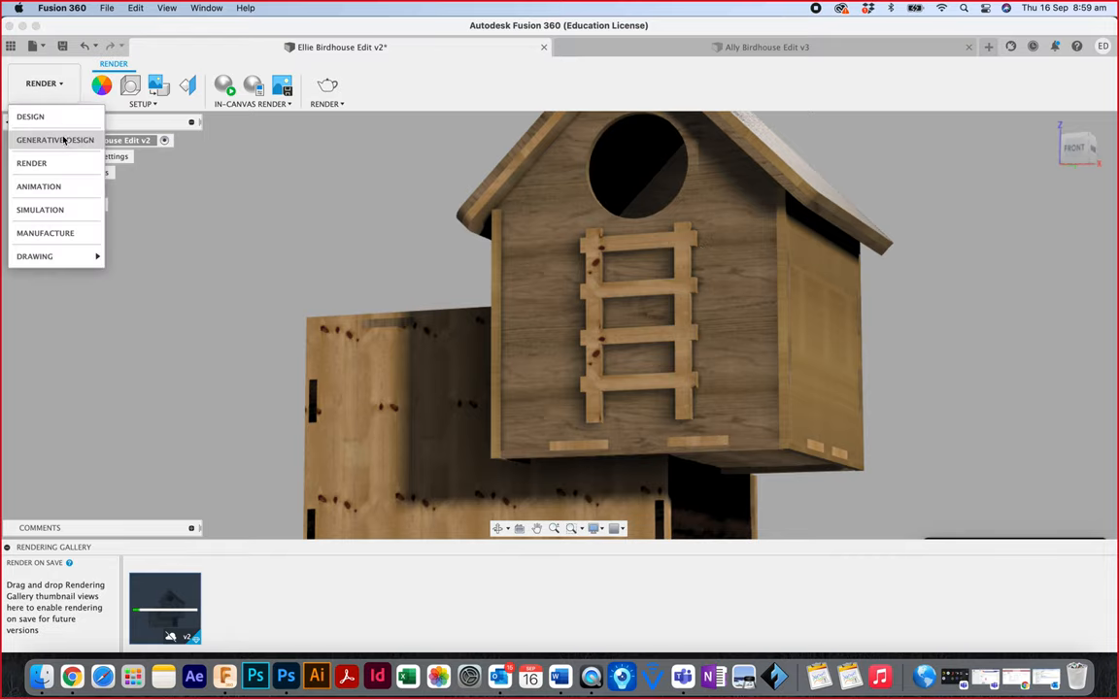
pyautogui.click(31, 117)
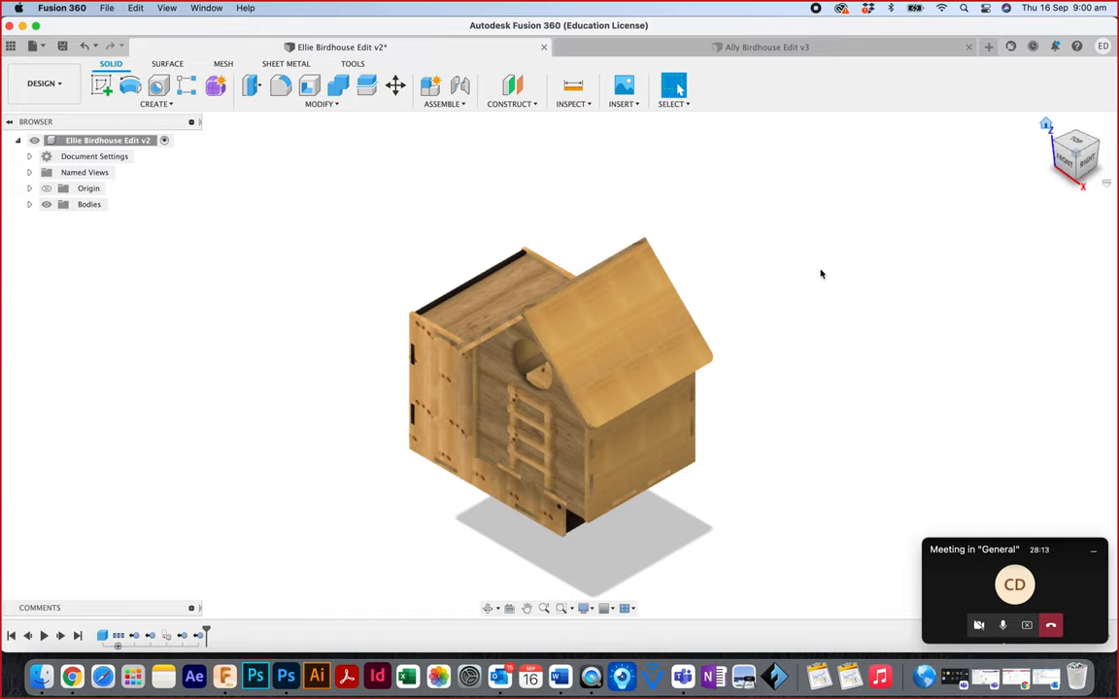
pyautogui.moveTo(61, 83)
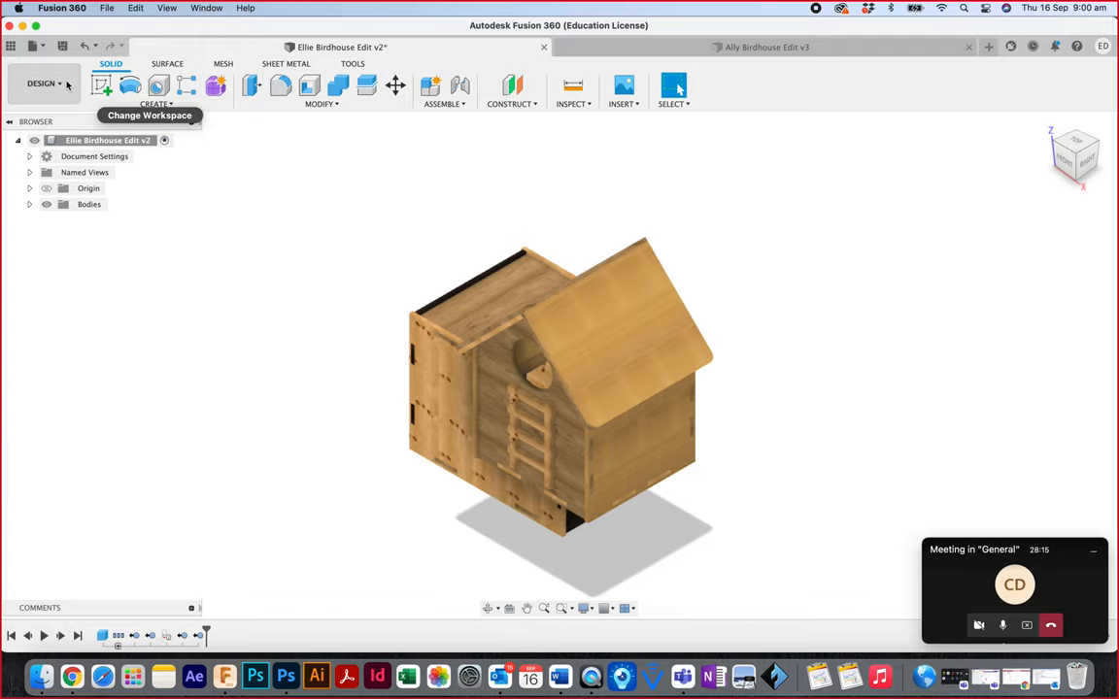
pyautogui.click(47, 81)
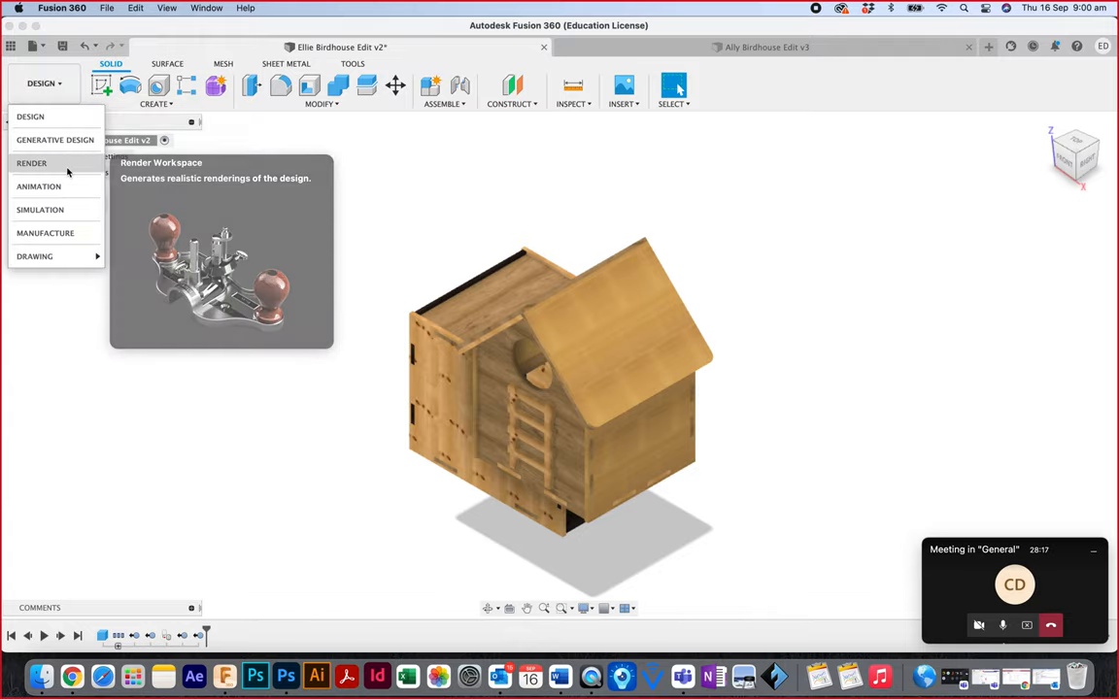
pyautogui.click(31, 163)
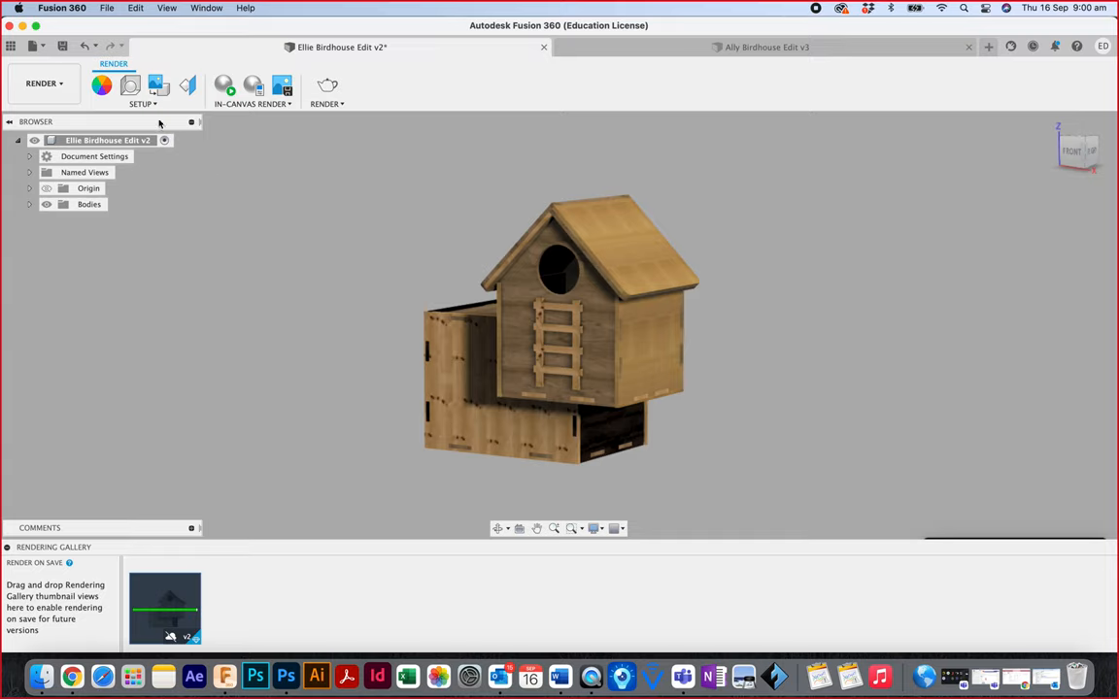
# - In Scene Settings, experiment with focal length and settle on 200 mm
pyautogui.click(140, 101)
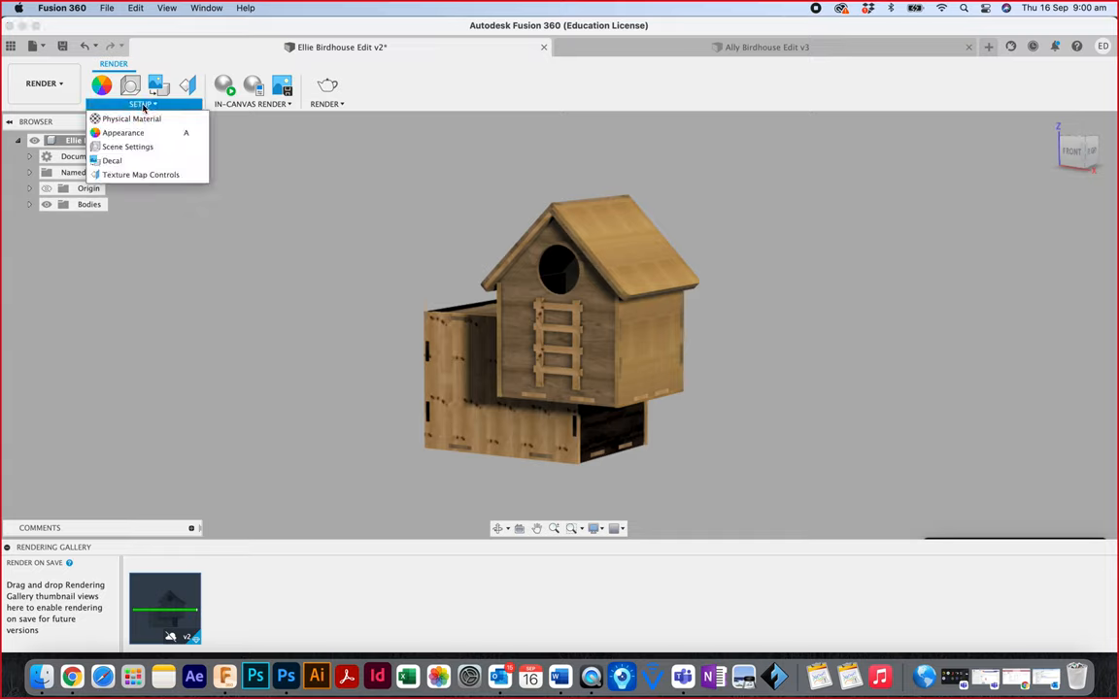
pyautogui.moveTo(128, 148)
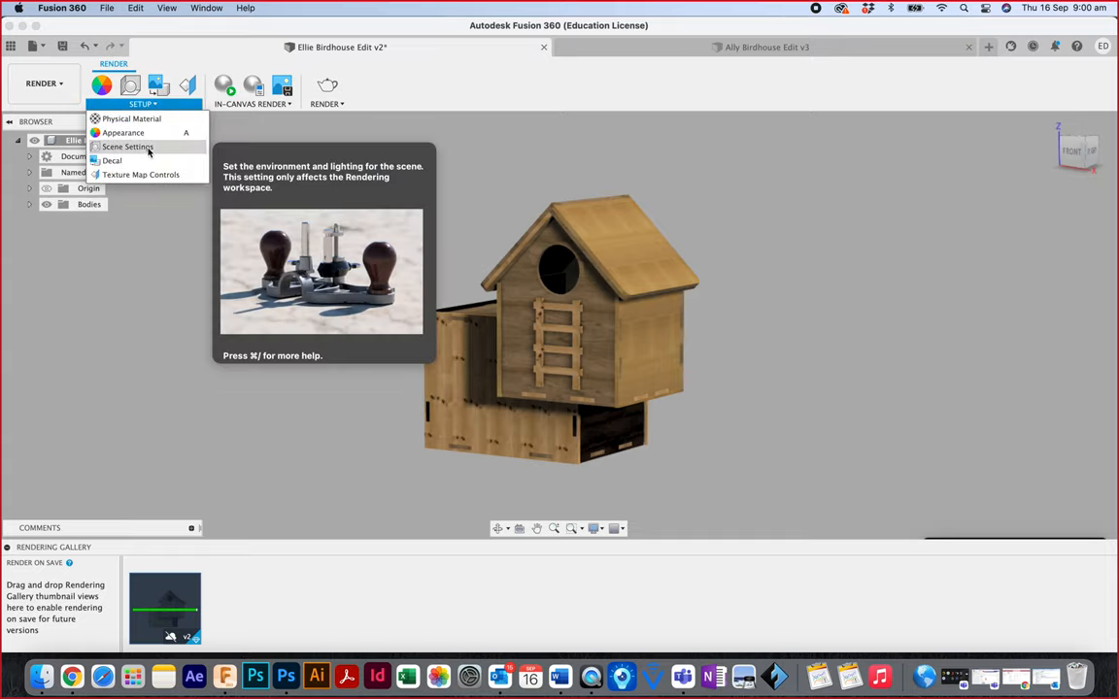
pyautogui.click(128, 148)
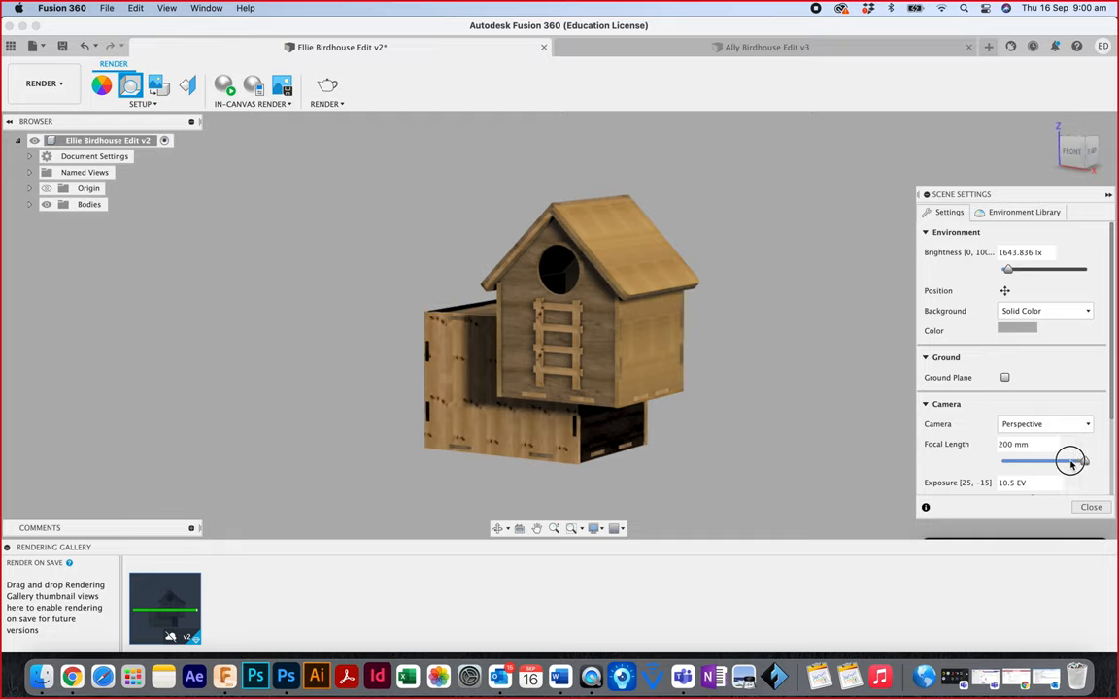
pyautogui.moveTo(1069, 462); pyautogui.dragTo(987, 464)
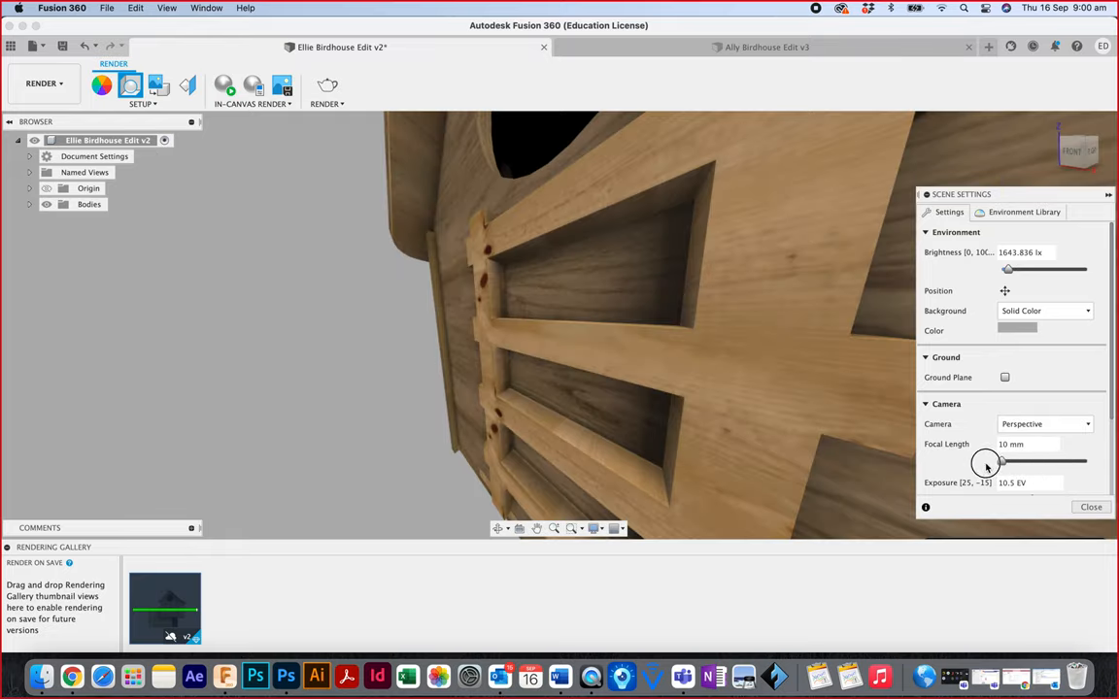
pyautogui.moveTo(1000, 460); pyautogui.dragTo(1104, 460)
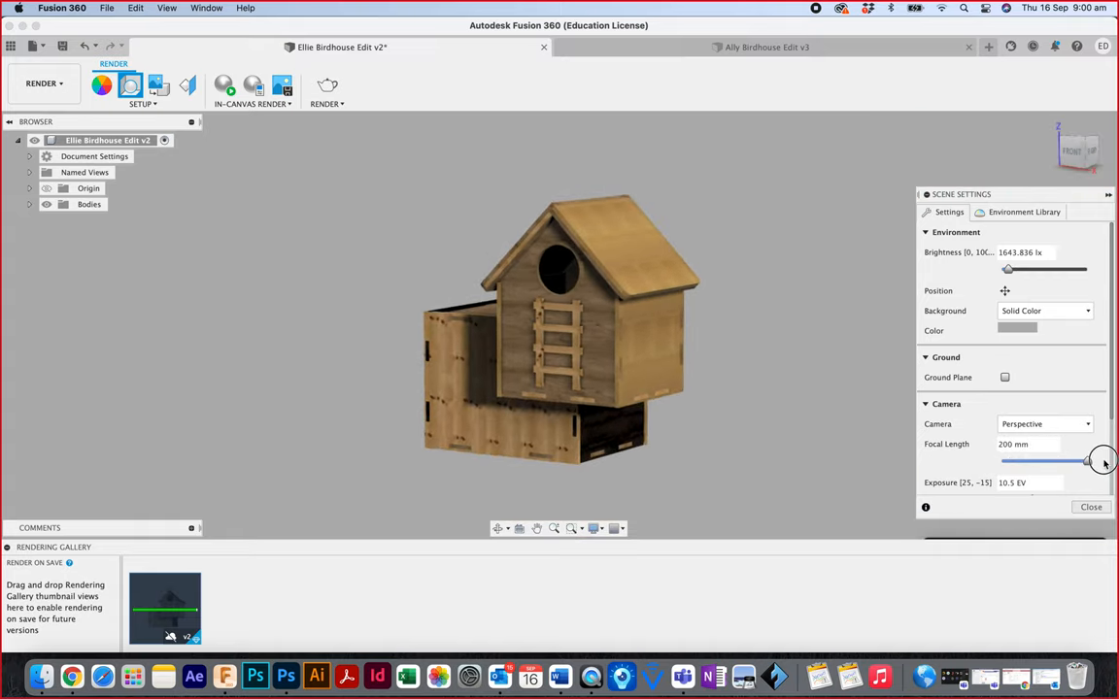
pyautogui.moveTo(1104, 462); pyautogui.dragTo(1014, 462)
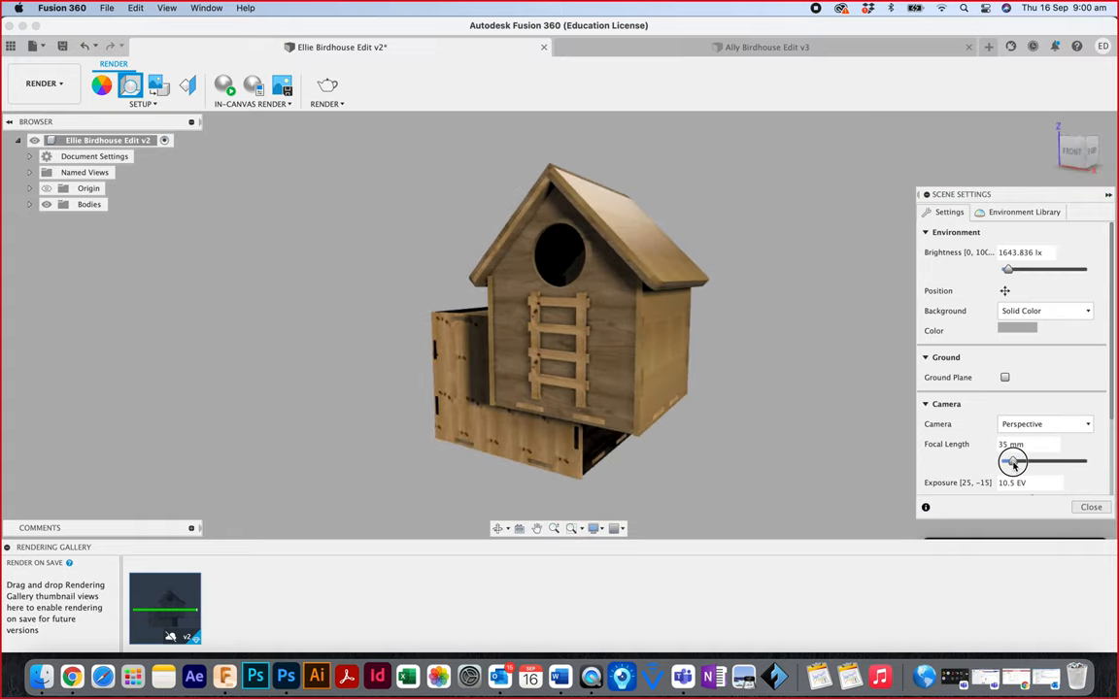
pyautogui.moveTo(1014, 463); pyautogui.dragTo(1007, 462)
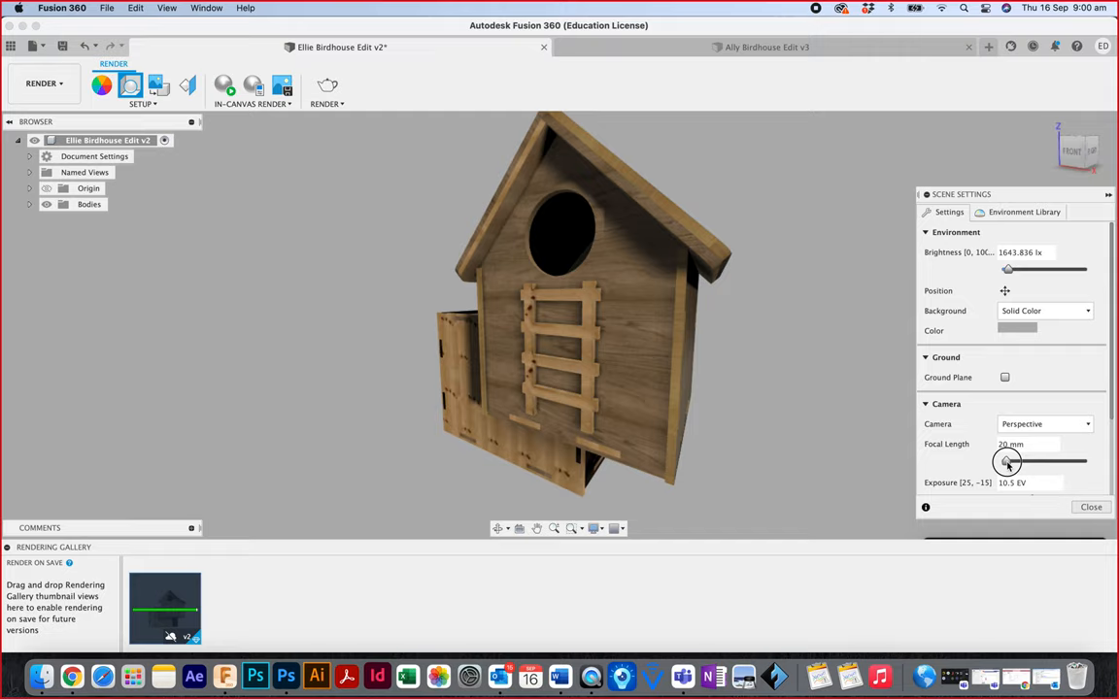
pyautogui.moveTo(1007, 463); pyautogui.dragTo(1032, 463)
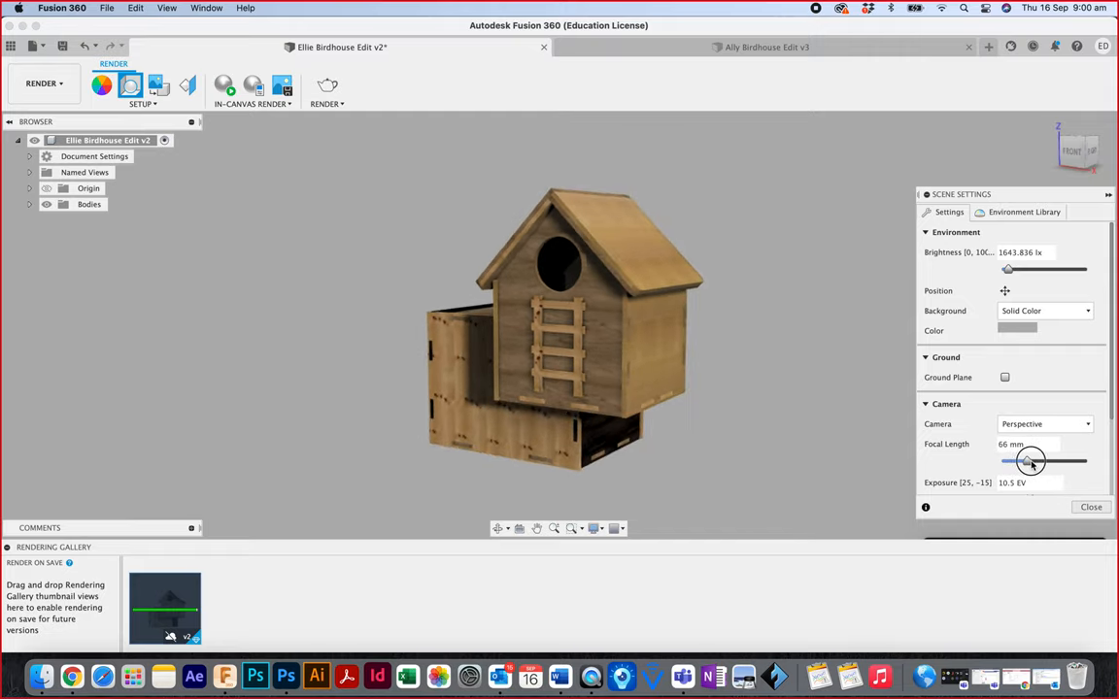
pyautogui.moveTo(1031, 463); pyautogui.dragTo(1088, 463)
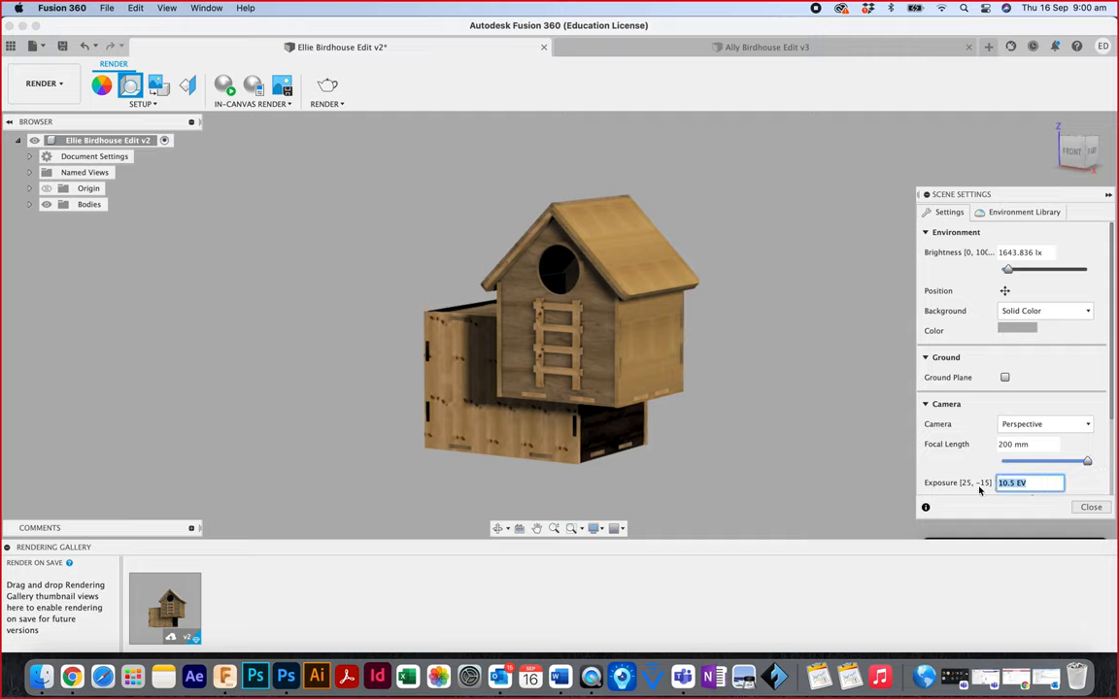
# - Restore exposure to 10.5 EV and close the scene settings
pyautogui.write('11')
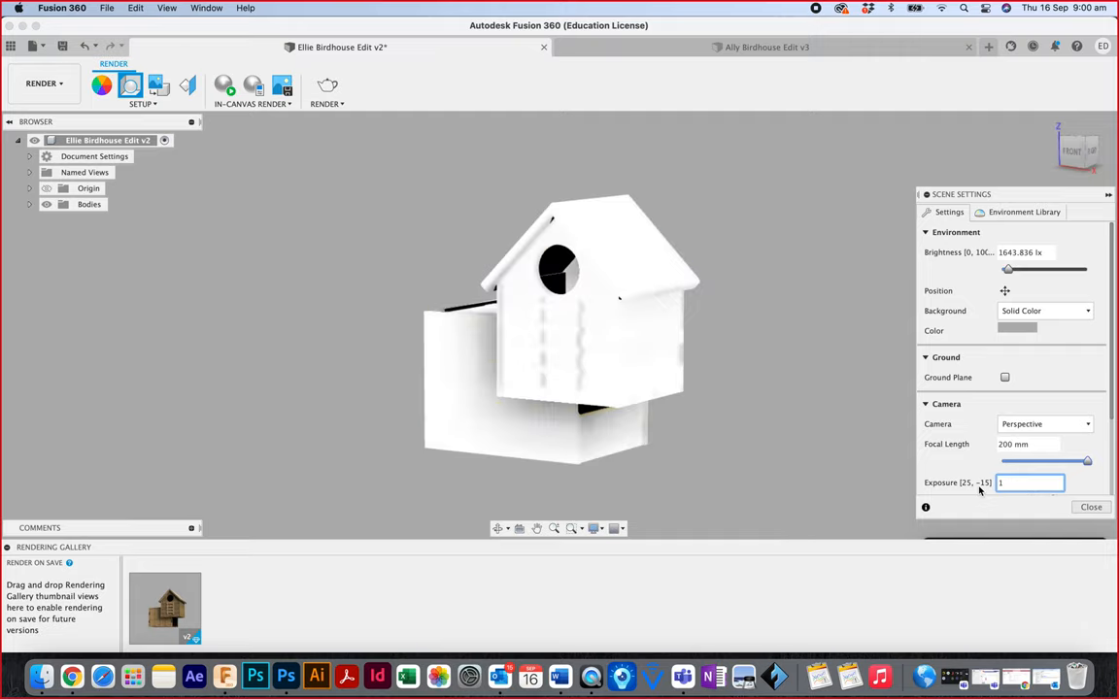
pyautogui.write('10.5')
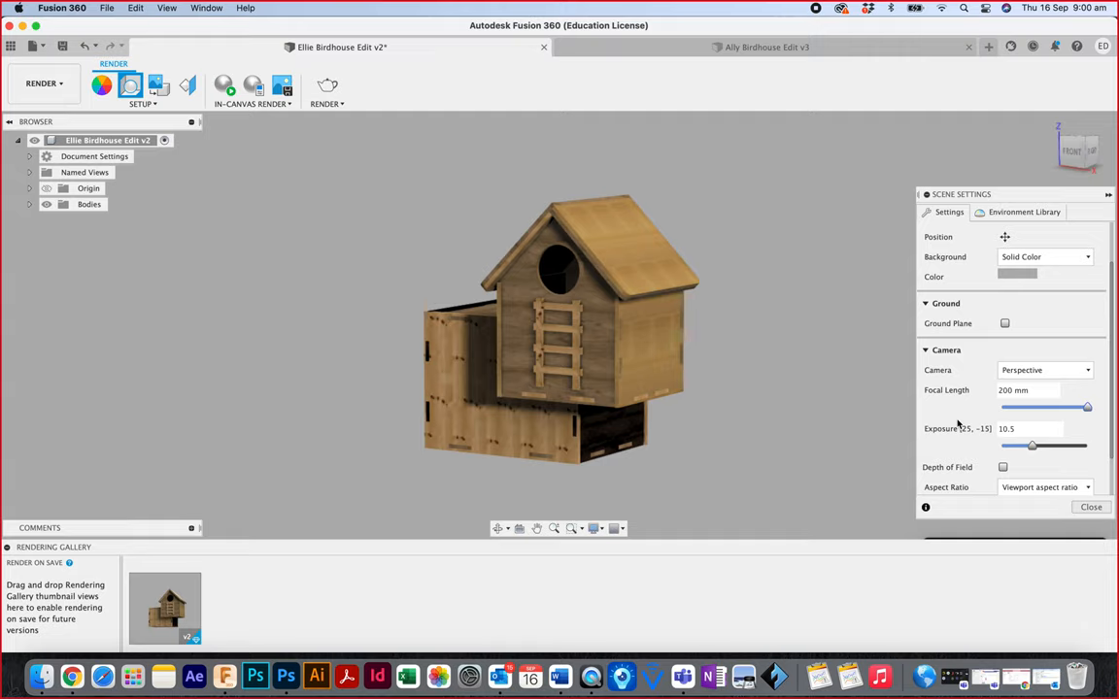
pyautogui.moveTo(1035, 486)
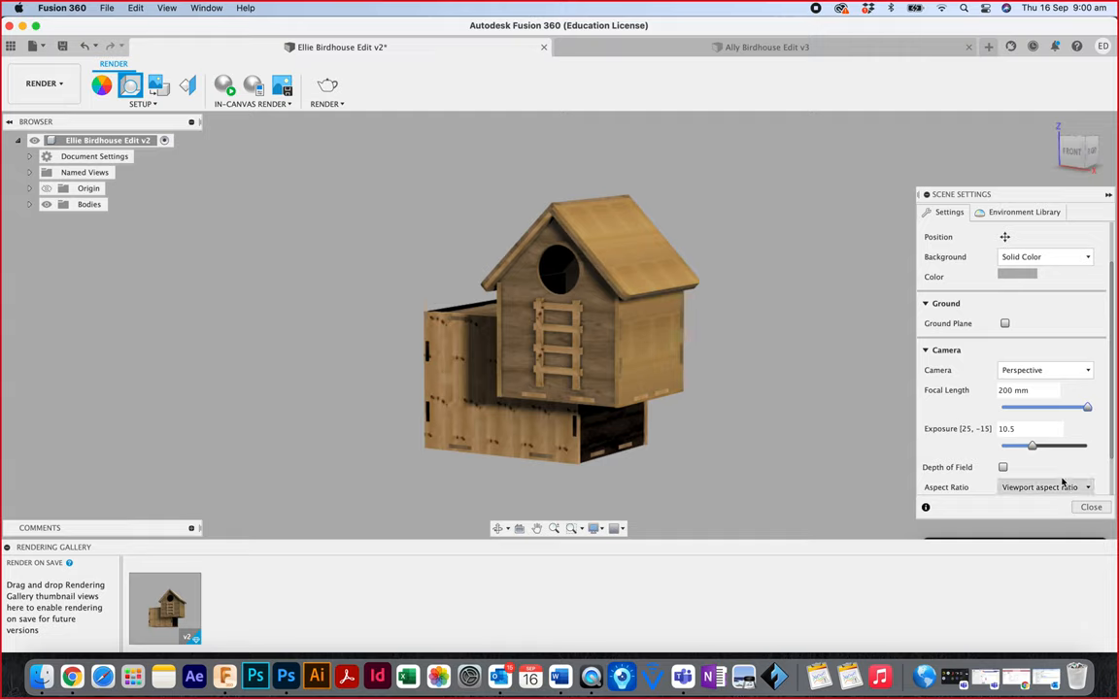
pyautogui.click(140, 103)
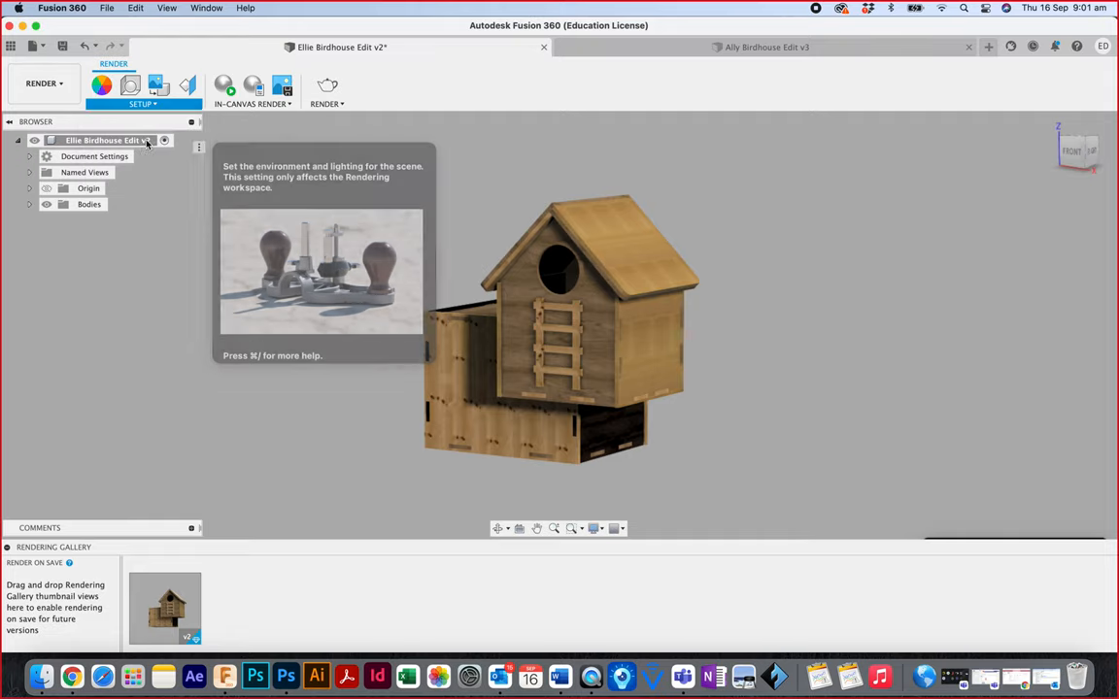
pyautogui.click(107, 86)
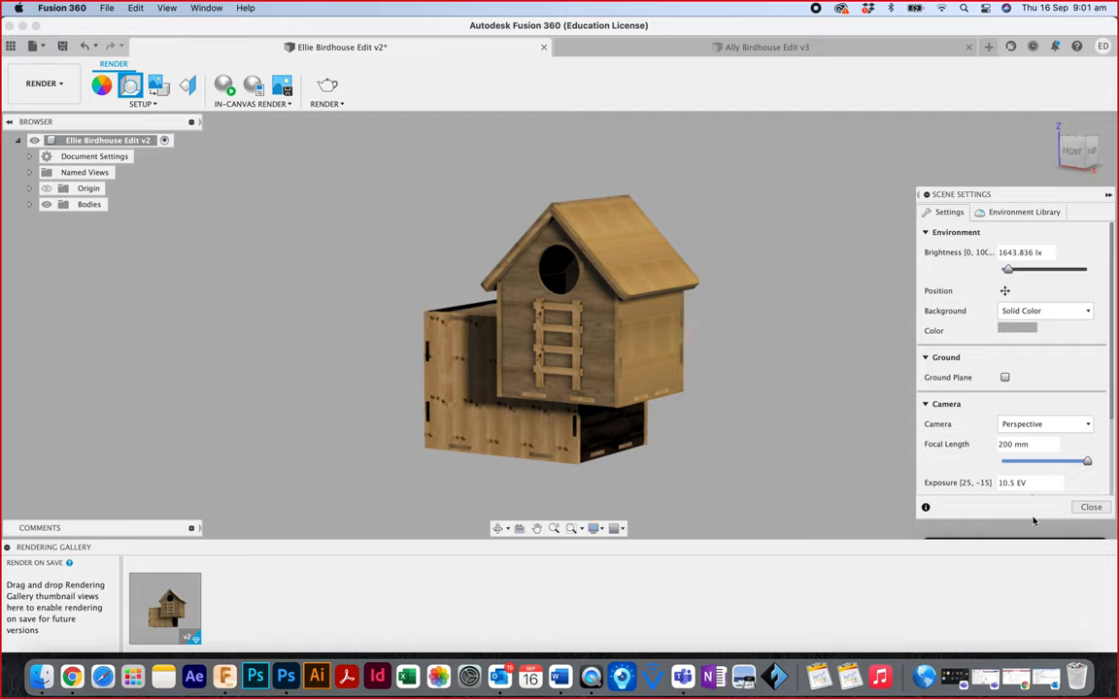
pyautogui.click(1092, 507)
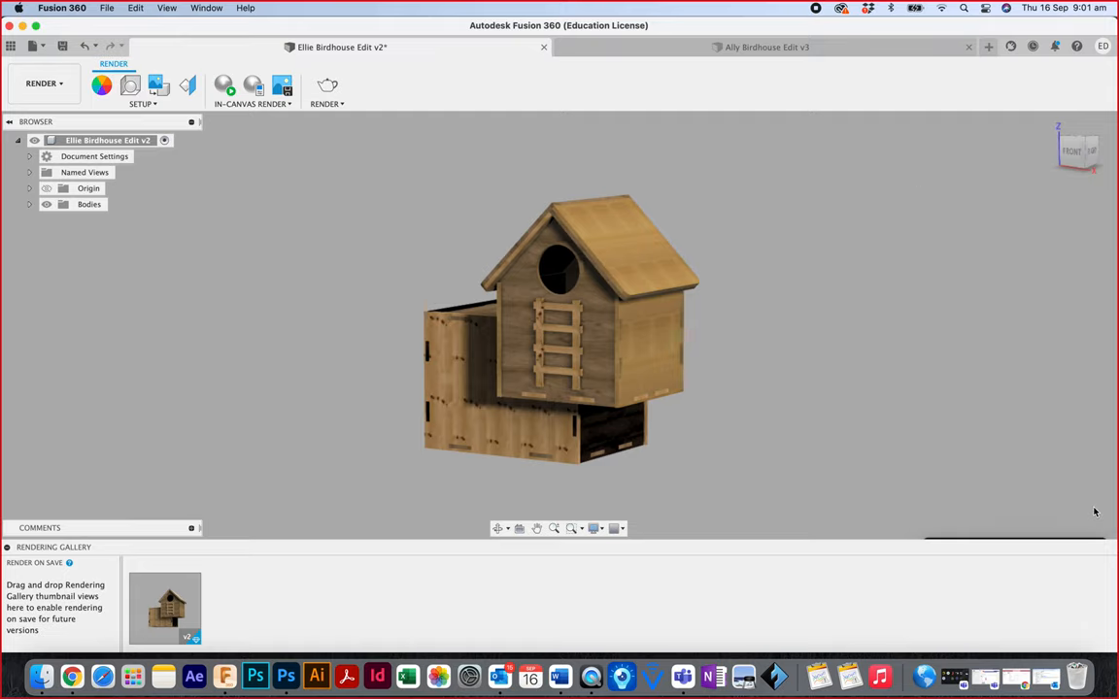
pyautogui.moveTo(299, 260)
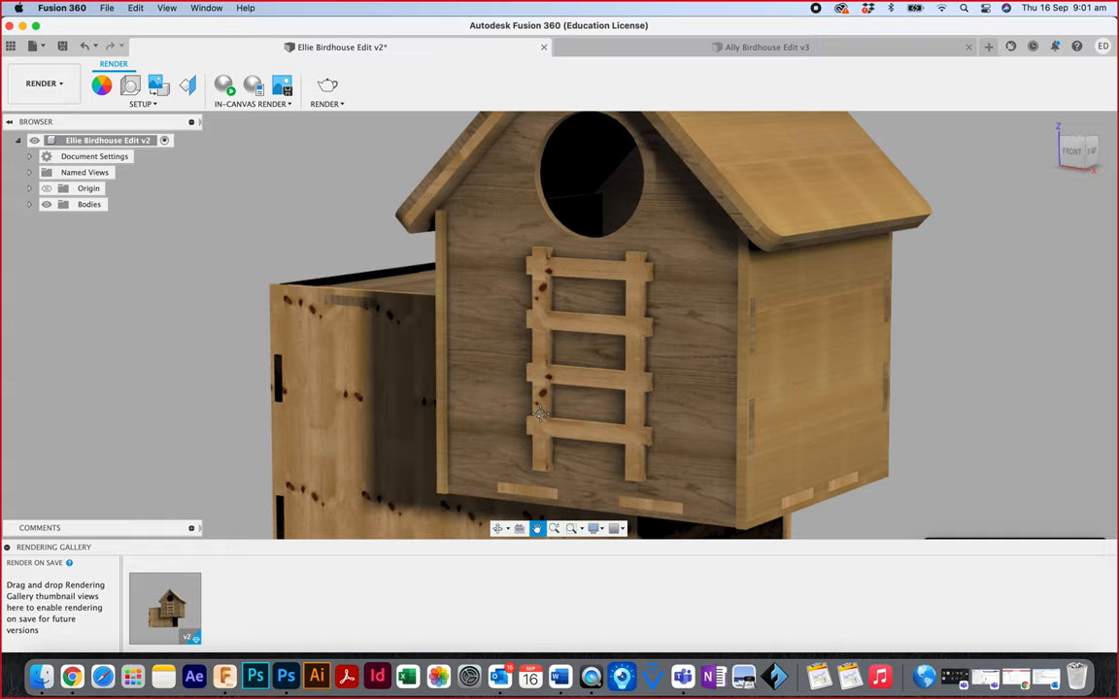
pyautogui.moveTo(350, 129)
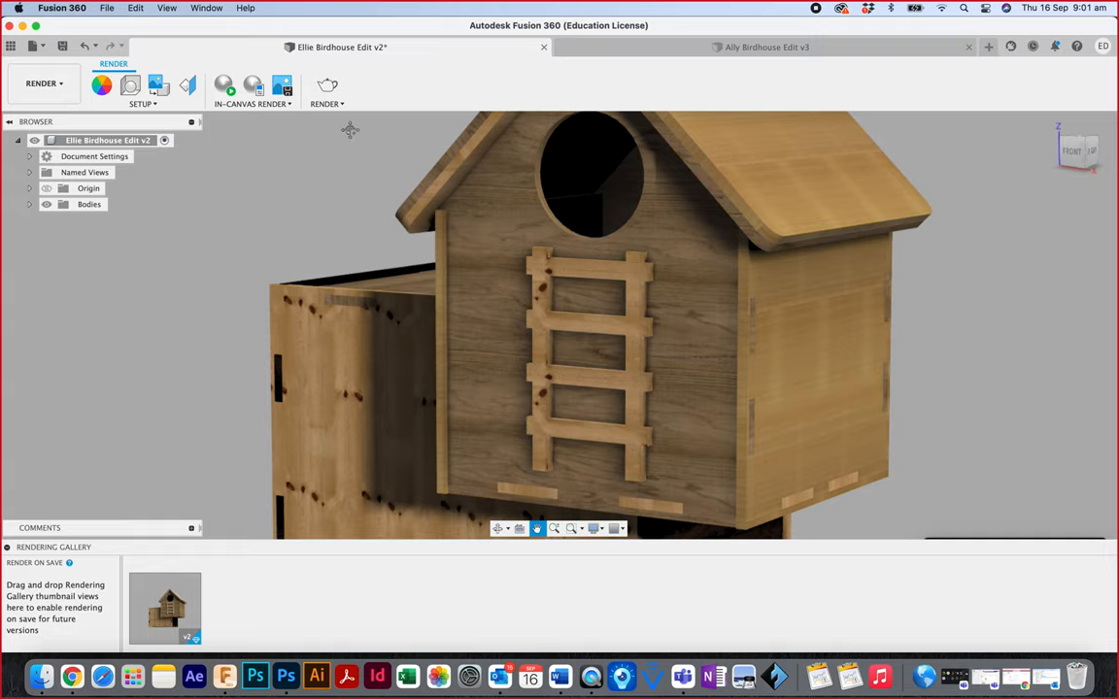
# - Render locally at final quality, 1000×1000 px, keeping the transparent background
pyautogui.click(326, 85)
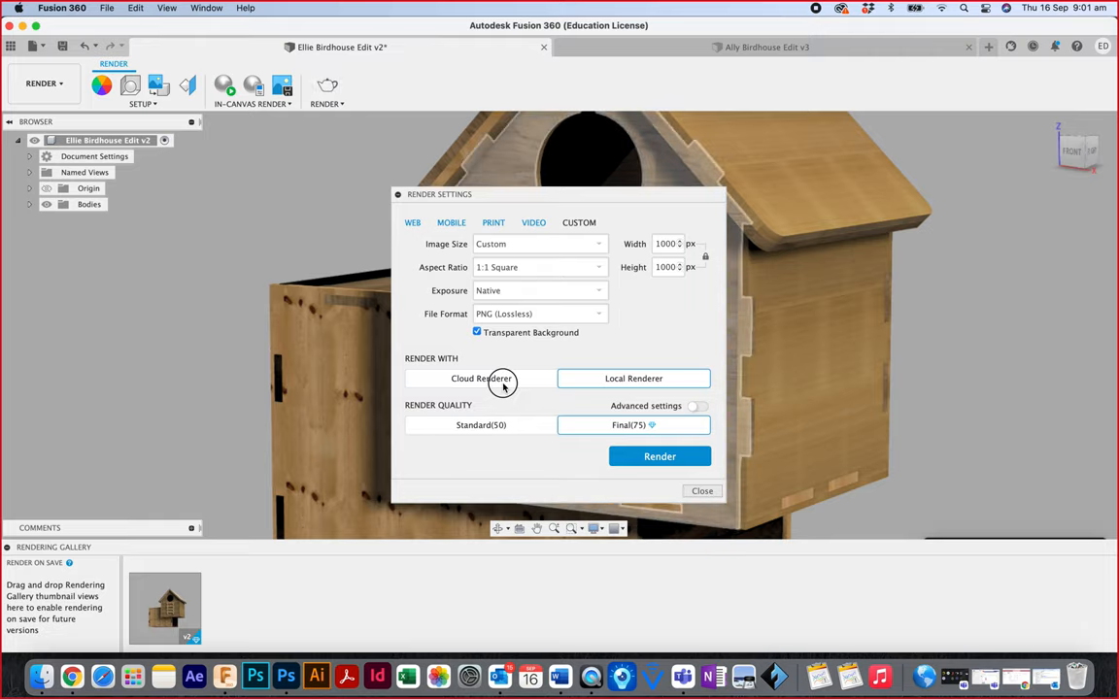
pyautogui.click(480, 377)
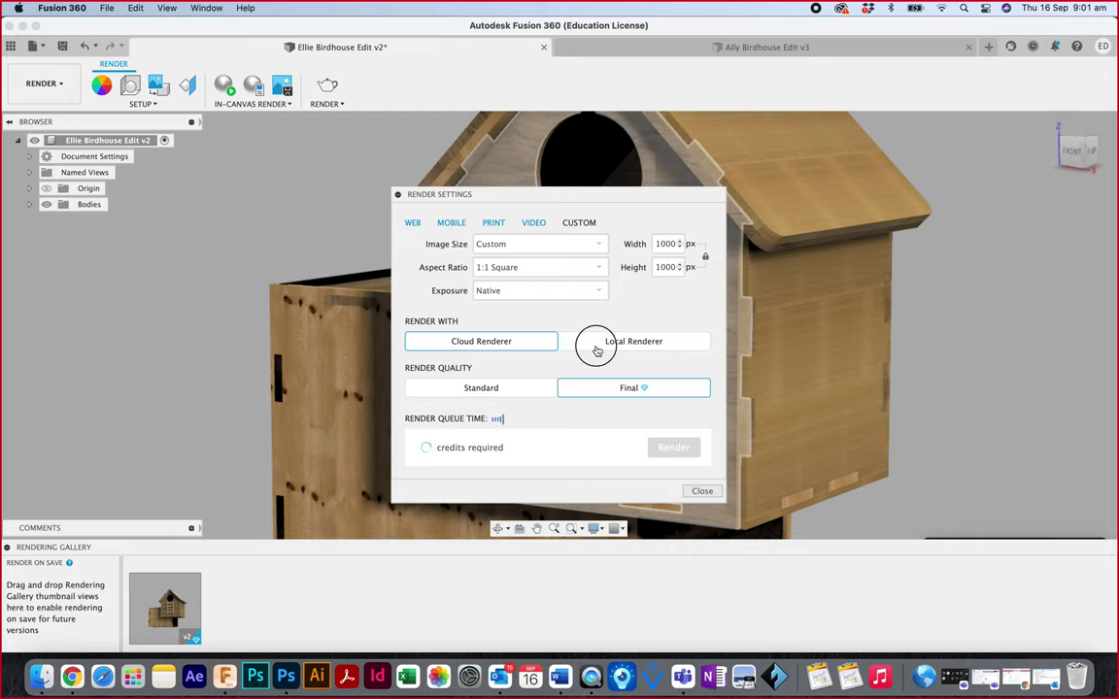
pyautogui.click(633, 342)
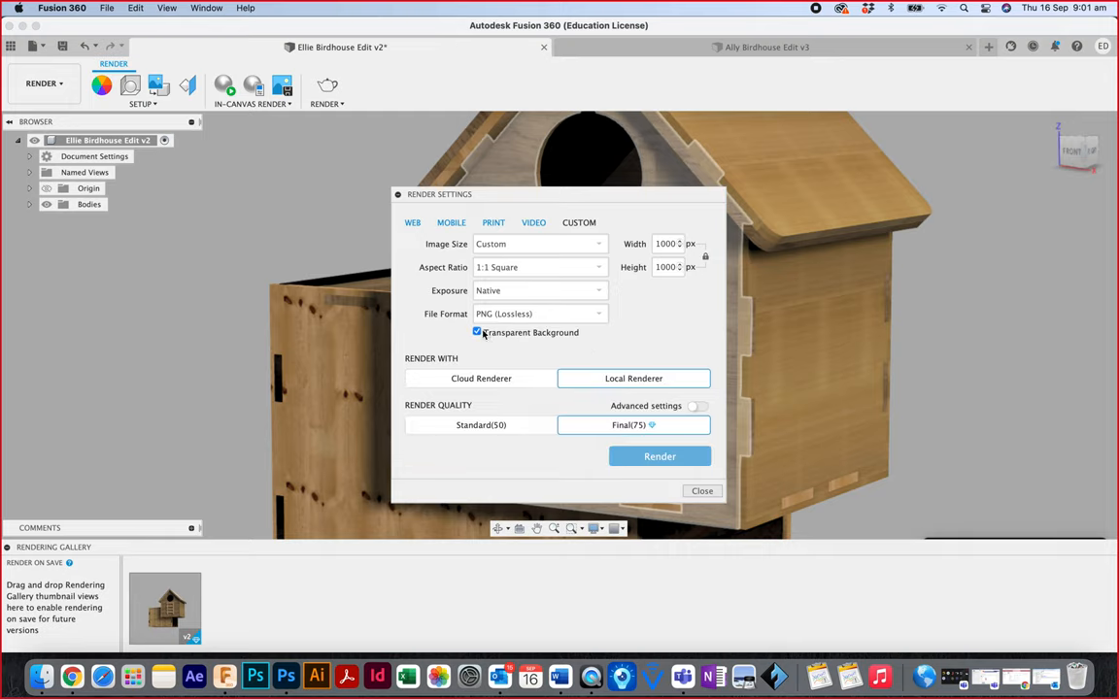
pyautogui.click(478, 332)
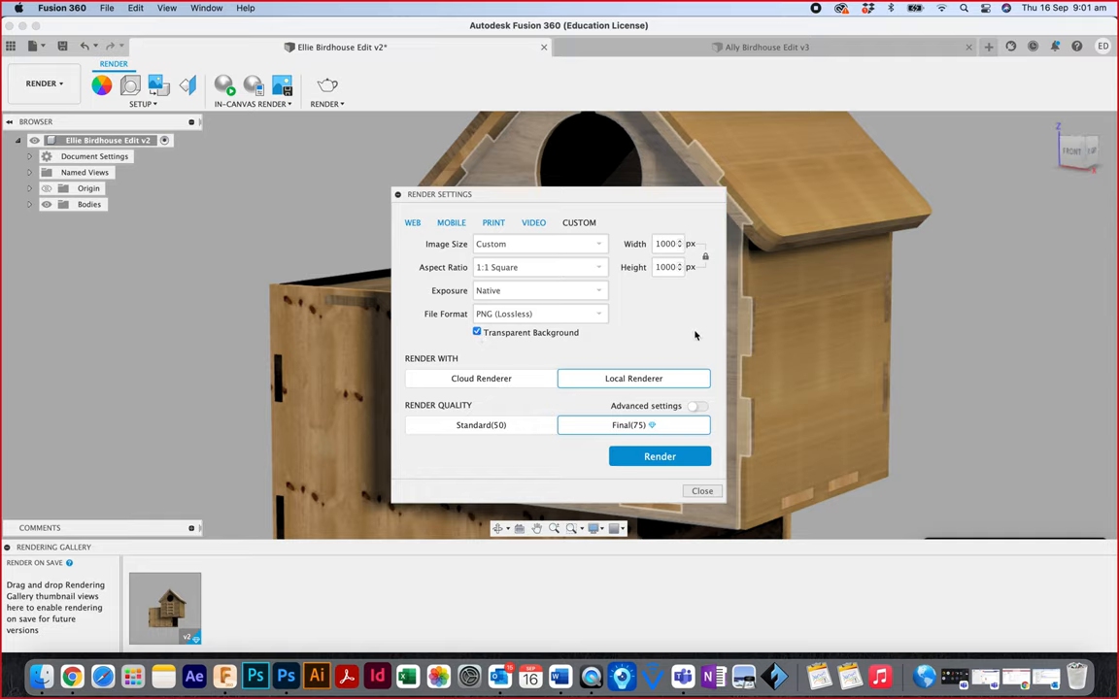
pyautogui.click(478, 332)
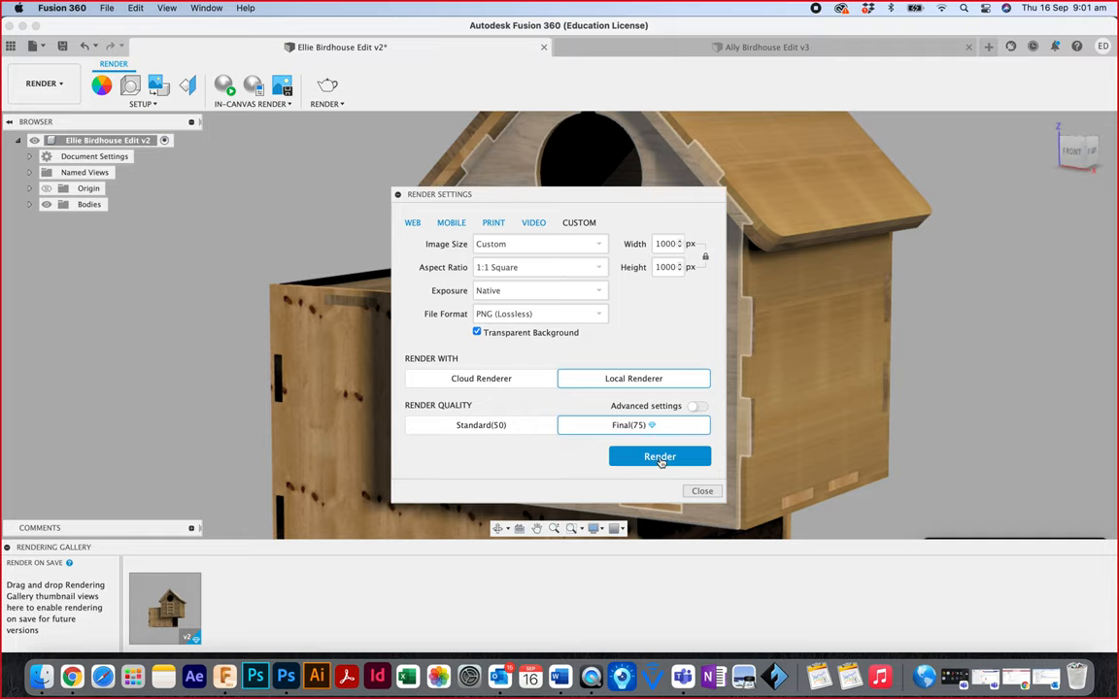
pyautogui.click(661, 455)
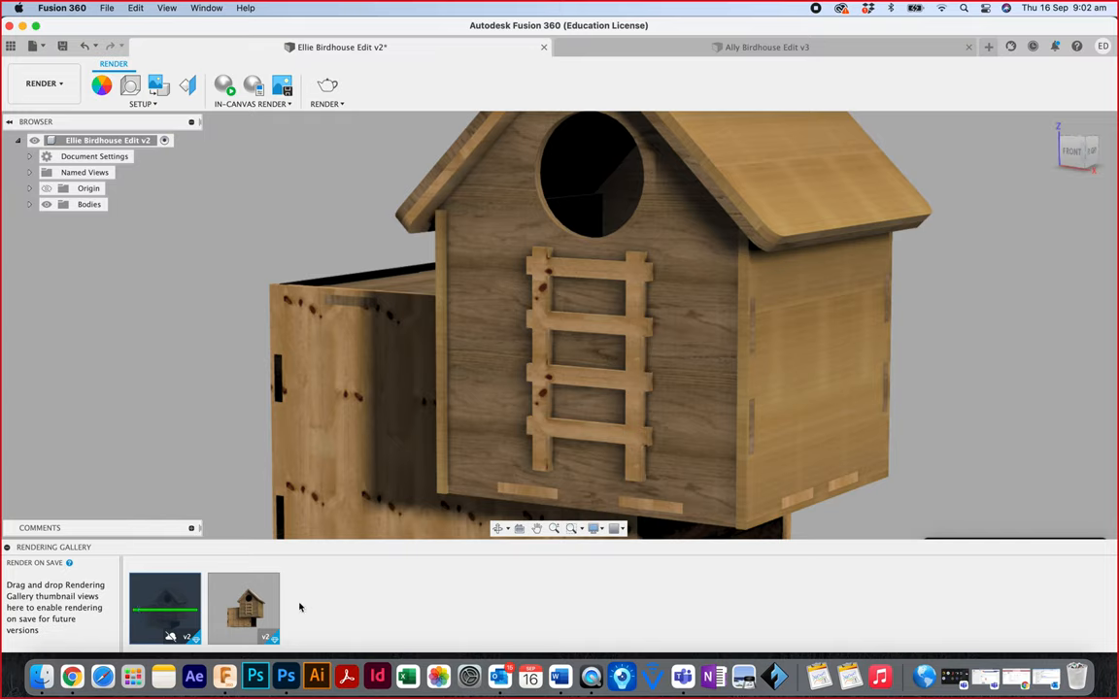
pyautogui.moveTo(171, 618)
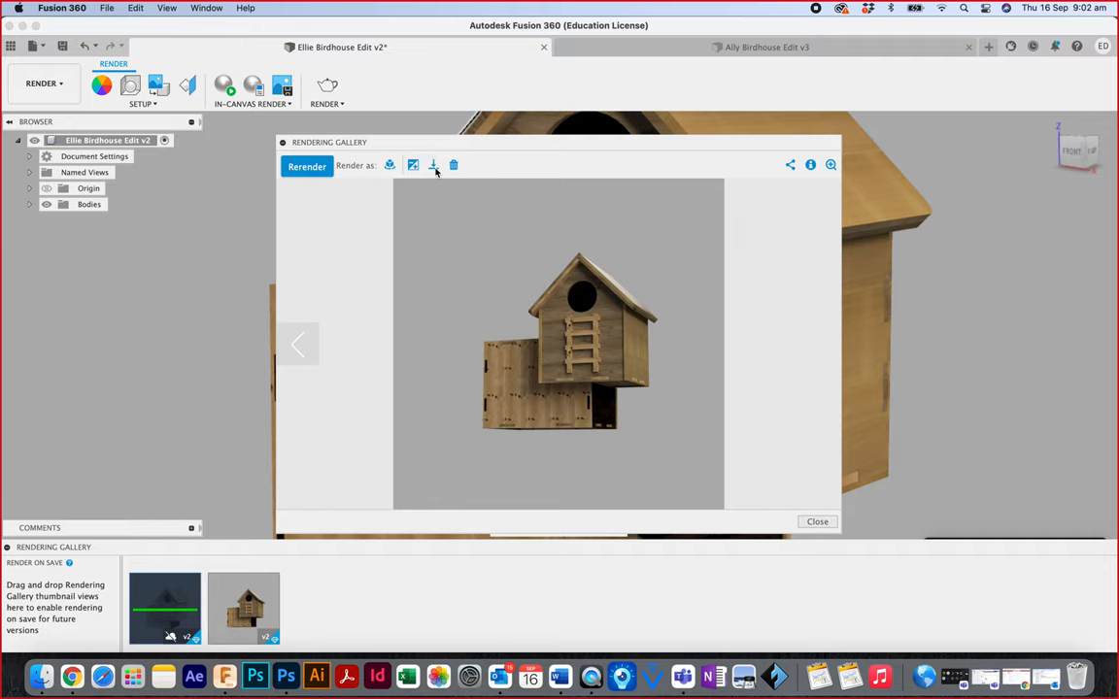
# - Download the finished render from the Rendering Gallery into the Downloads folder
pyautogui.click(431, 165)
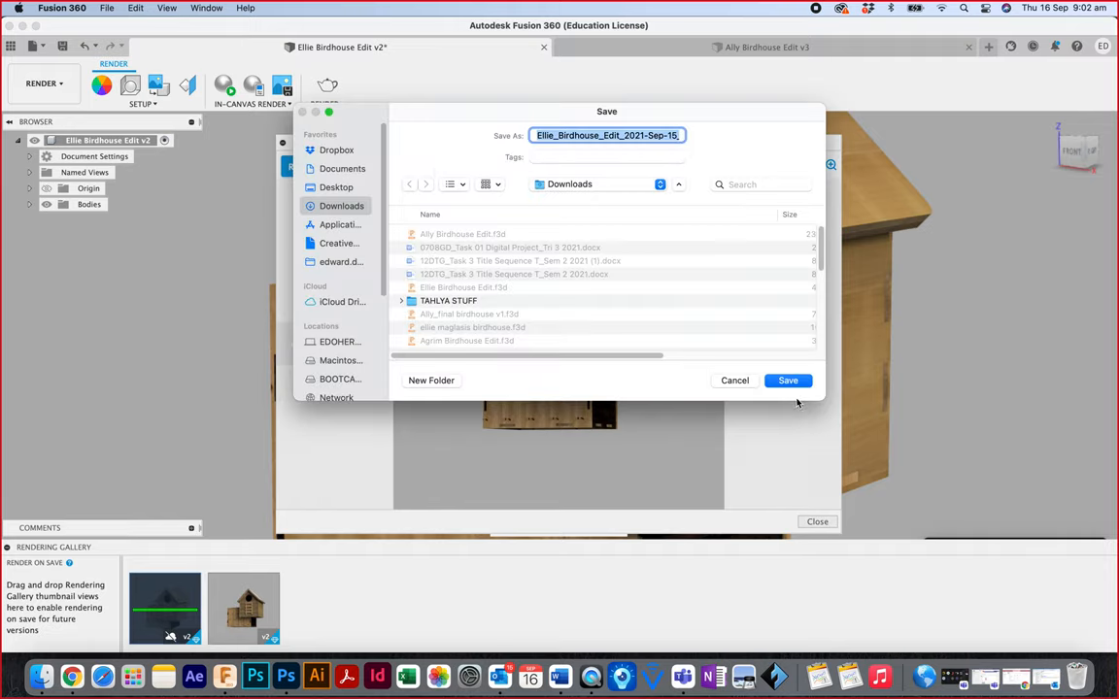
pyautogui.click(789, 379)
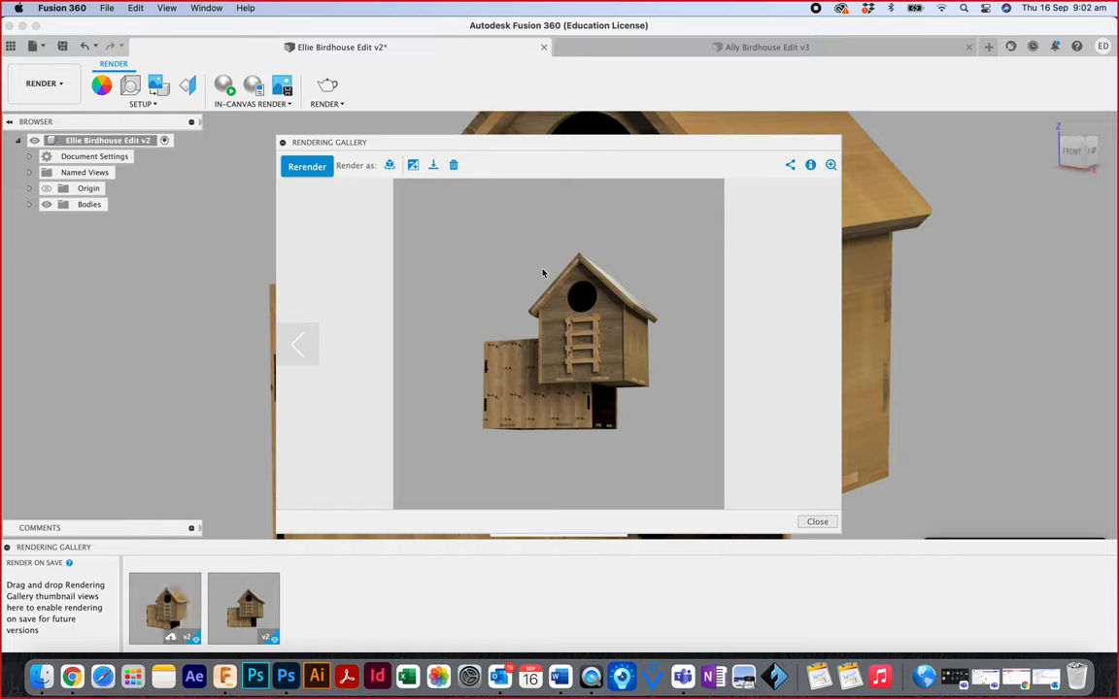
pyautogui.moveTo(414, 622)
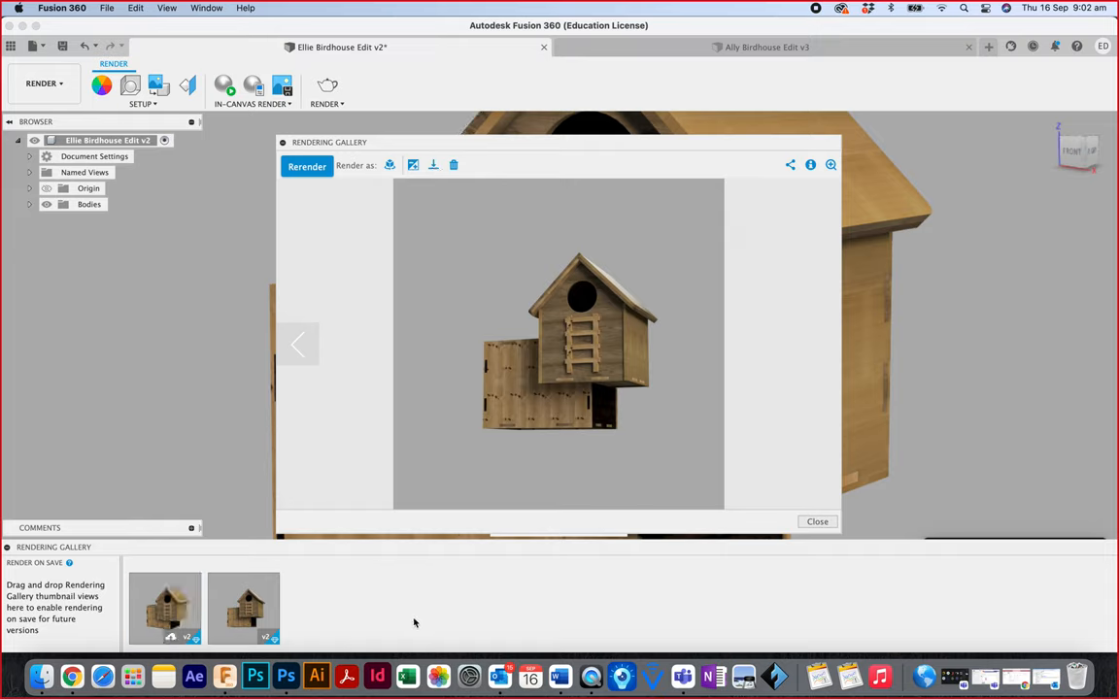
# - Select the BIRD HOUSE LAYER (DELETE) layer in the poster and reach the File commands
pyautogui.click(286, 676)
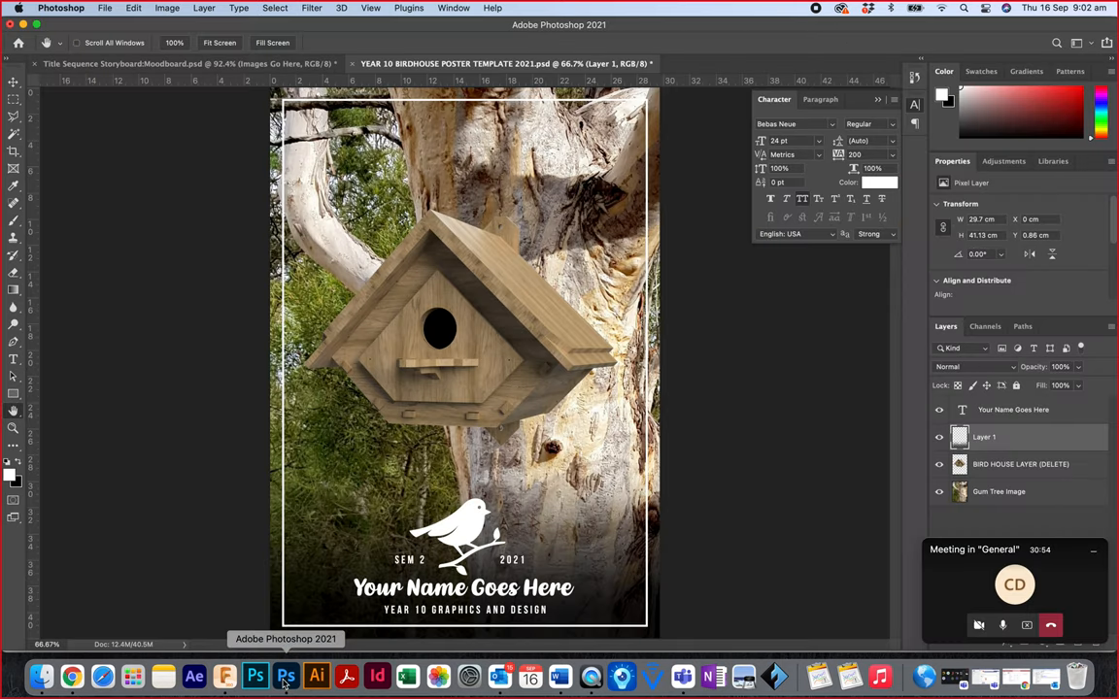
pyautogui.moveTo(411, 402)
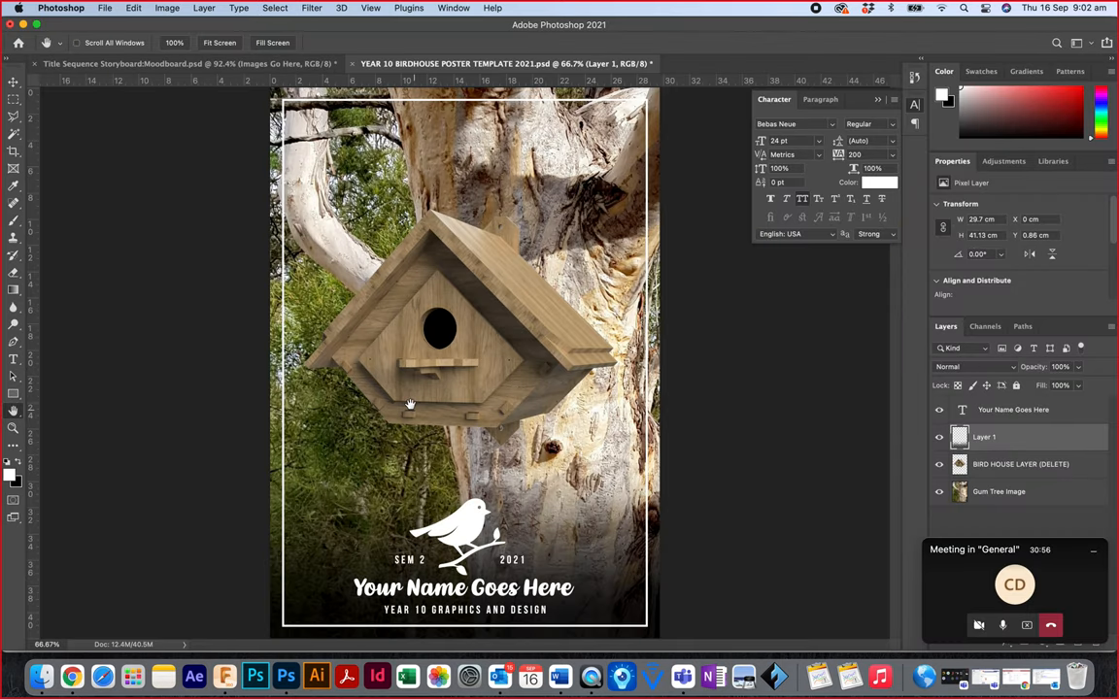
pyautogui.moveTo(765, 485)
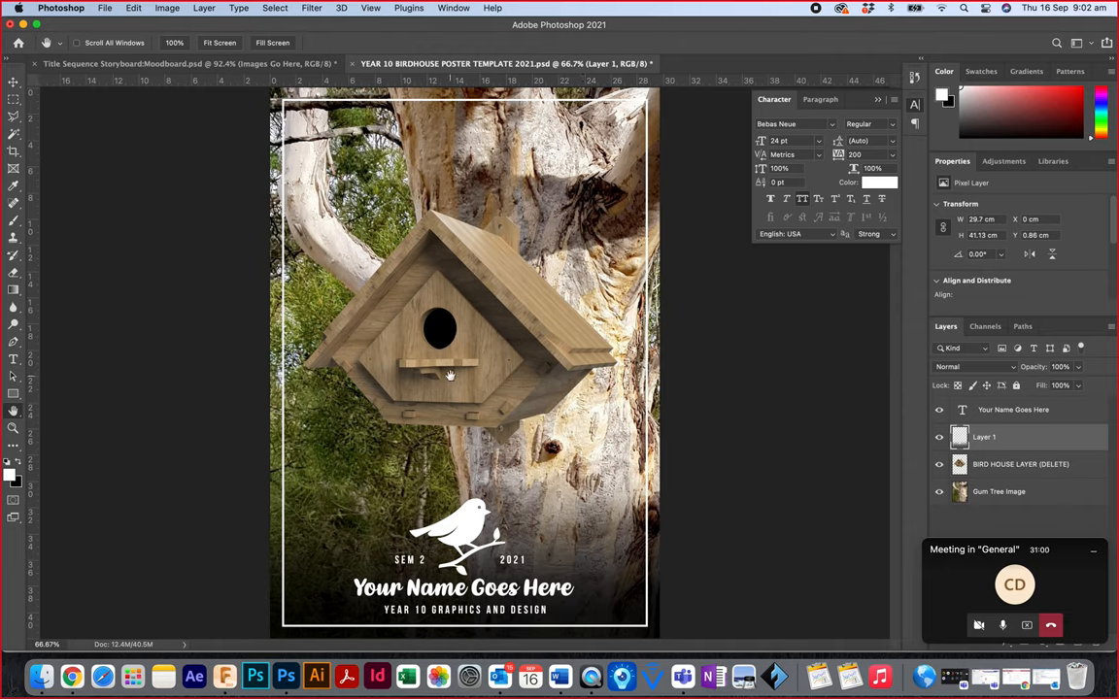
pyautogui.moveTo(279, 251)
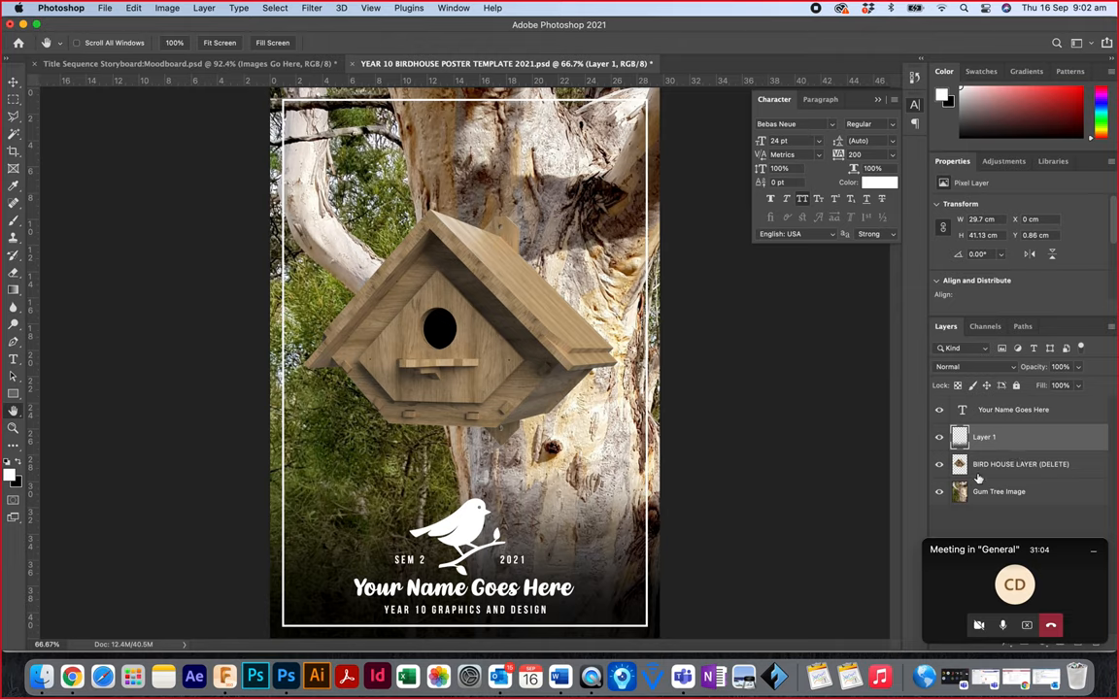
pyautogui.click(1010, 465)
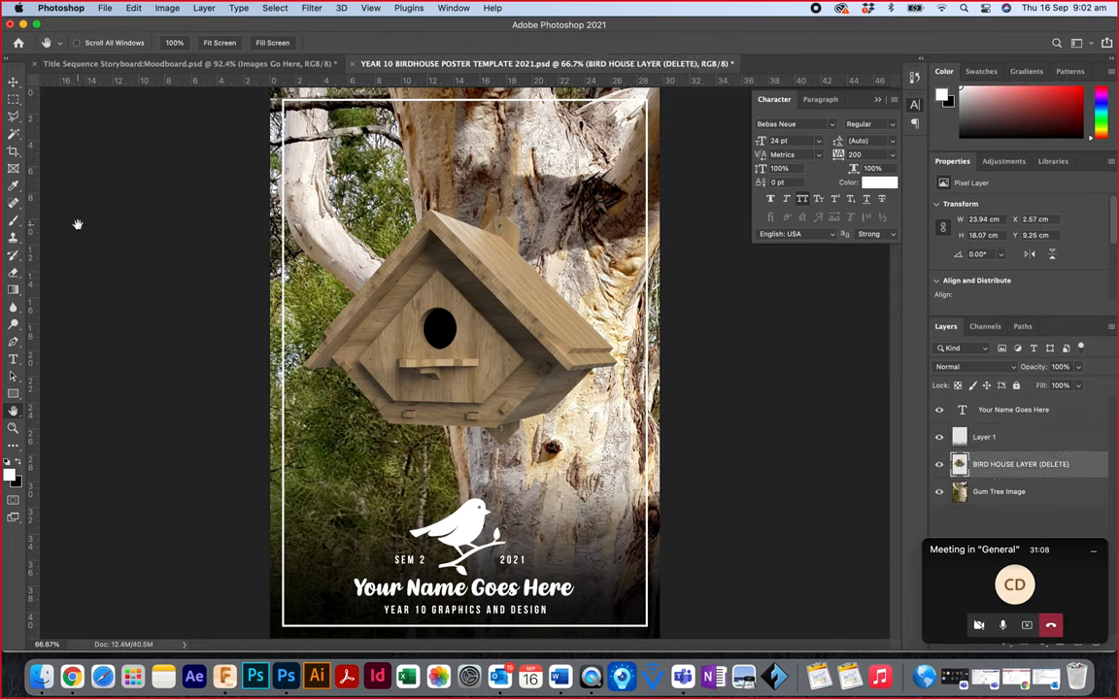
pyautogui.click(983, 437)
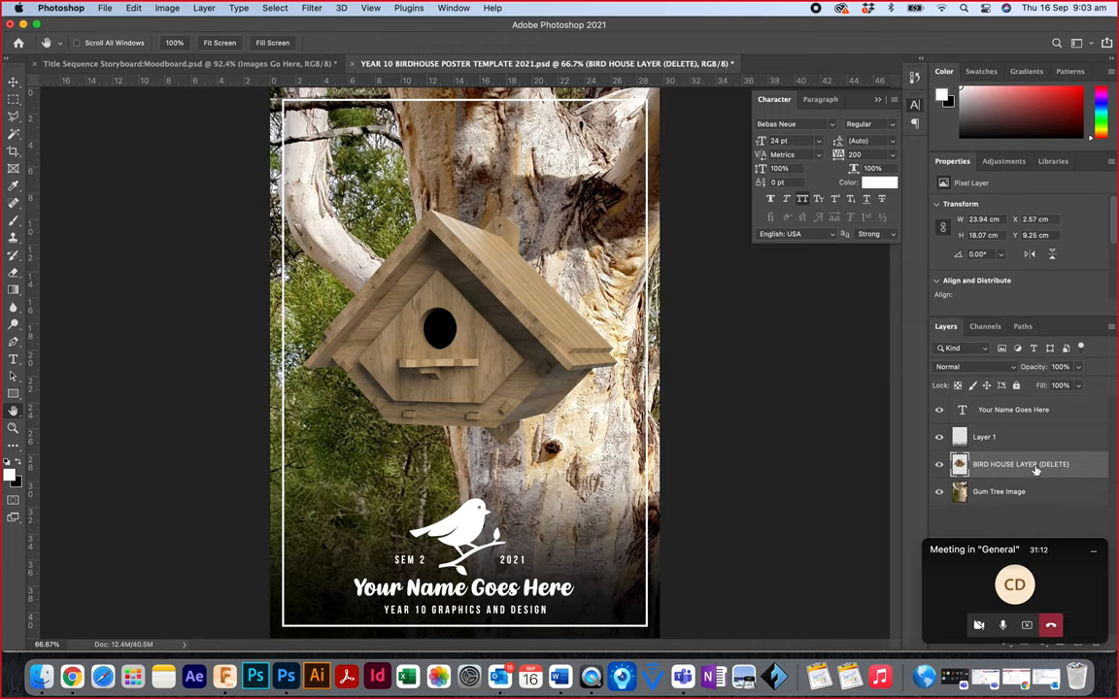
pyautogui.click(104, 8)
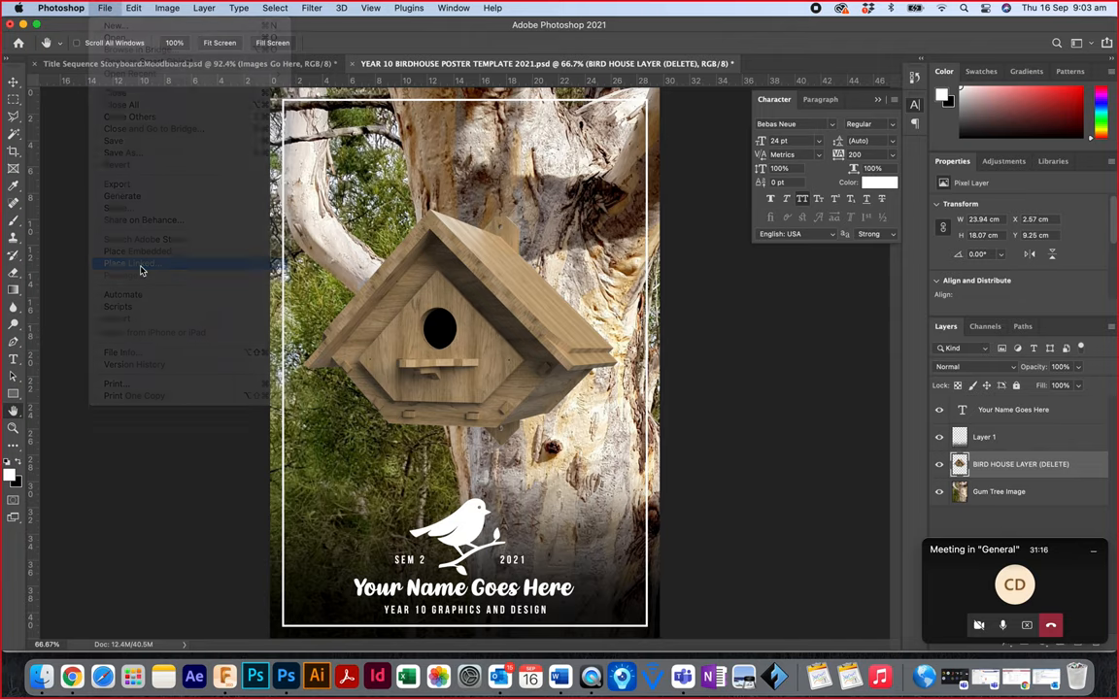
# - Place the rendered birdhouse PNG from Downloads into the poster as an embedded layer
pyautogui.click(128, 265)
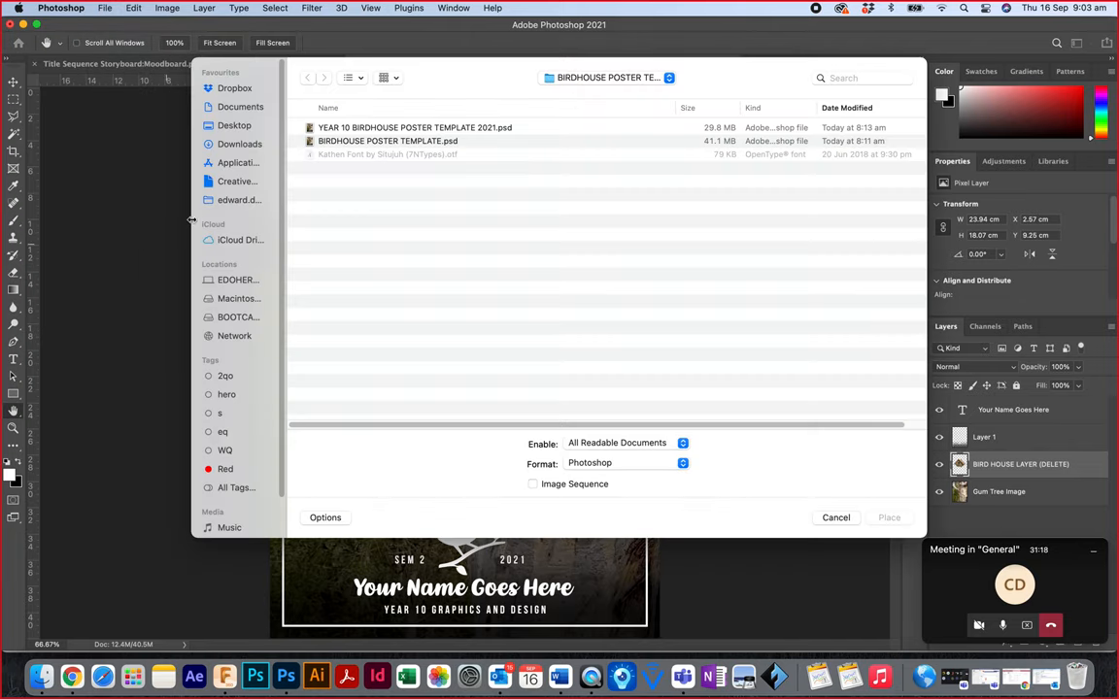
pyautogui.click(241, 144)
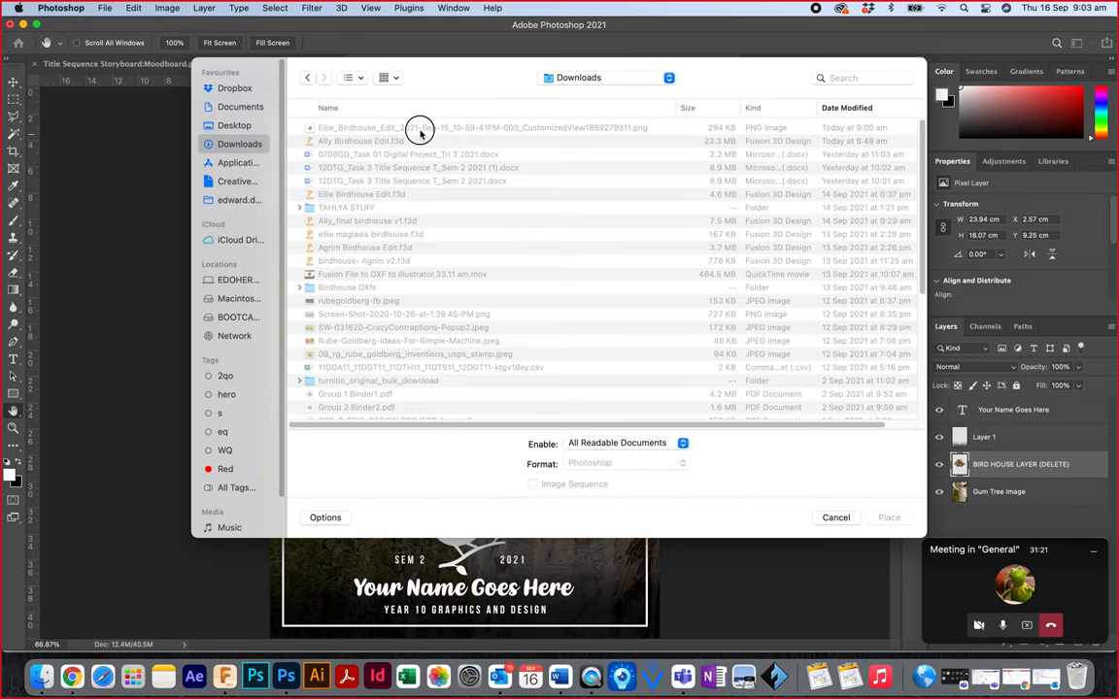
pyautogui.click(890, 517)
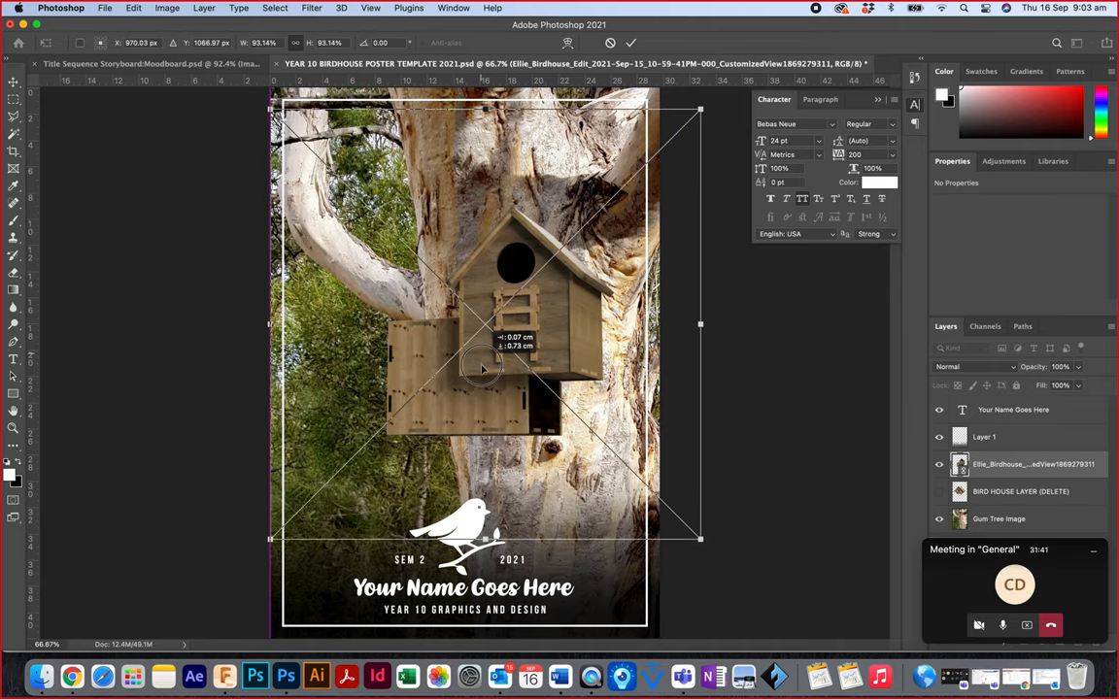
# - Scale and position the birdhouse so it sits on the tree trunk
pyautogui.moveTo(482, 369); pyautogui.dragTo(482, 377)
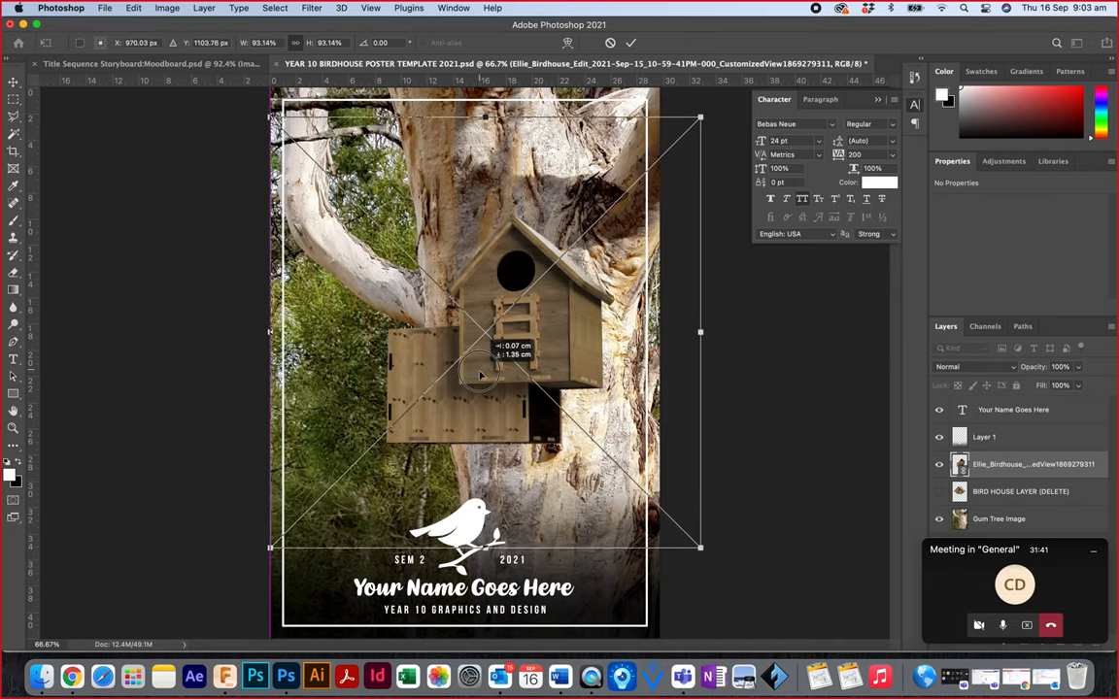
pyautogui.moveTo(482, 376); pyautogui.dragTo(476, 379)
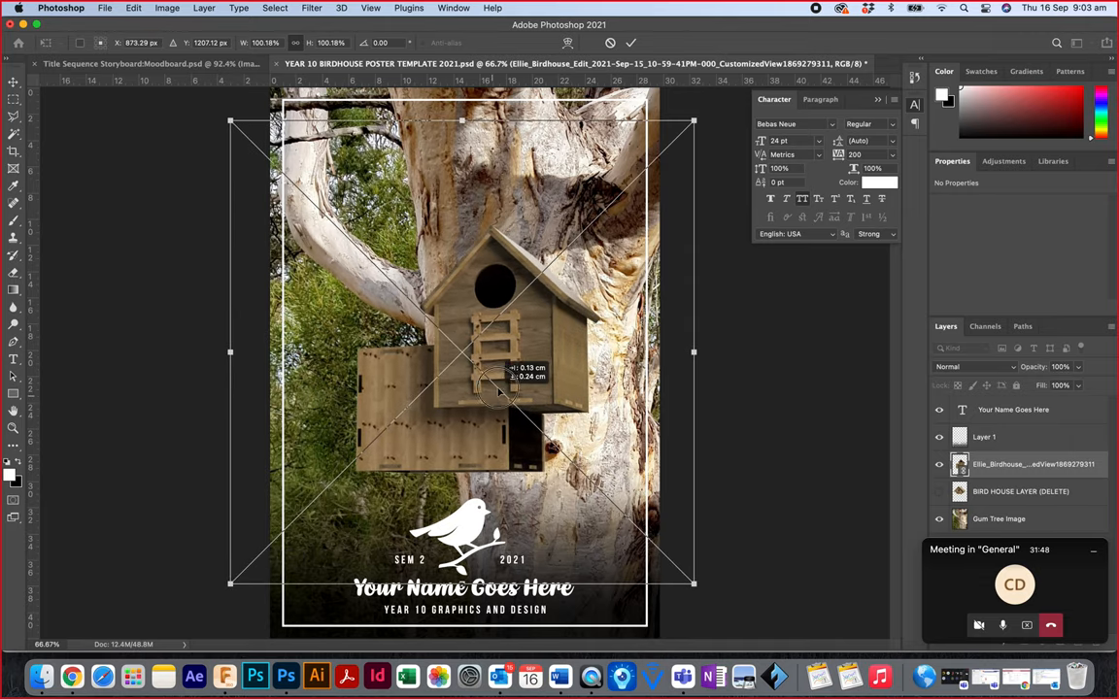
pyautogui.moveTo(501, 388); pyautogui.dragTo(515, 373)
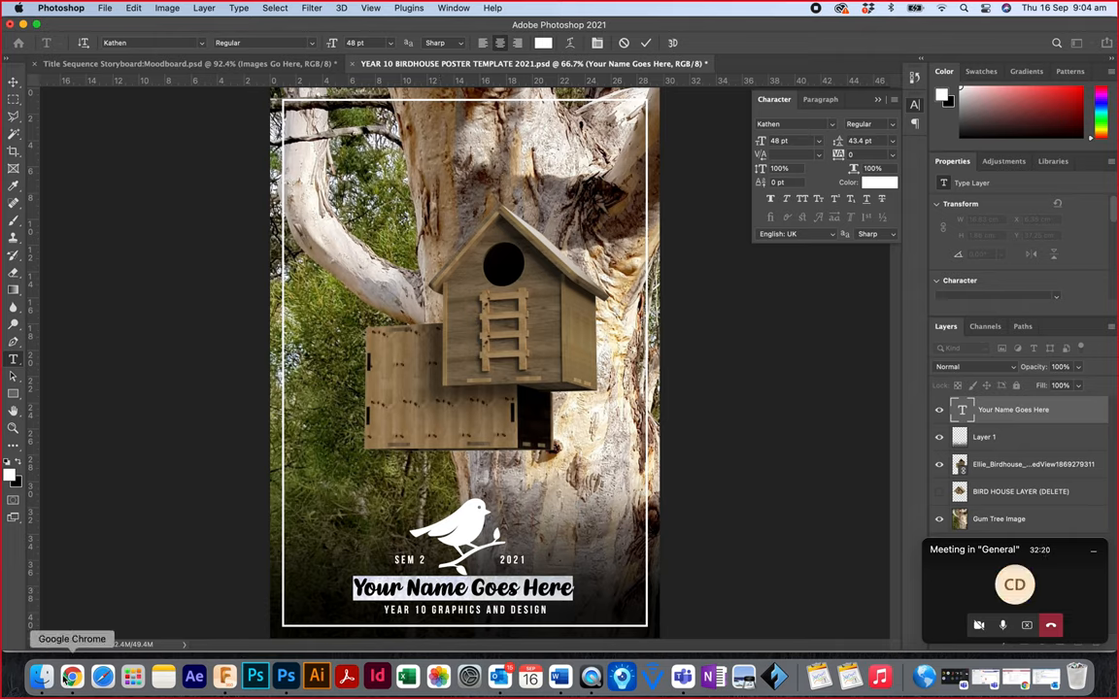
# - Install the Kathen script font from the poster template folder via Font Book
pyautogui.click(96, 672)
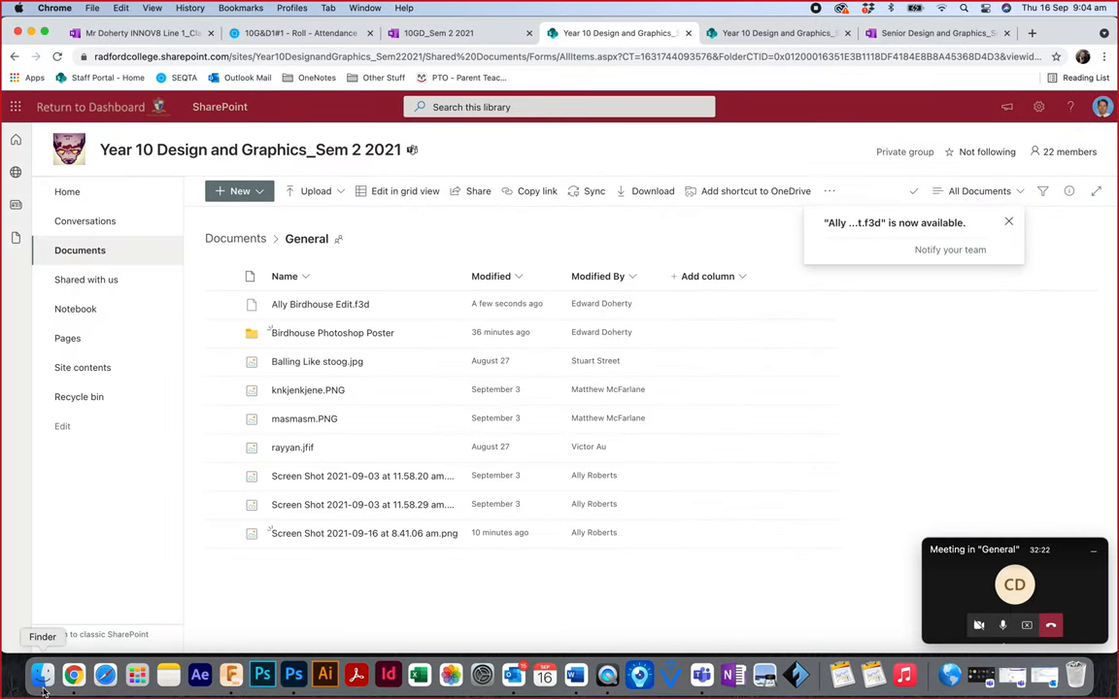
pyautogui.click(42, 672)
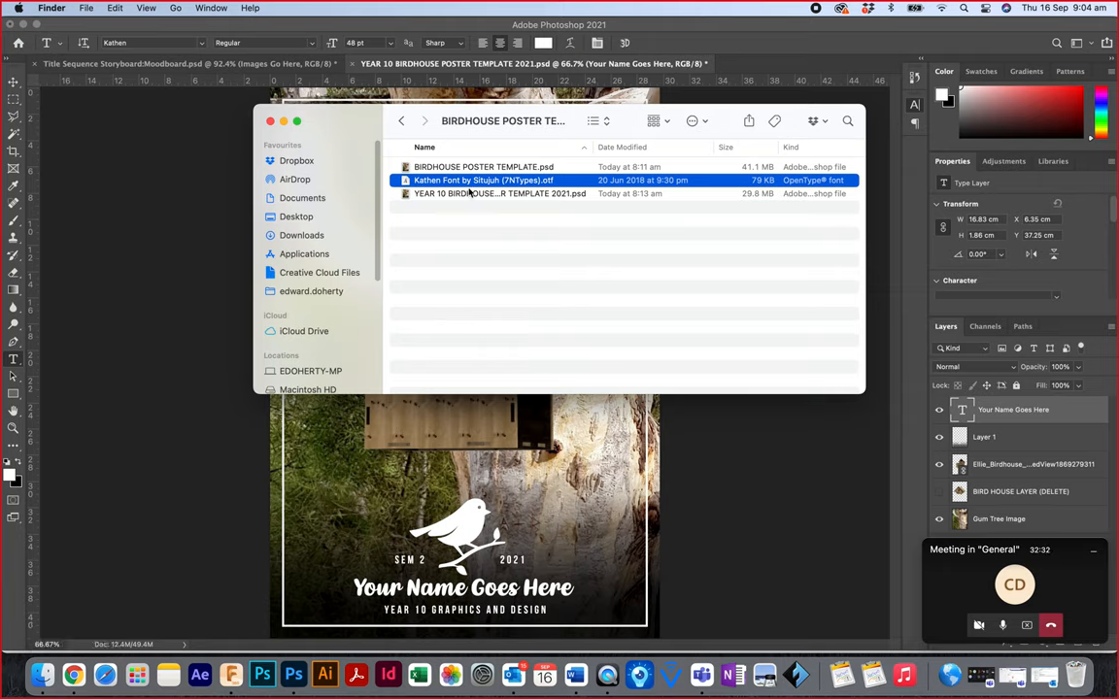
pyautogui.moveTo(493, 326)
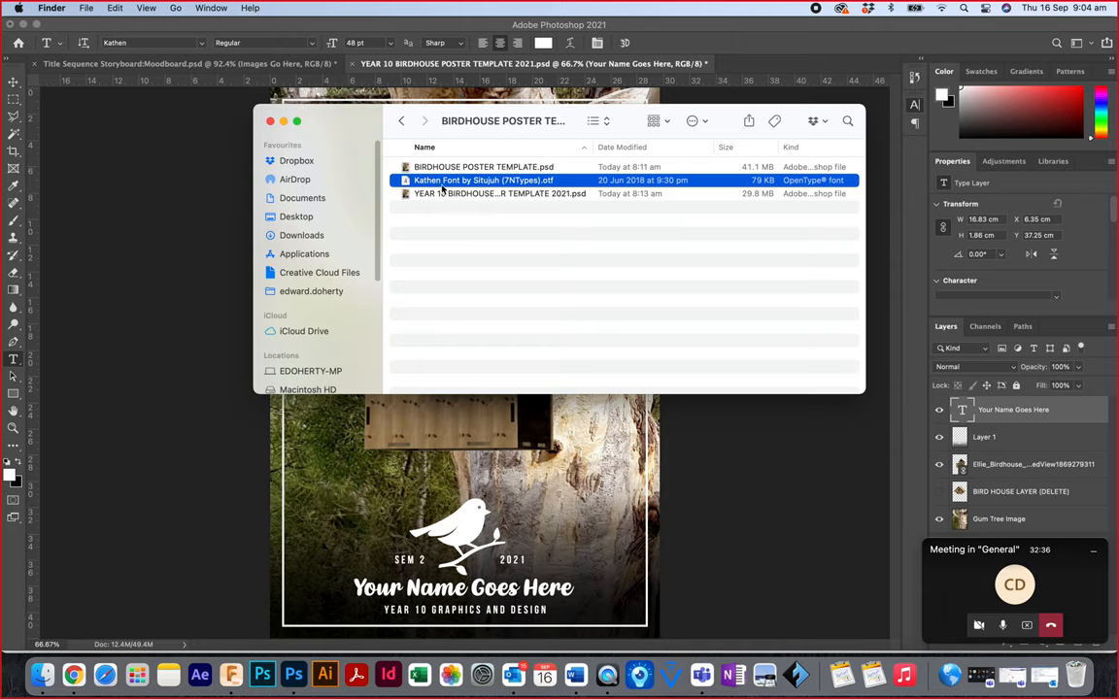
pyautogui.doubleClick(483, 179)
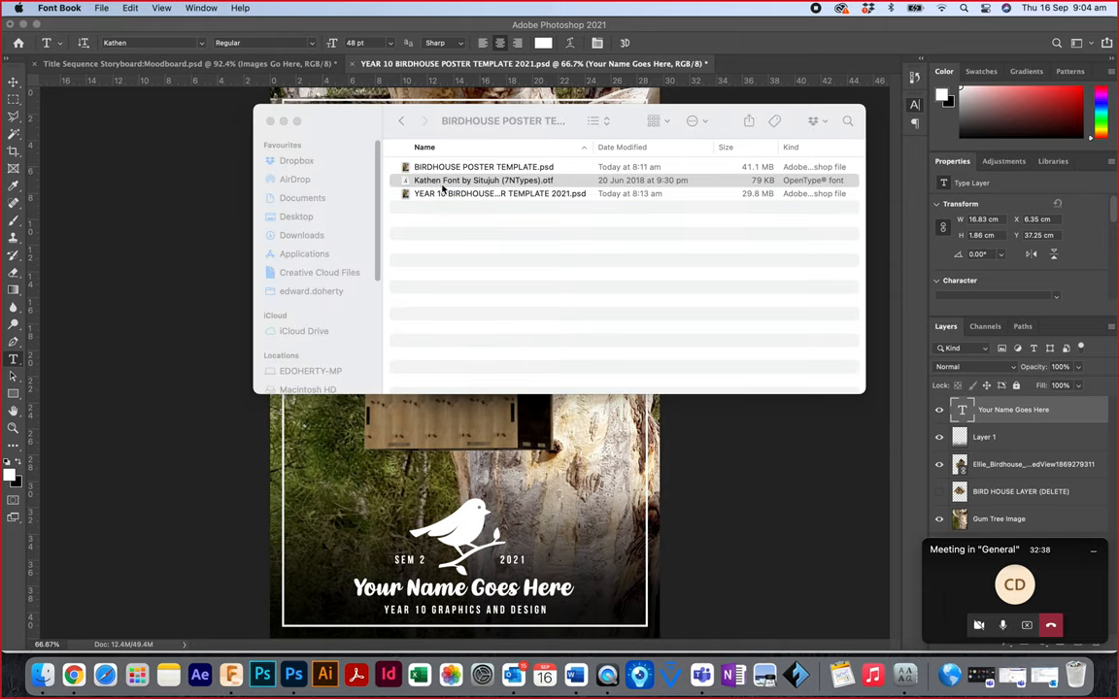
pyautogui.doubleClick(485, 179)
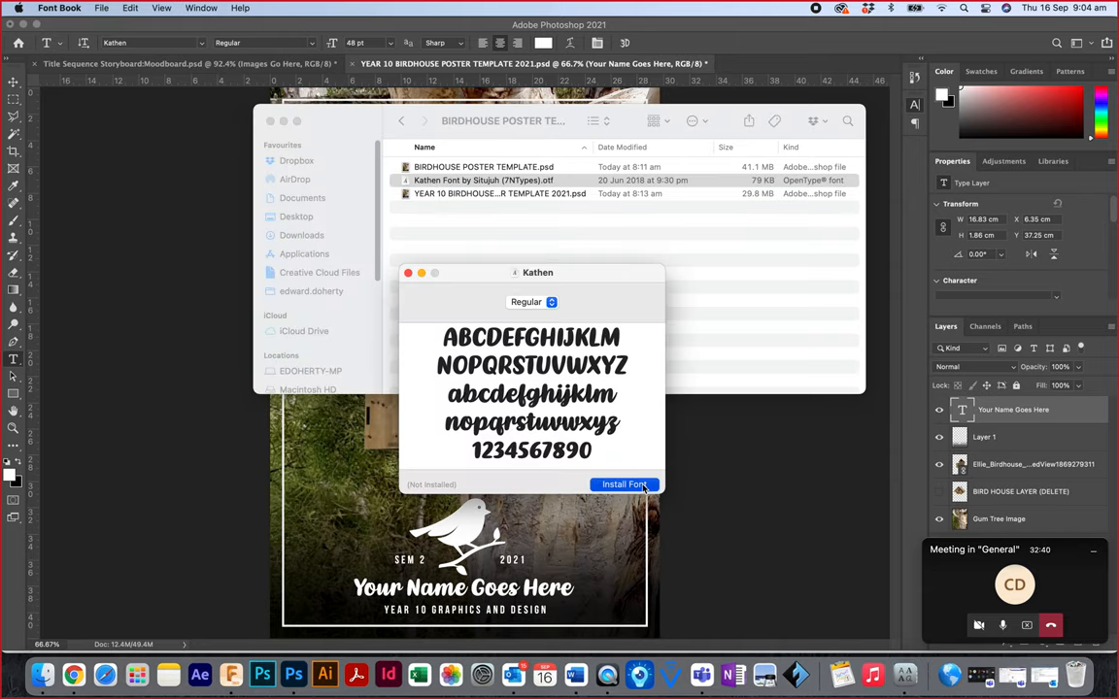
pyautogui.click(625, 486)
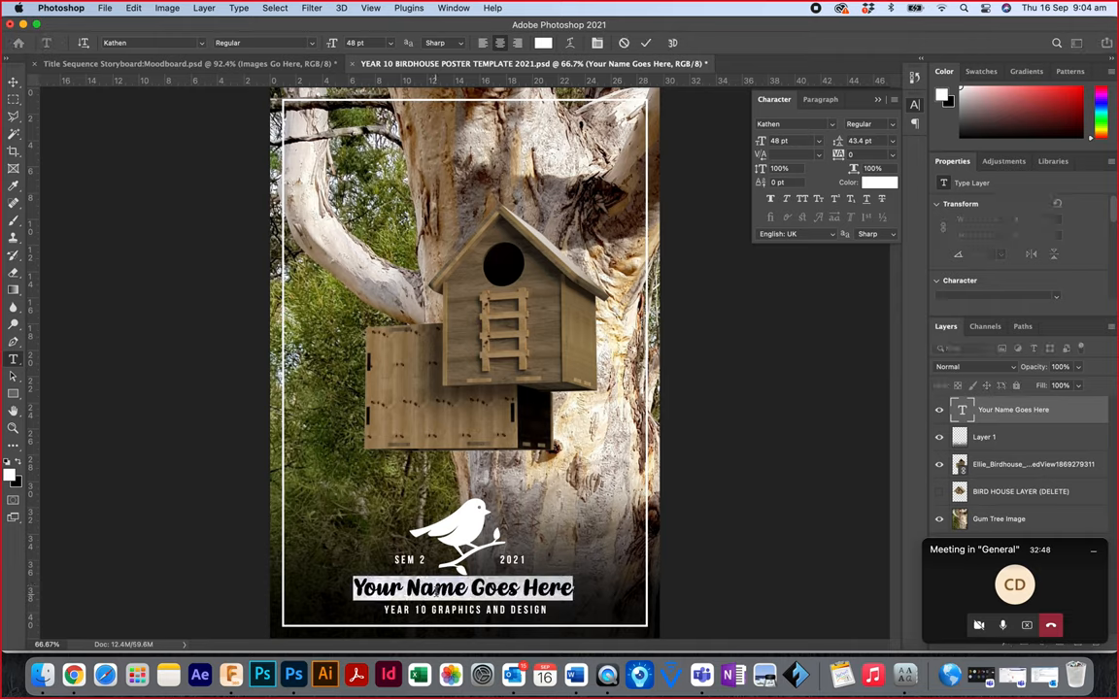
# - Replace the Your Name Goes Here placeholder with 'Elli Mag' and commit the text
pyautogui.write('Ellie')
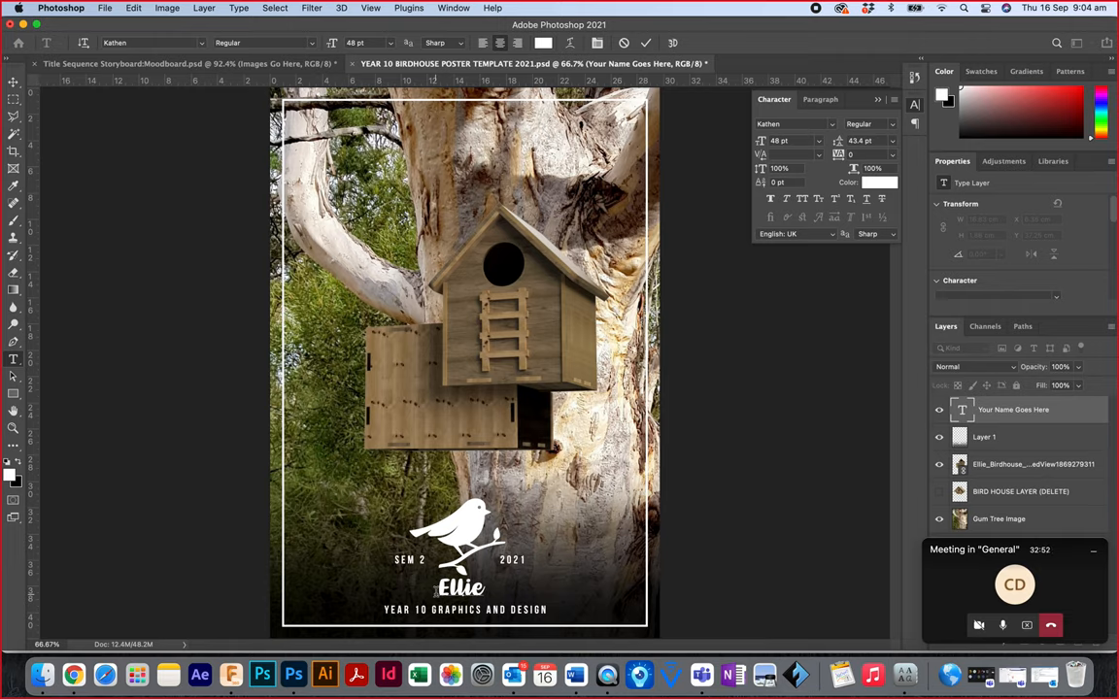
pyautogui.write('Maglasis')
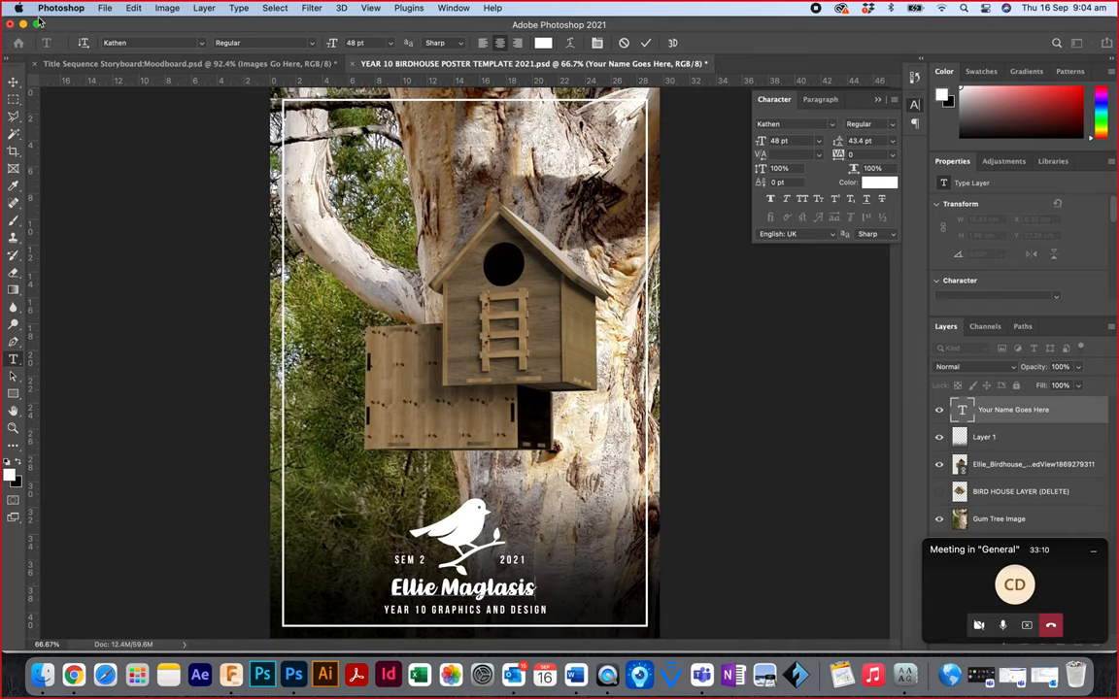
pyautogui.click(134, 8)
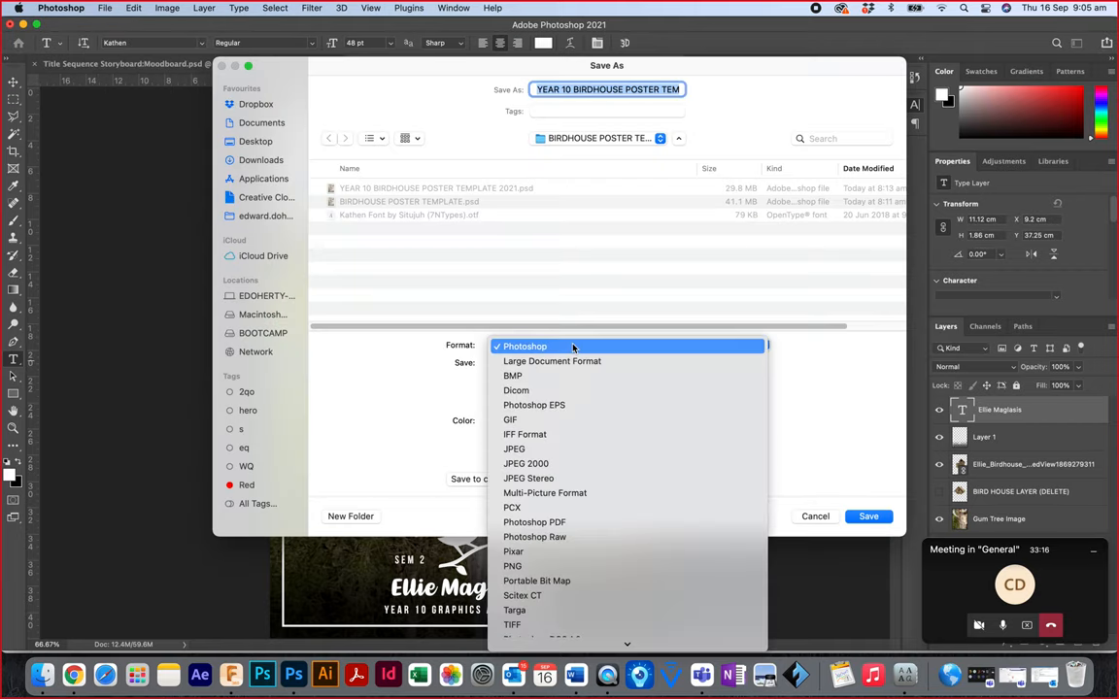
pyautogui.moveTo(571, 451)
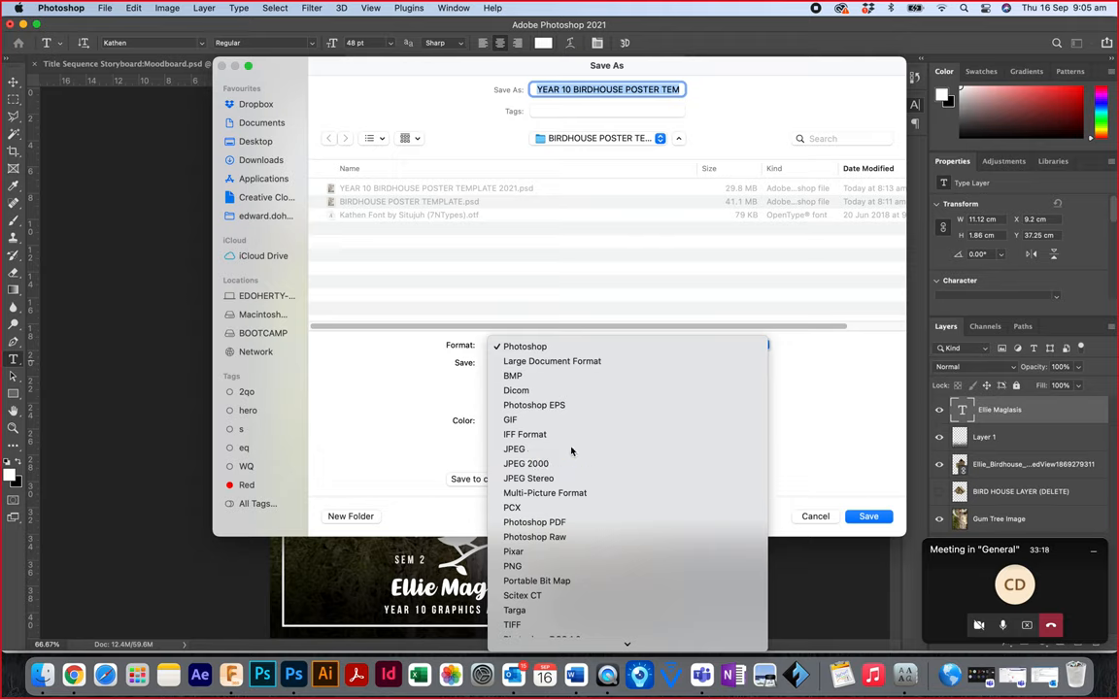
# - Save the poster as a JPEG copy in Downloads with 'Elli' prefixed to the file name
pyautogui.click(512, 448)
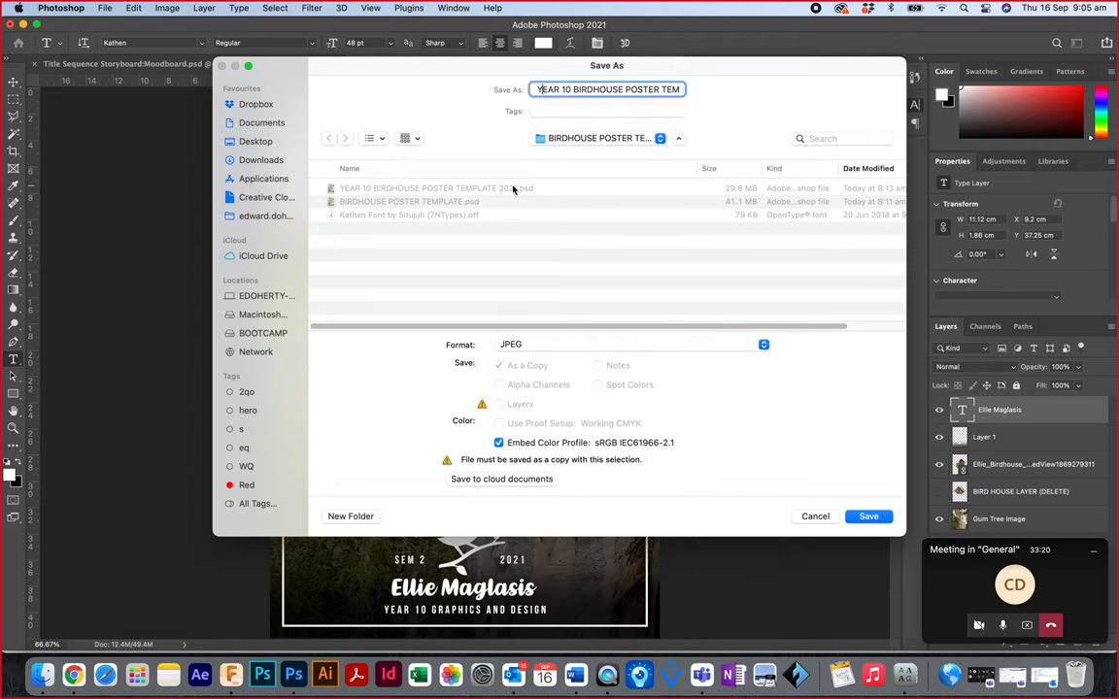
pyautogui.write('Ellie_')
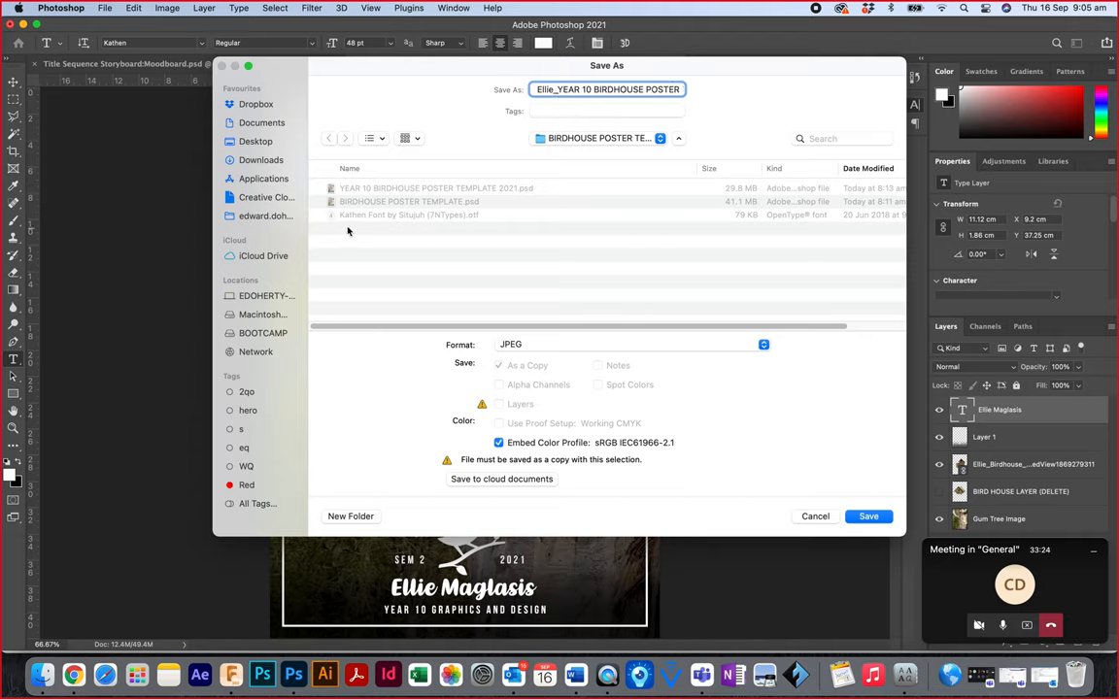
pyautogui.moveTo(260, 159)
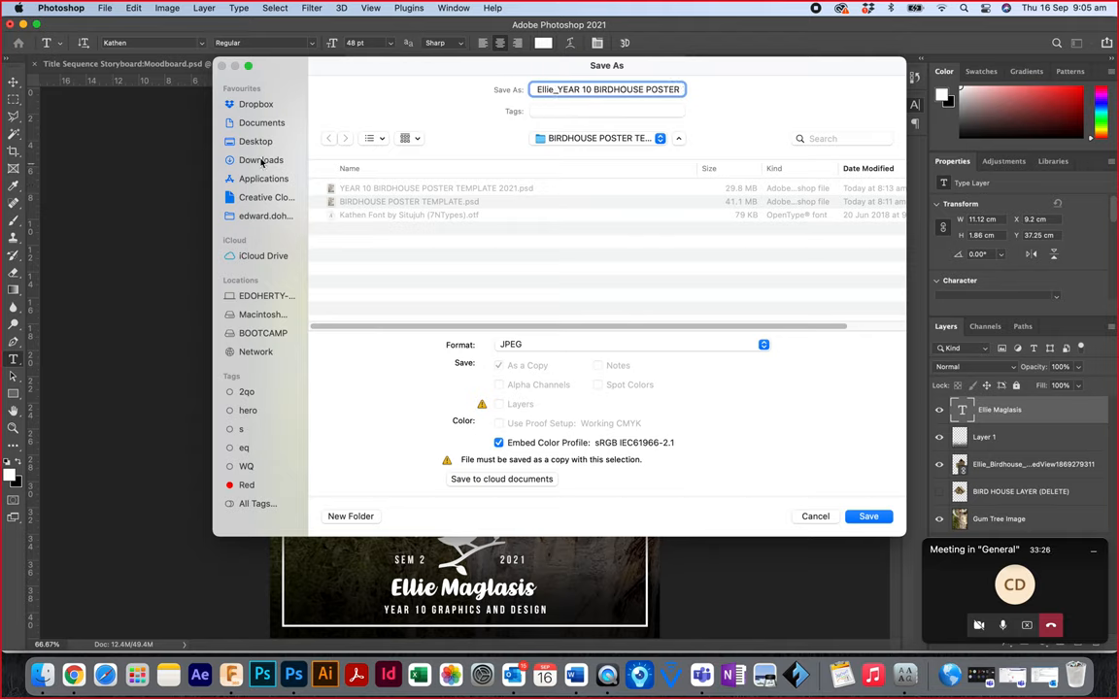
pyautogui.click(261, 160)
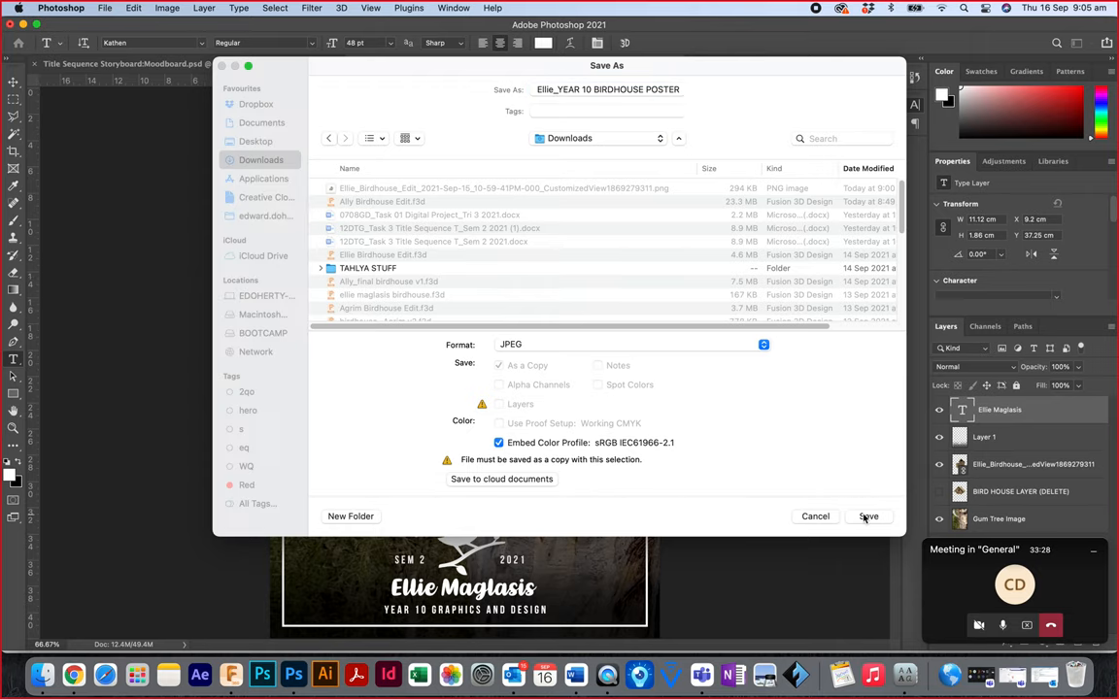
pyautogui.click(869, 517)
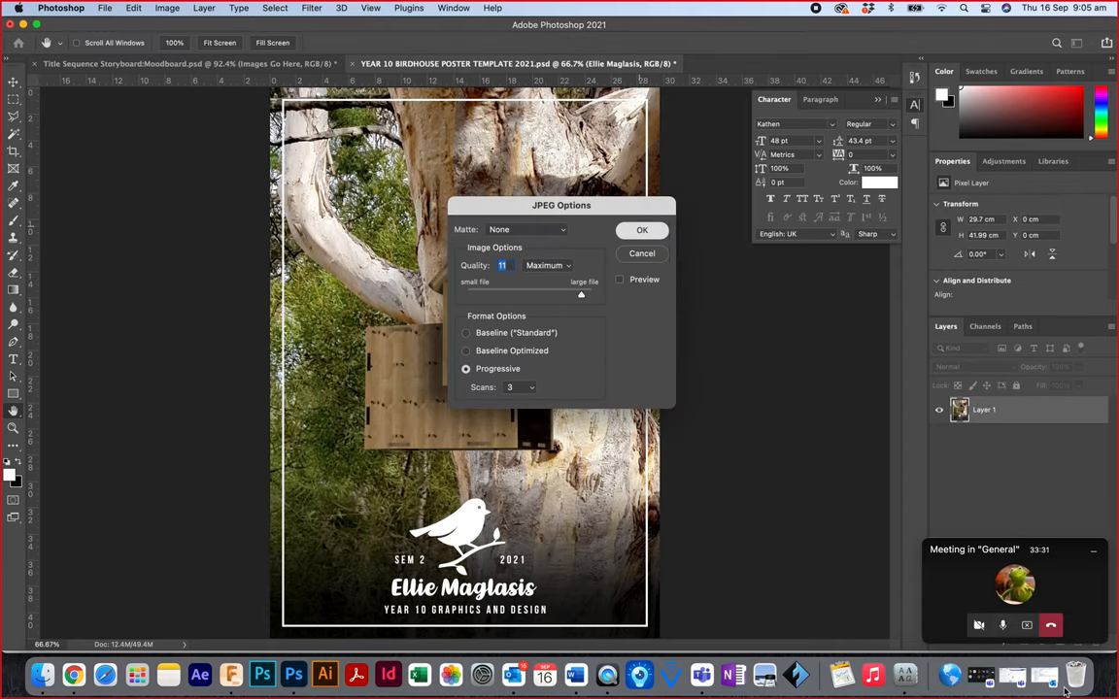